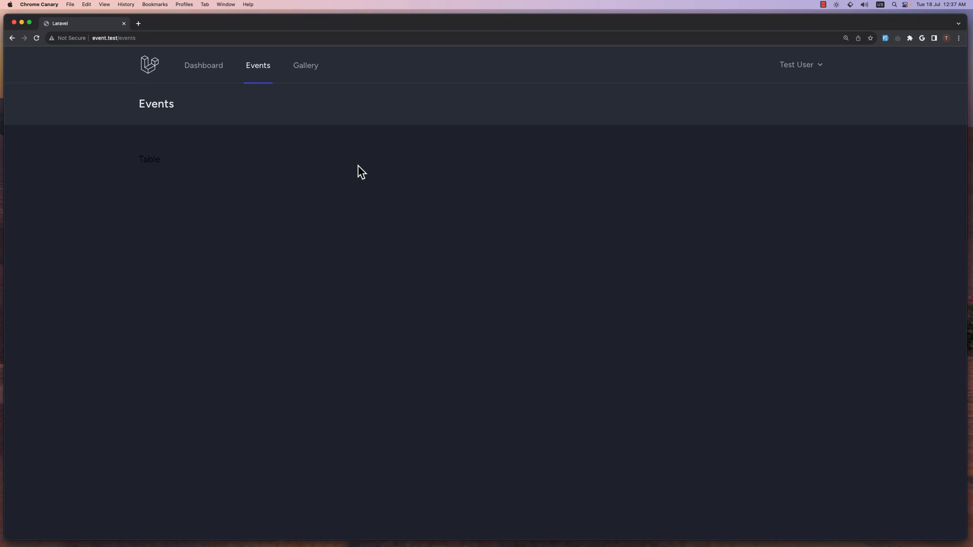
mouse_move(353, 150)
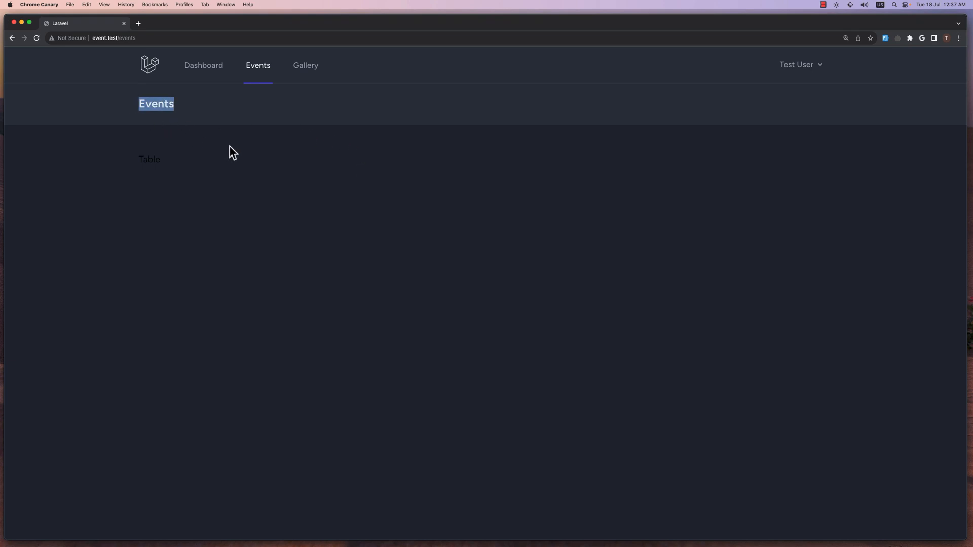
mouse_move(232, 110)
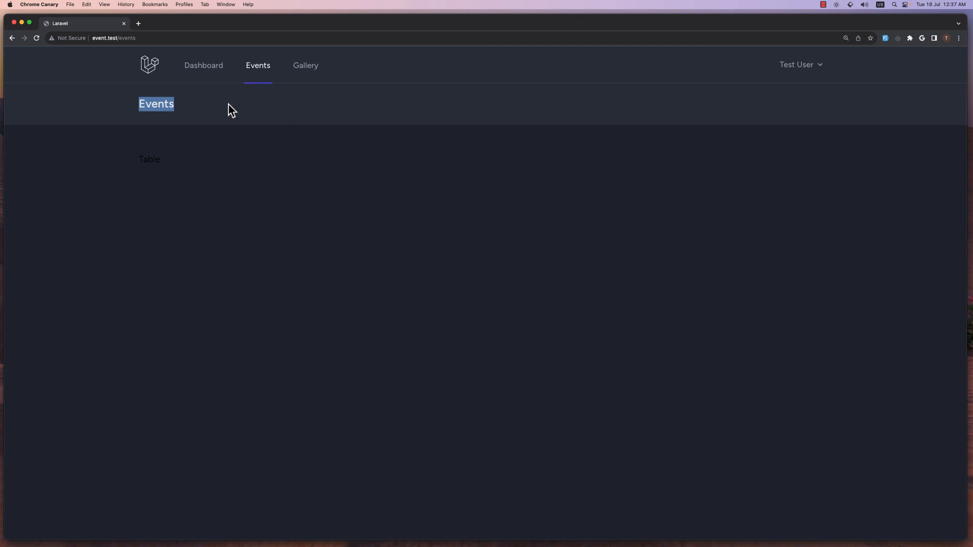
Wrap the Events h2 in a flex justify-between div with a New Event link to events.create
click(288, 108)
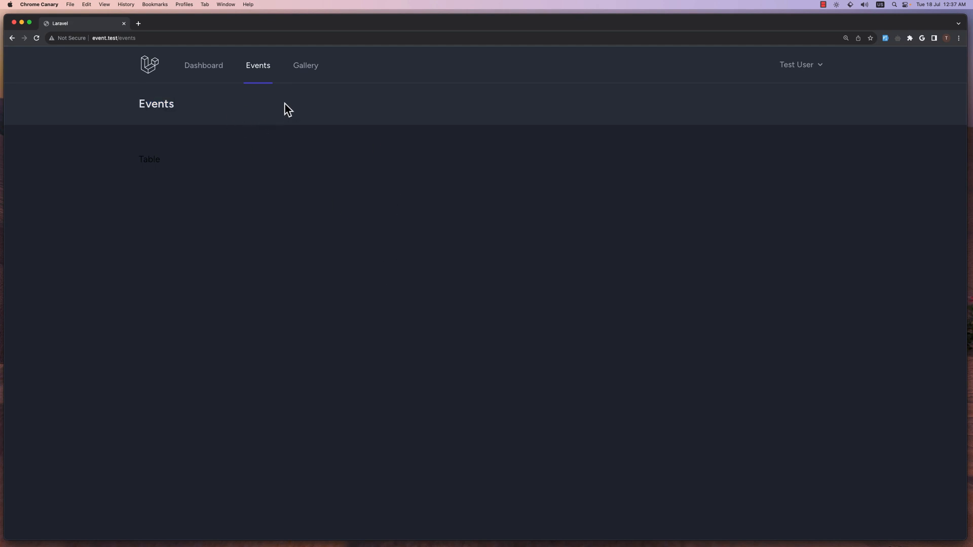
mouse_move(182, 112)
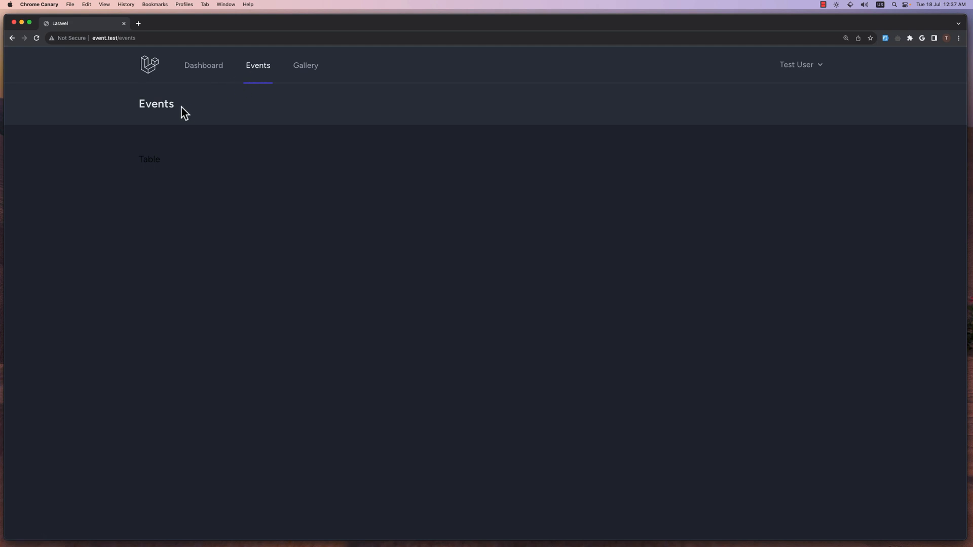
mouse_move(798, 116)
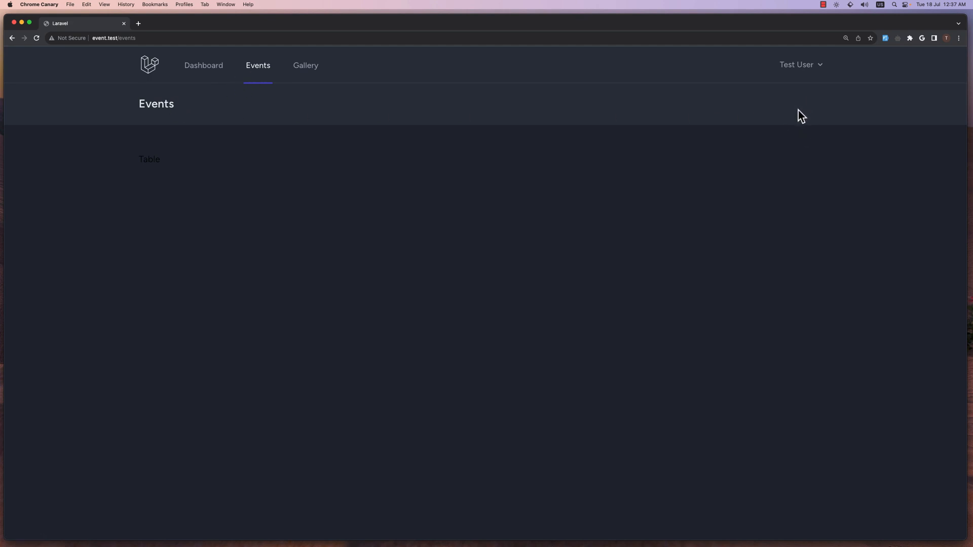
mouse_move(316, 113)
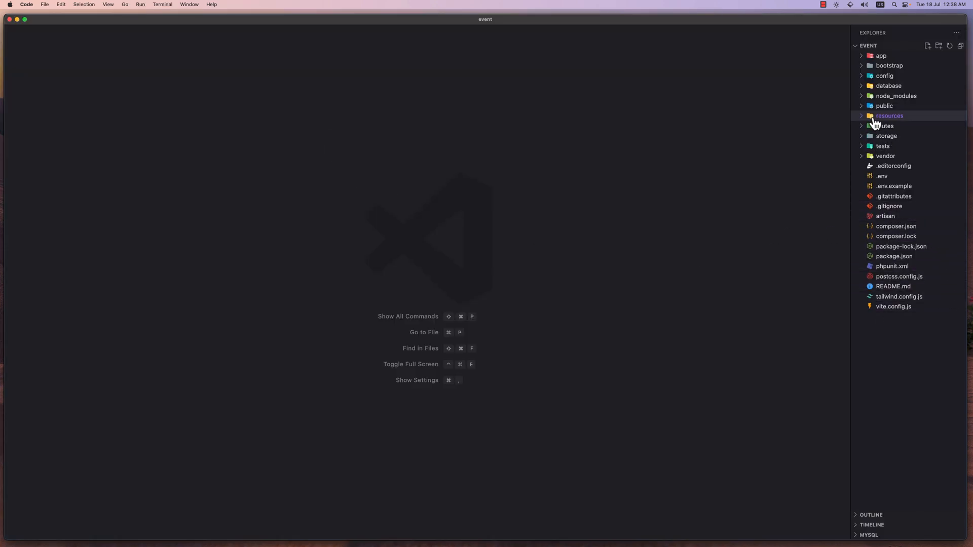
click(890, 115)
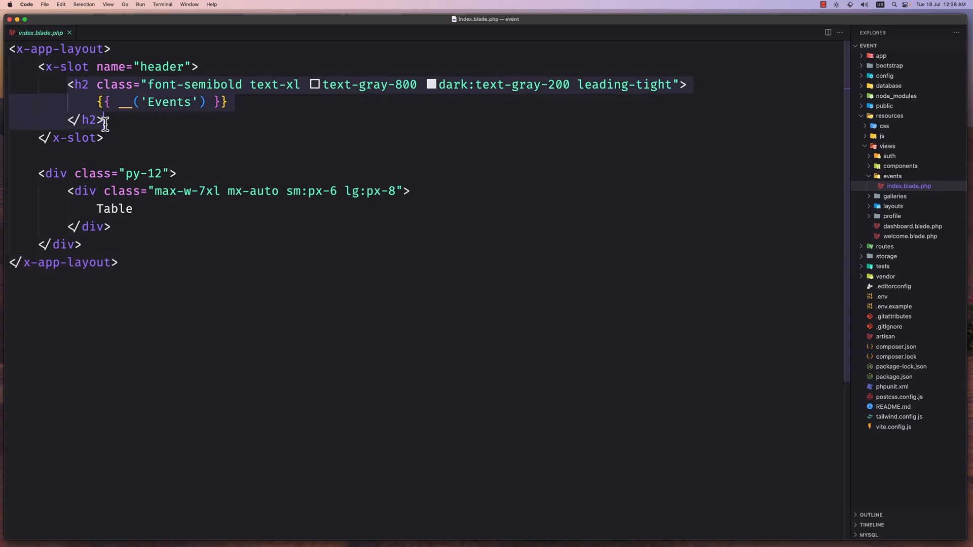
text(<div class="flex justify-between">)
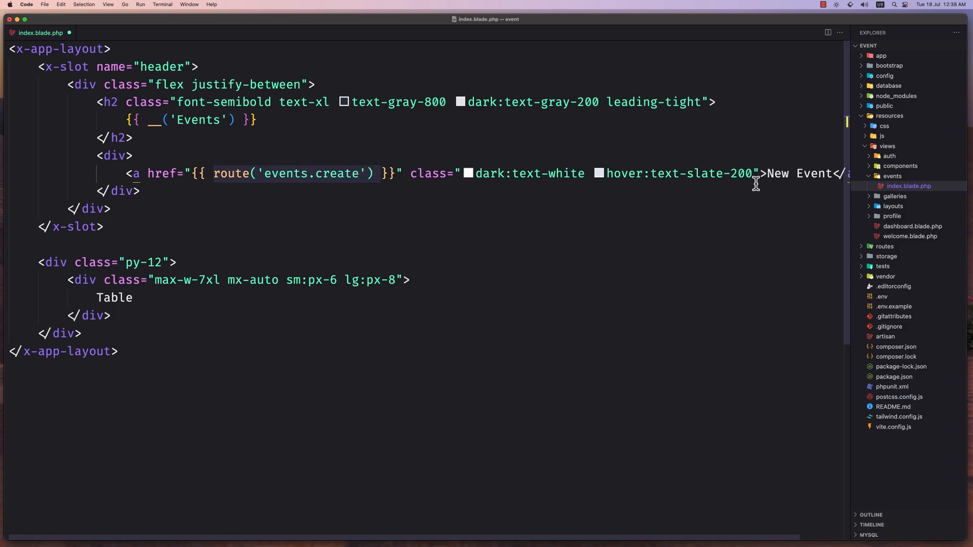
click(103, 227)
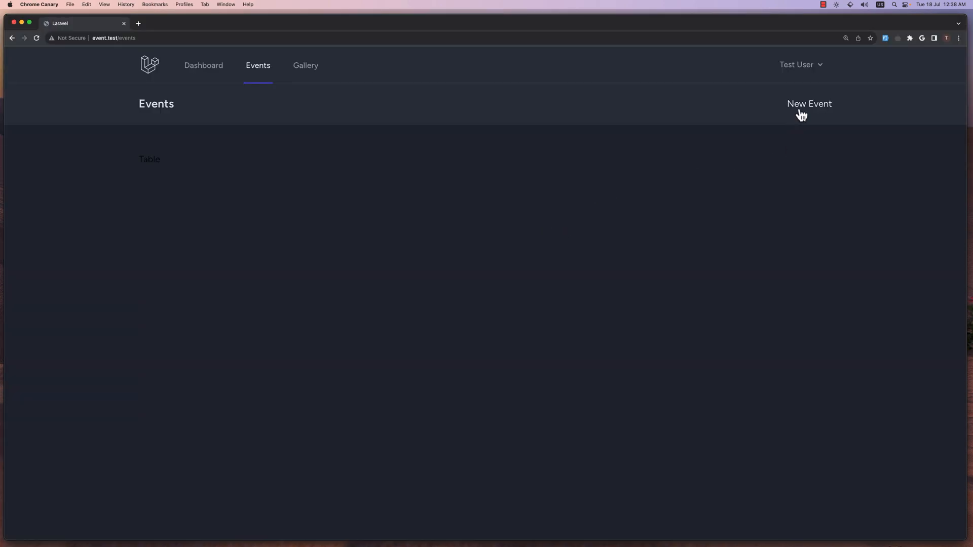
key(cmd+tab)
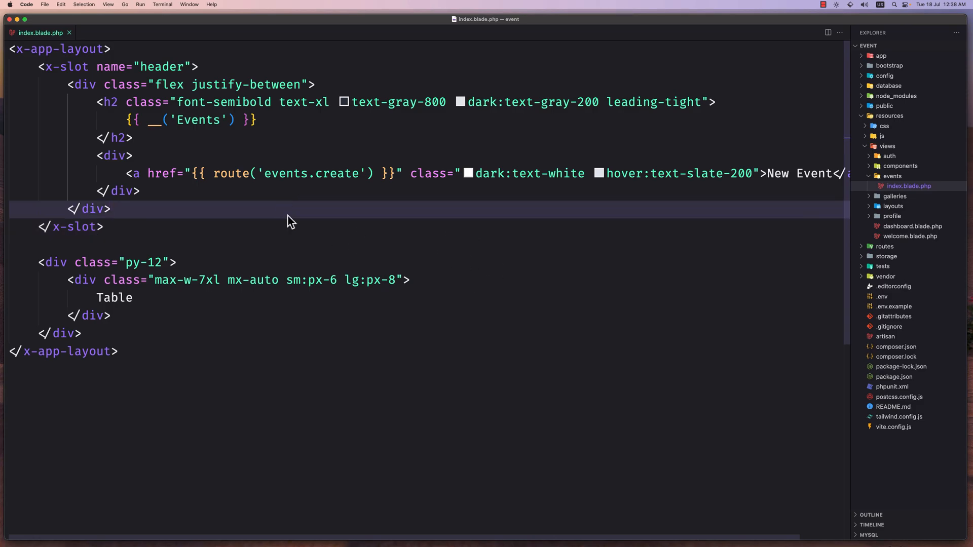
Save index.blade.php as create.blade.php in the events views folder
key(Cmd+Shift+S)
text(create.blade.php)
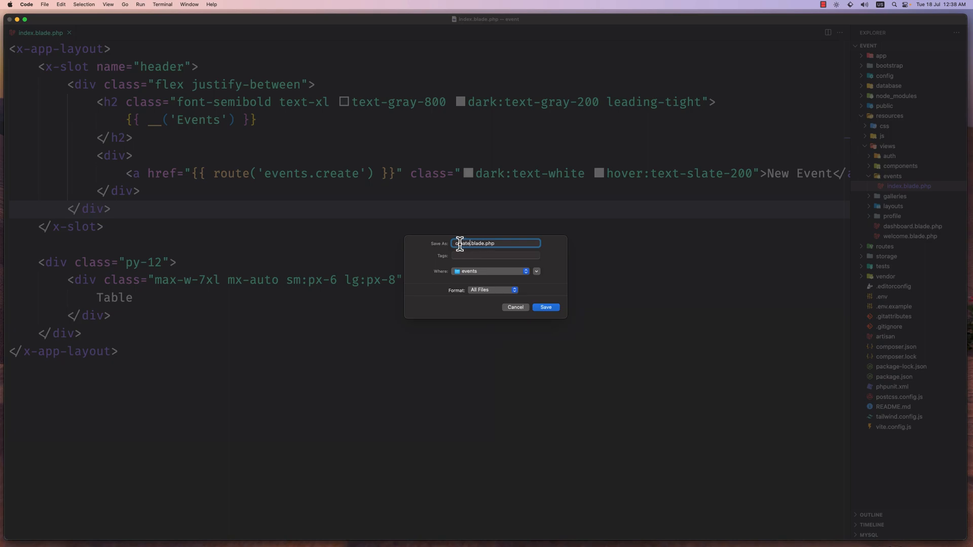
click(545, 307)
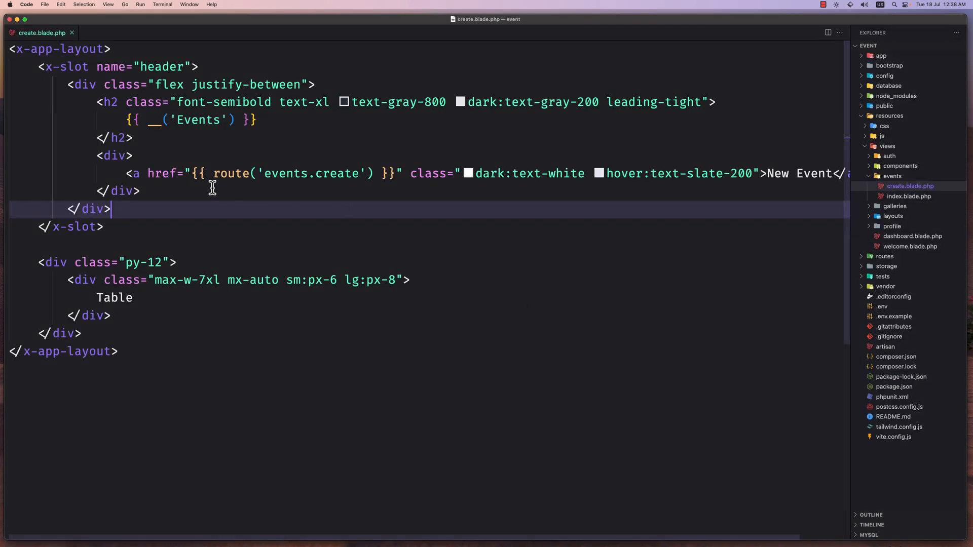
mouse_move(142, 190)
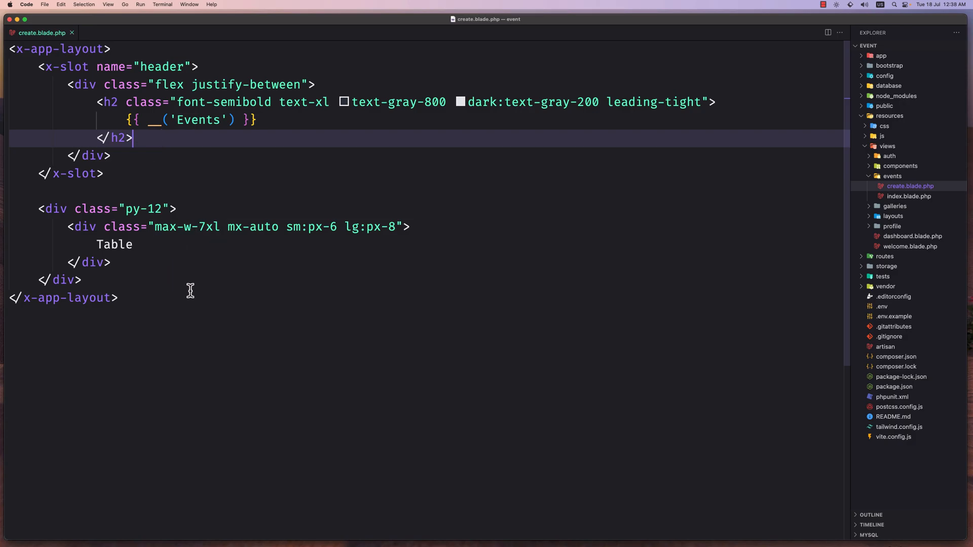
mouse_move(894, 59)
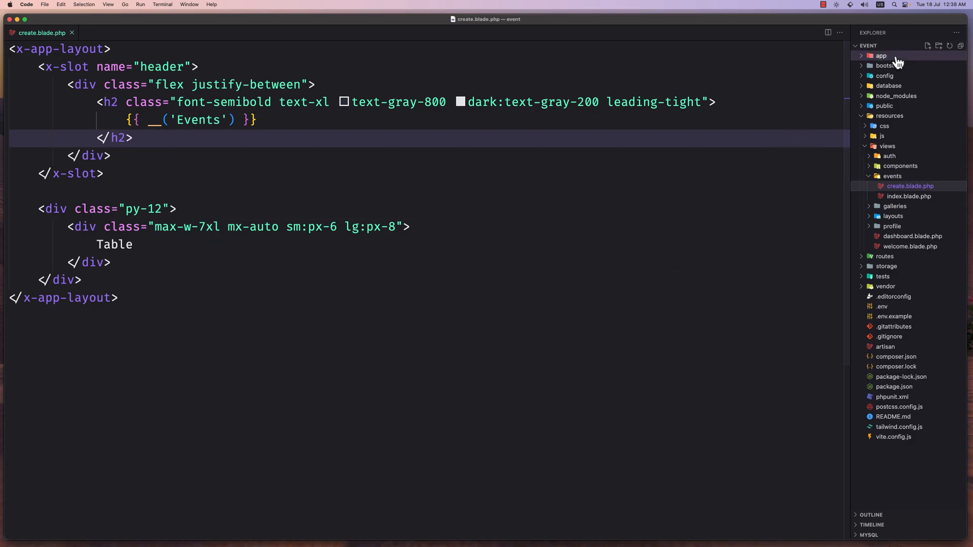
Give EventController create() a View return type returning view('events.create')
click(881, 55)
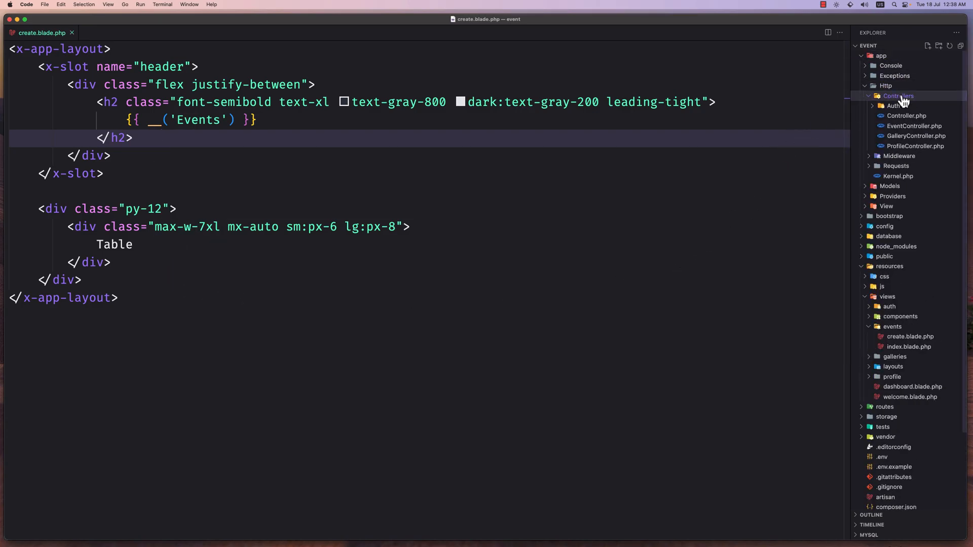
click(913, 125)
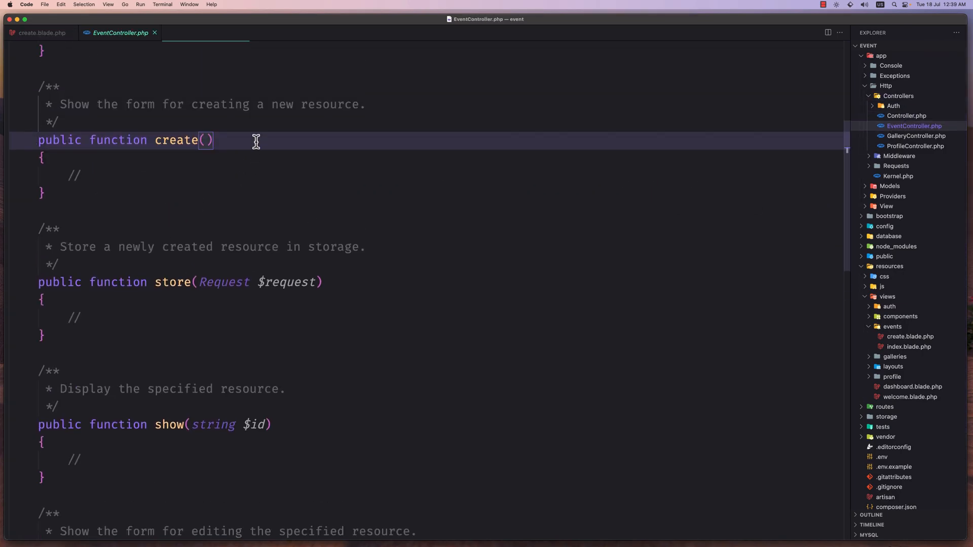
text(: View)
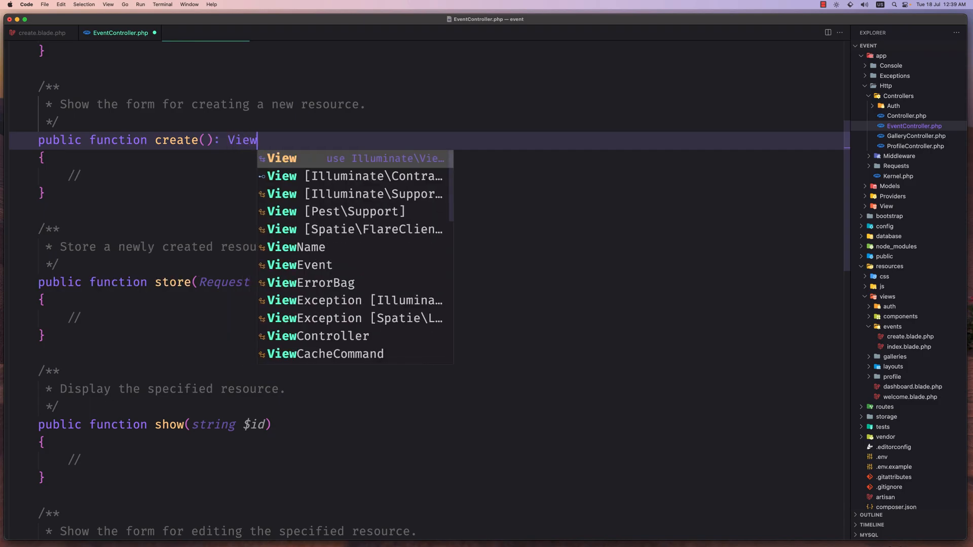
key(Escape)
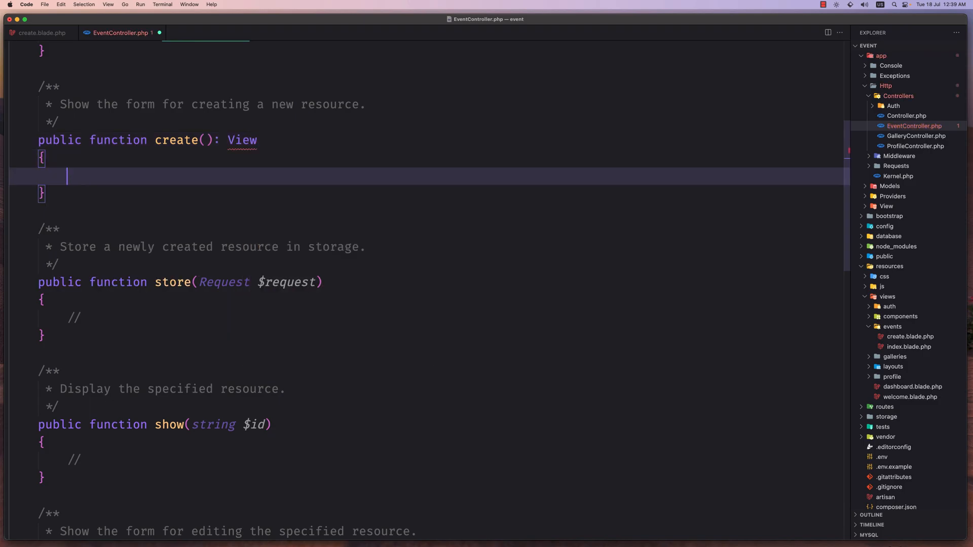
text(return view(')
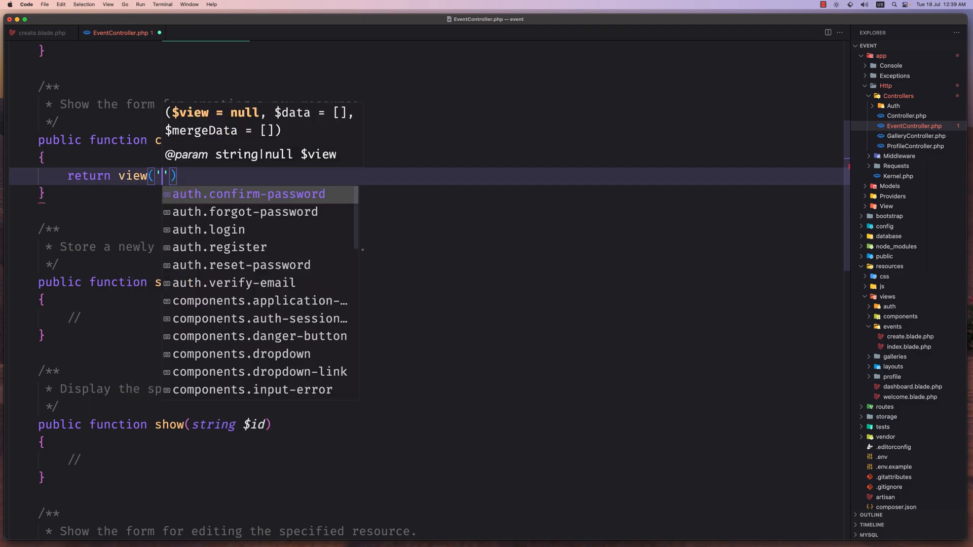
text(events.create)
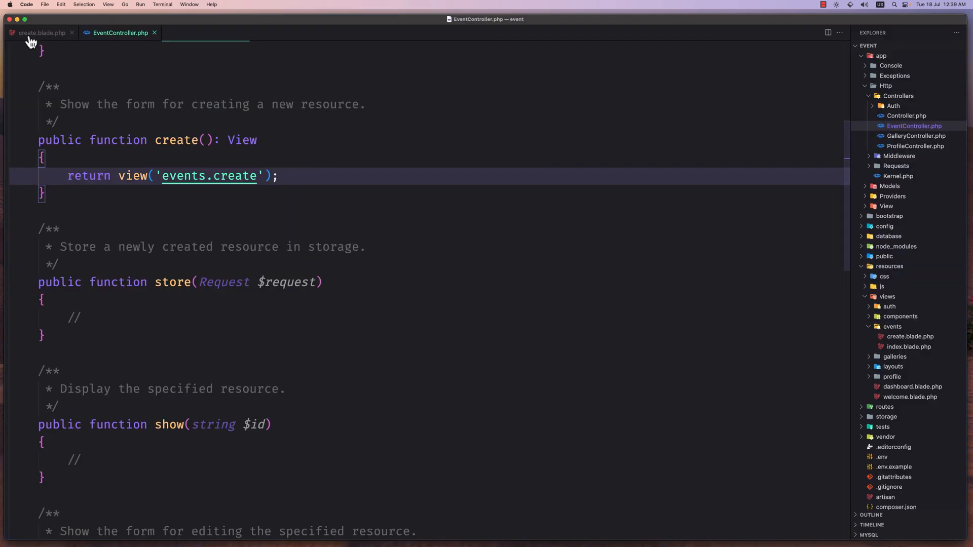
Change the create view's heading from Events to New Event
click(39, 33)
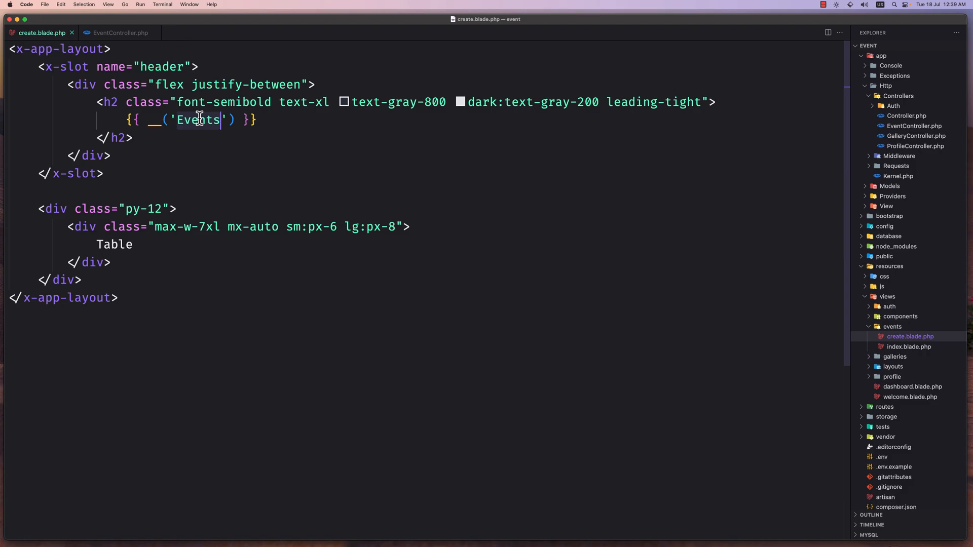
text(New Ev)
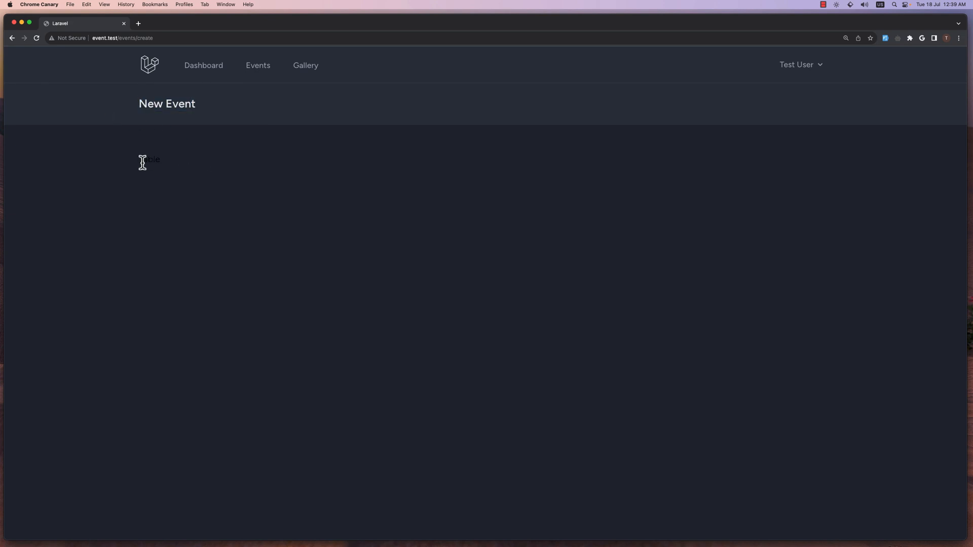
View /events/create in Chrome Canary and select the placeholder Table text
double_click(149, 159)
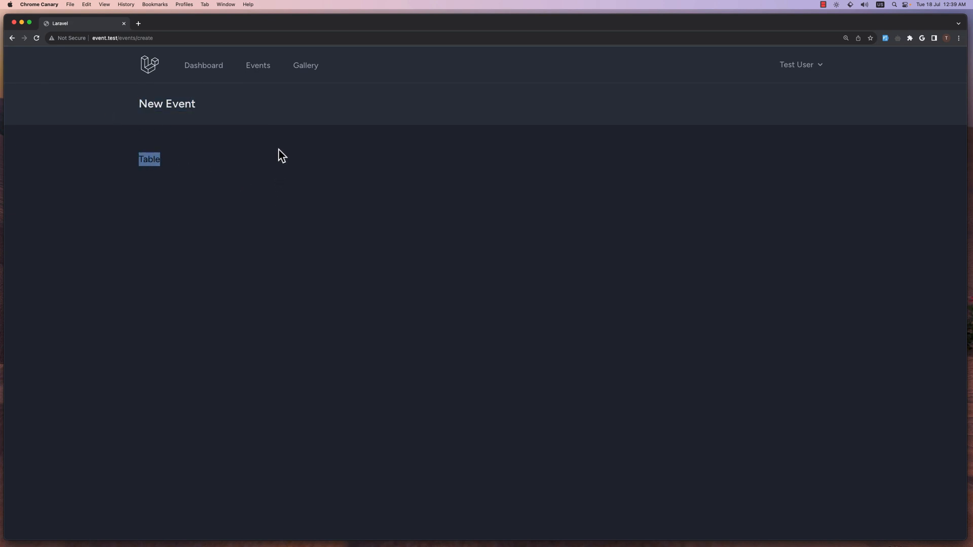
mouse_move(289, 111)
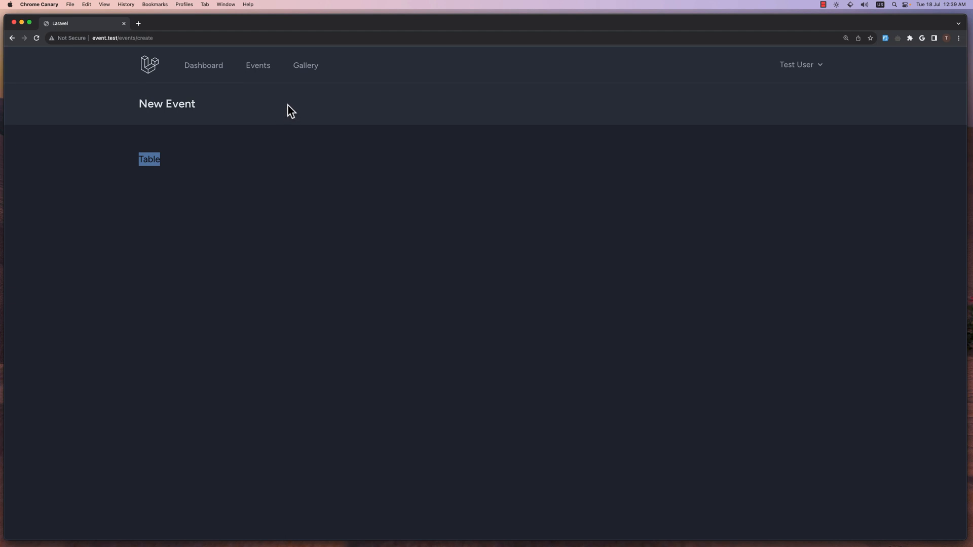
mouse_move(215, 210)
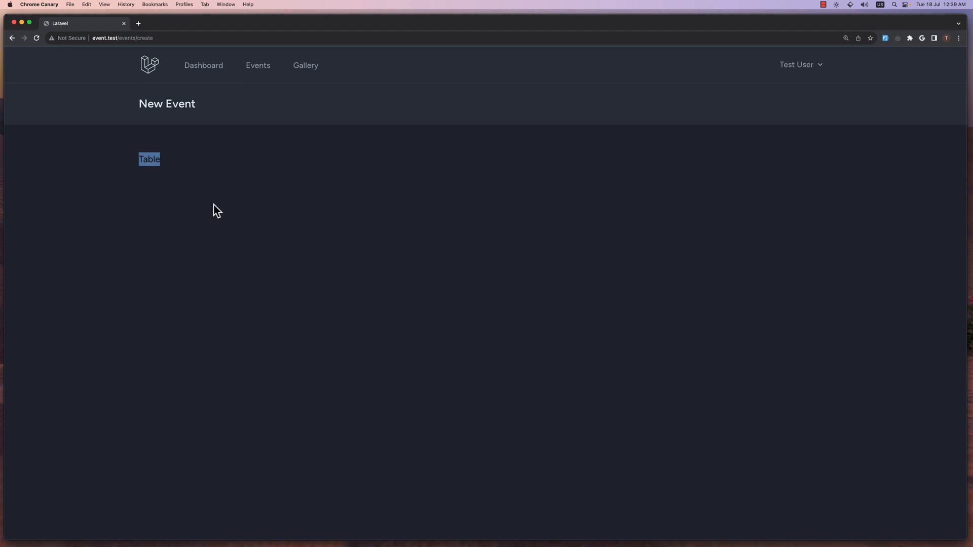
mouse_move(220, 213)
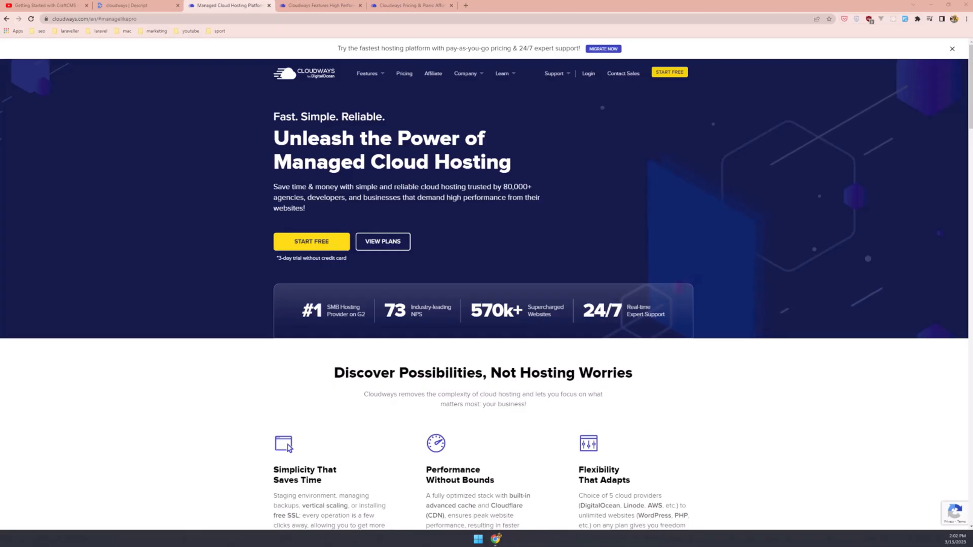
mouse_move(126, 186)
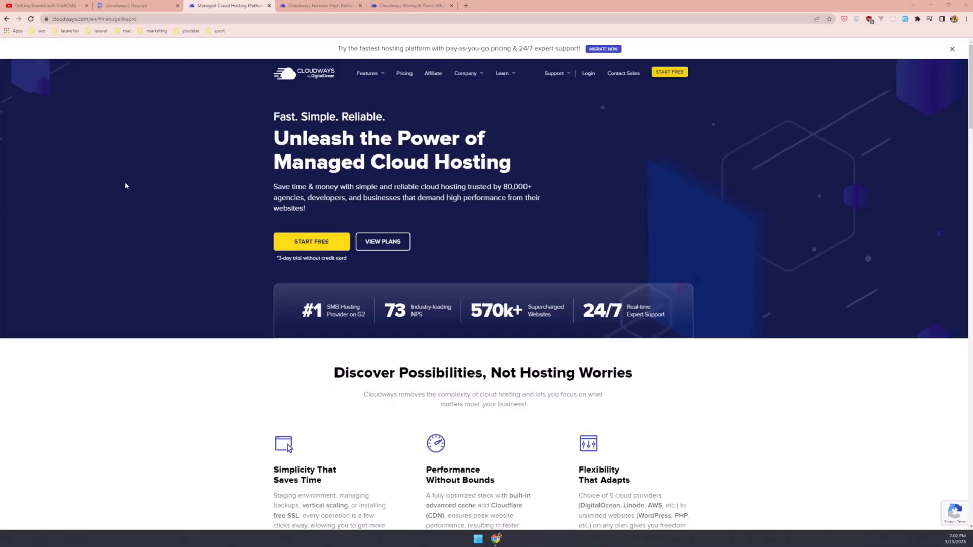
Scroll through the Cloudways features page on simple, fast managed hosting
scroll(down, 3)
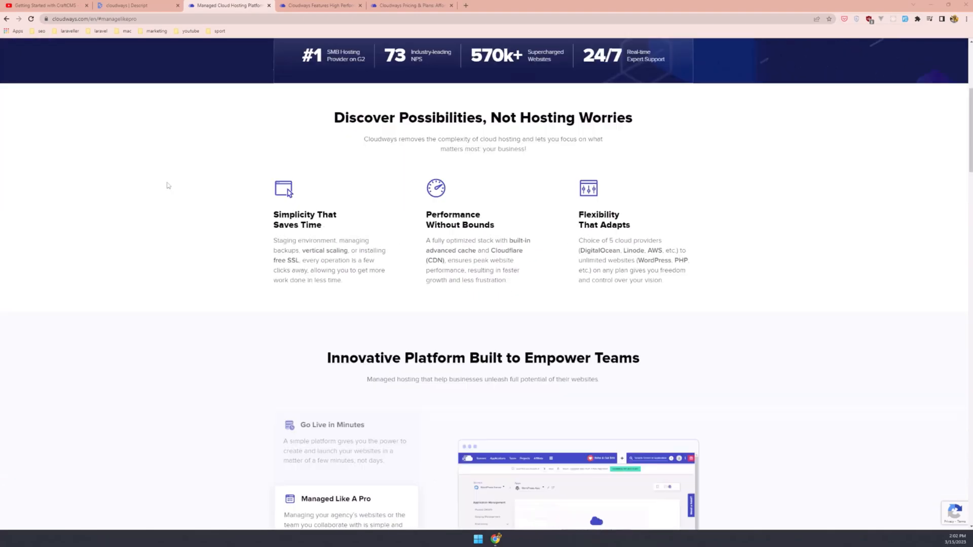
scroll(down, 3)
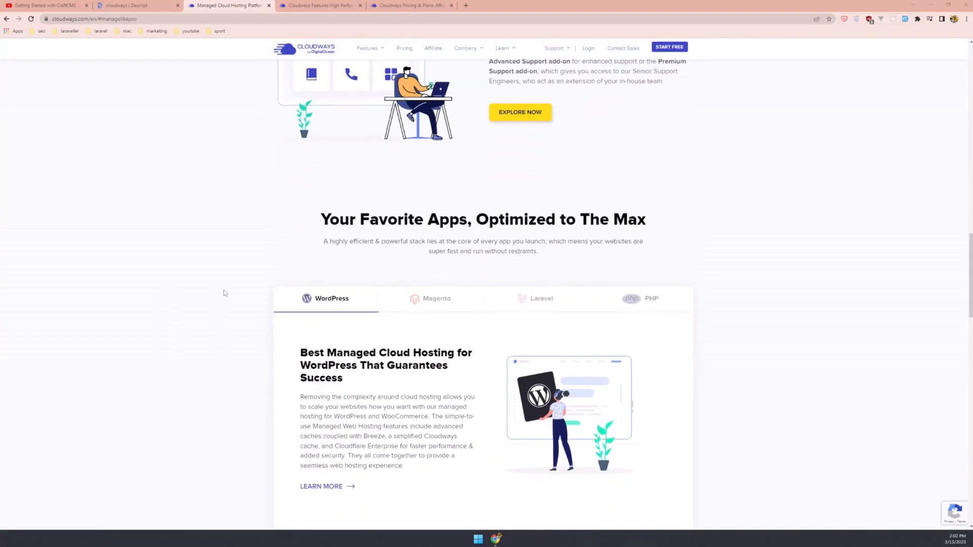
mouse_move(231, 302)
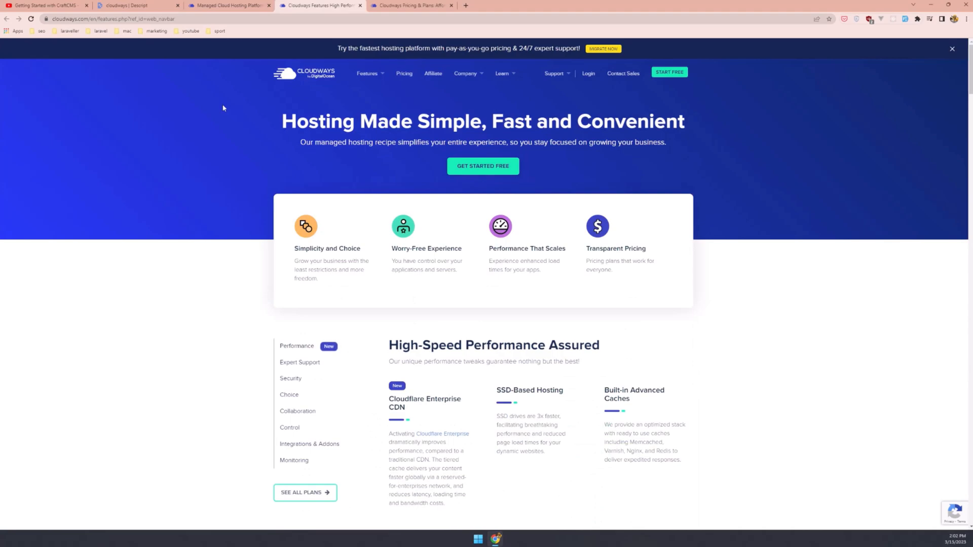
mouse_move(221, 158)
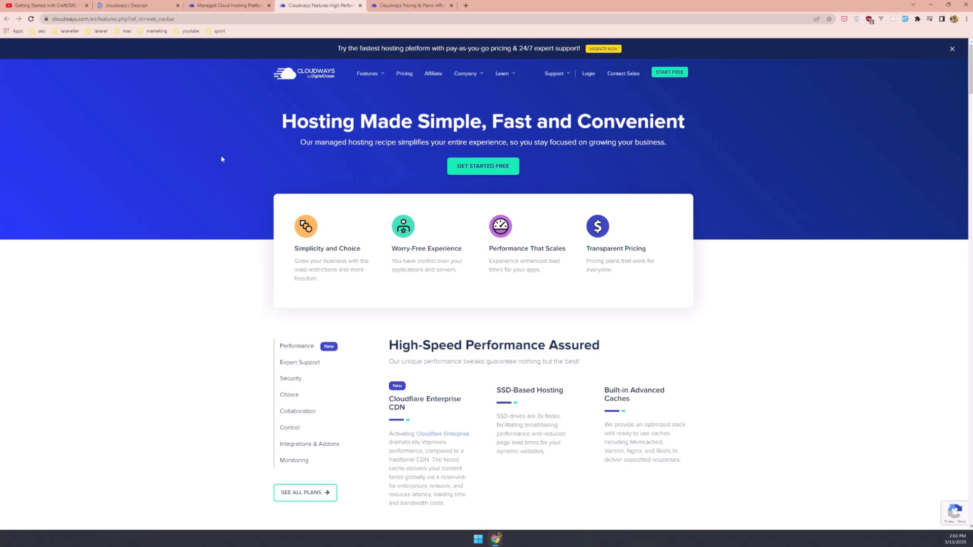
mouse_move(231, 168)
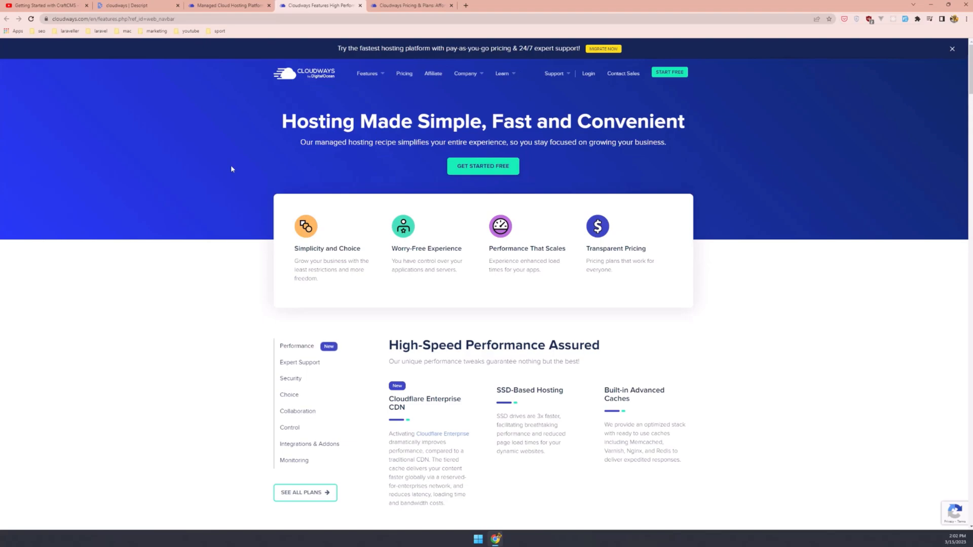
mouse_move(229, 173)
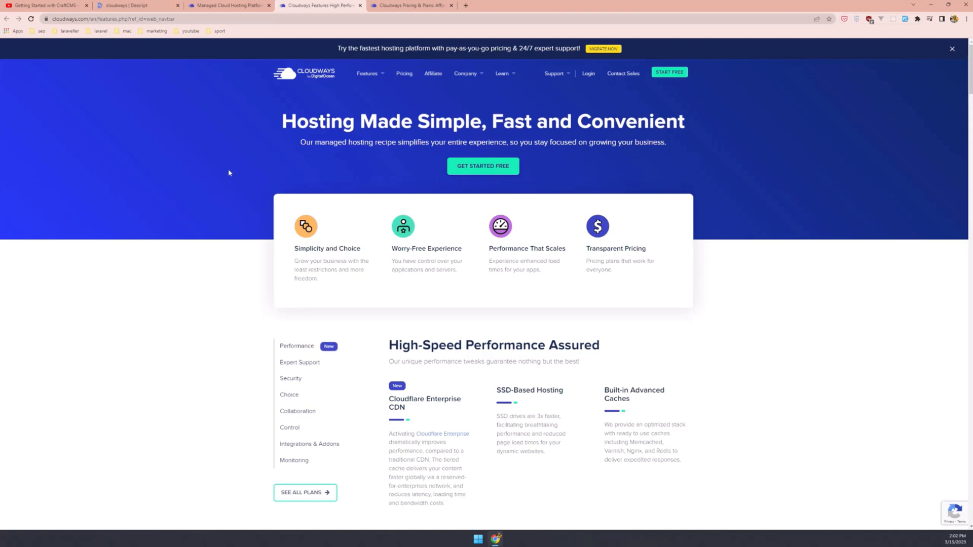
mouse_move(263, 177)
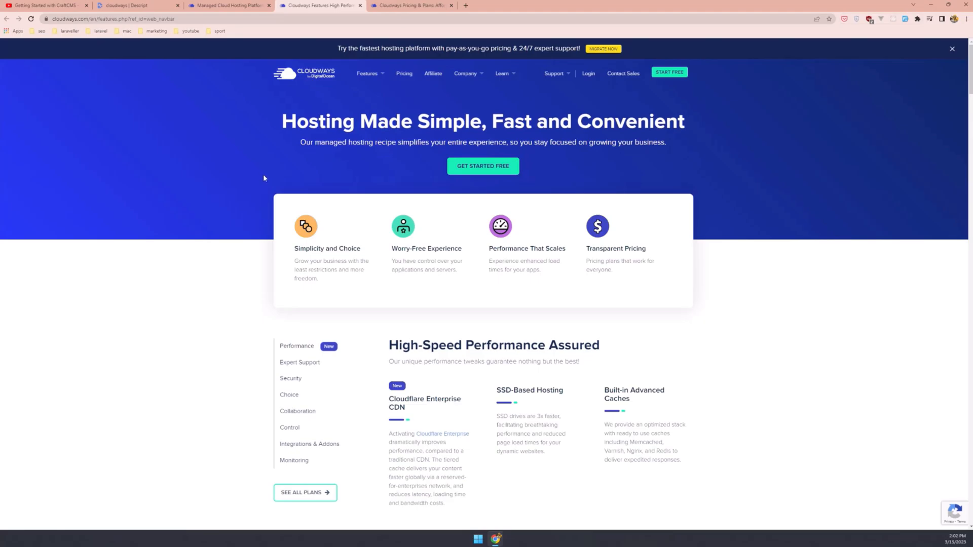
mouse_move(245, 191)
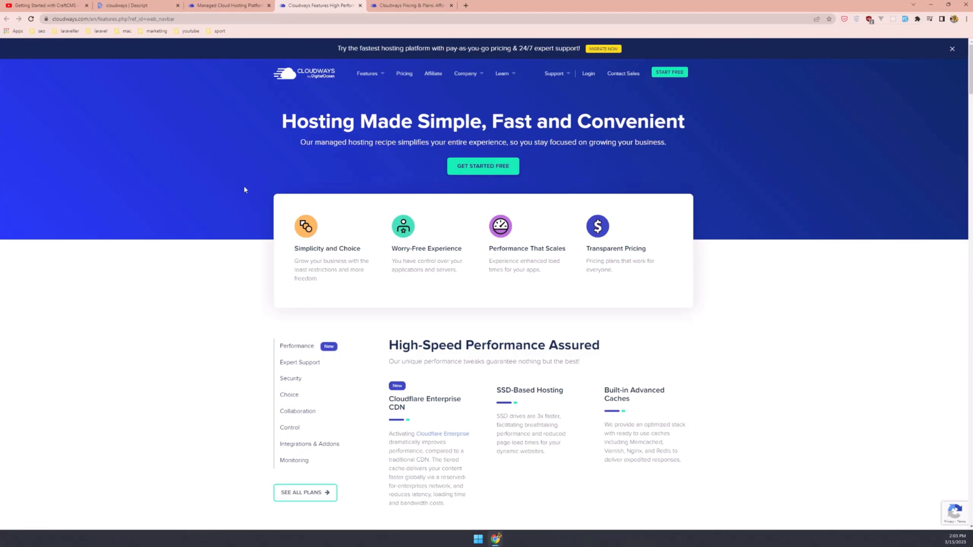
scroll(down, 3)
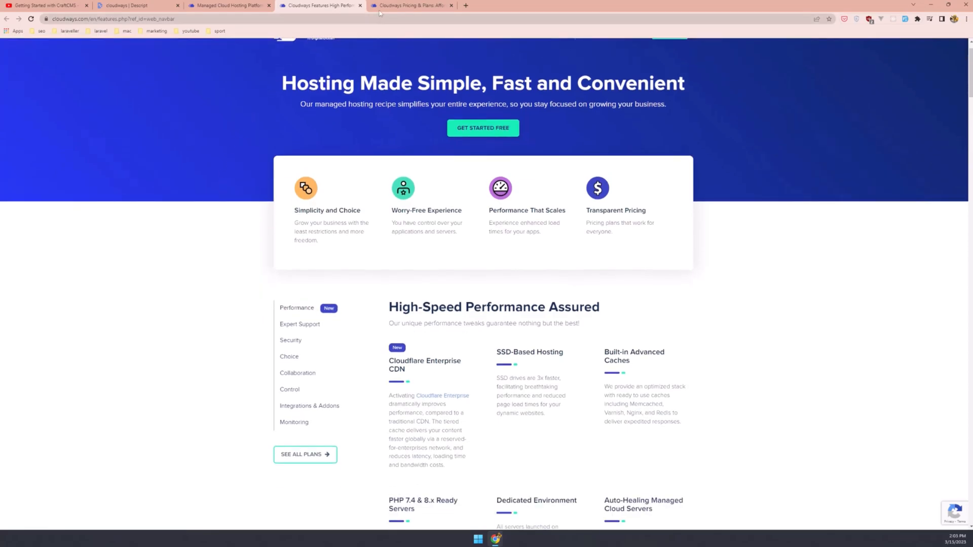
Switch to the Cloudways pricing tab and scroll through the DigitalOcean plan cards
click(412, 5)
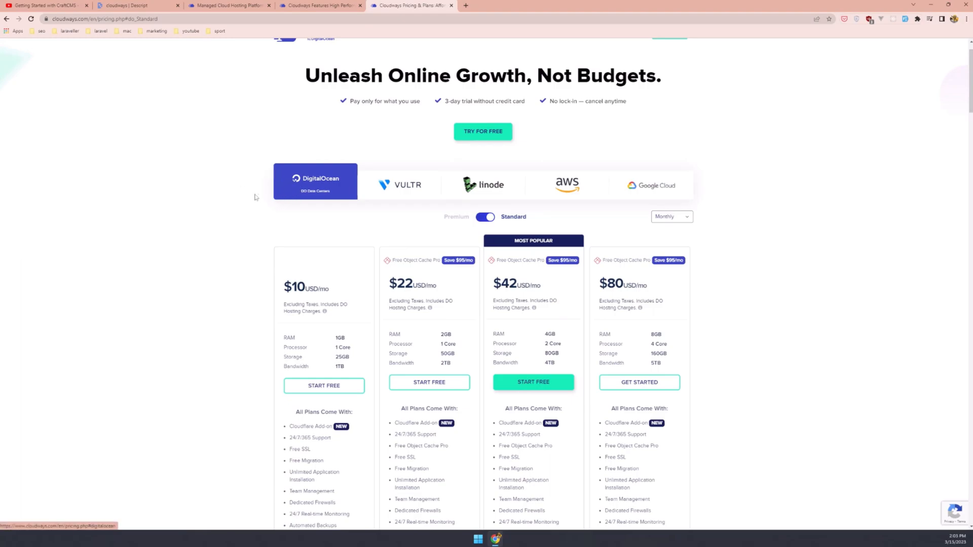
mouse_move(233, 199)
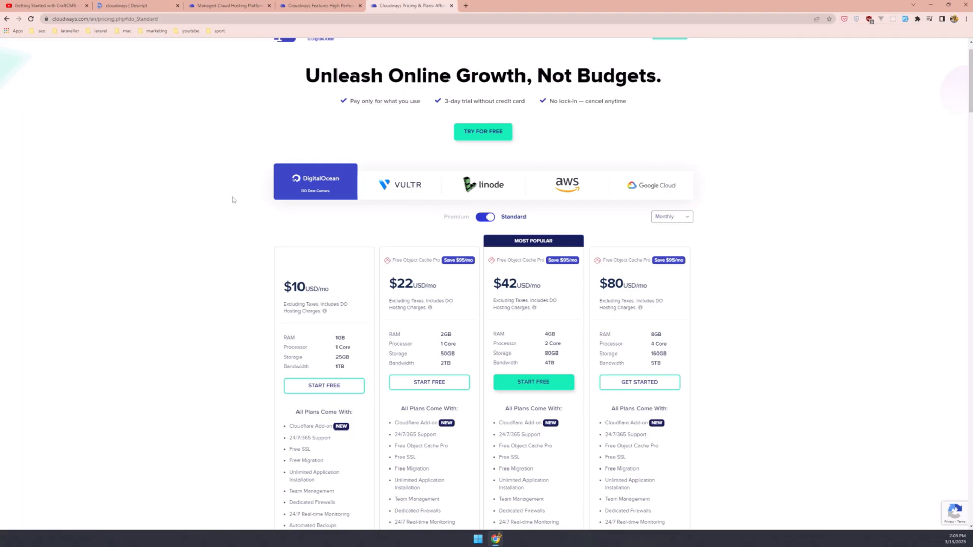
mouse_move(220, 184)
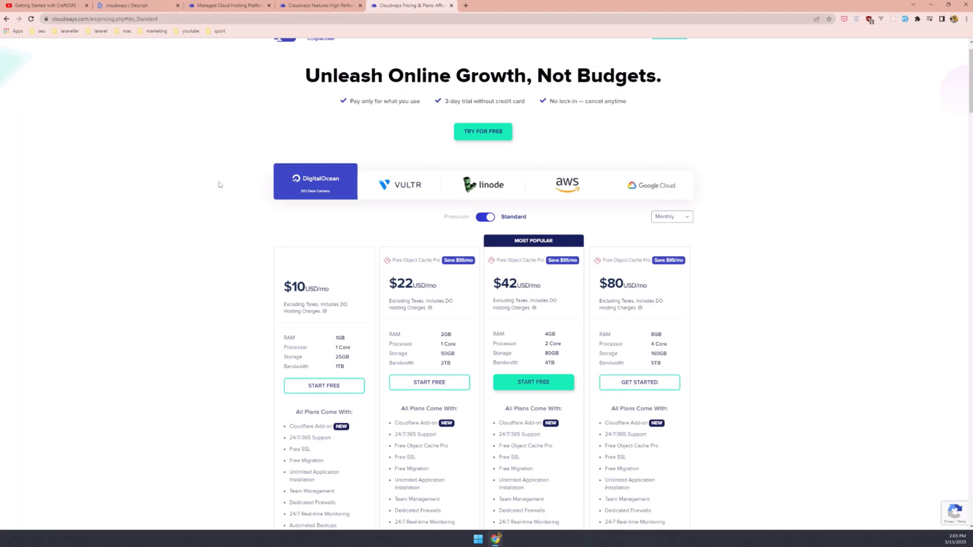
scroll(down, 3)
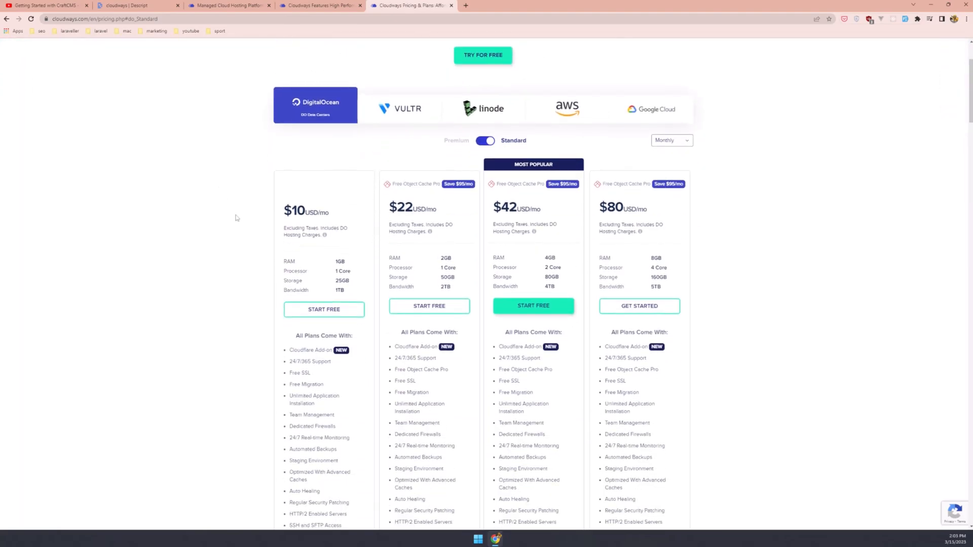
scroll(down, 3)
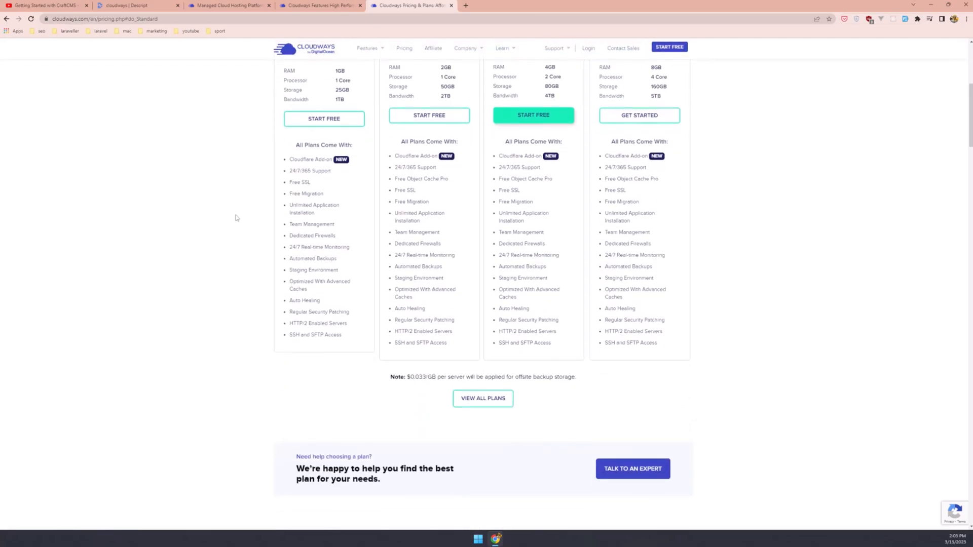
mouse_move(229, 204)
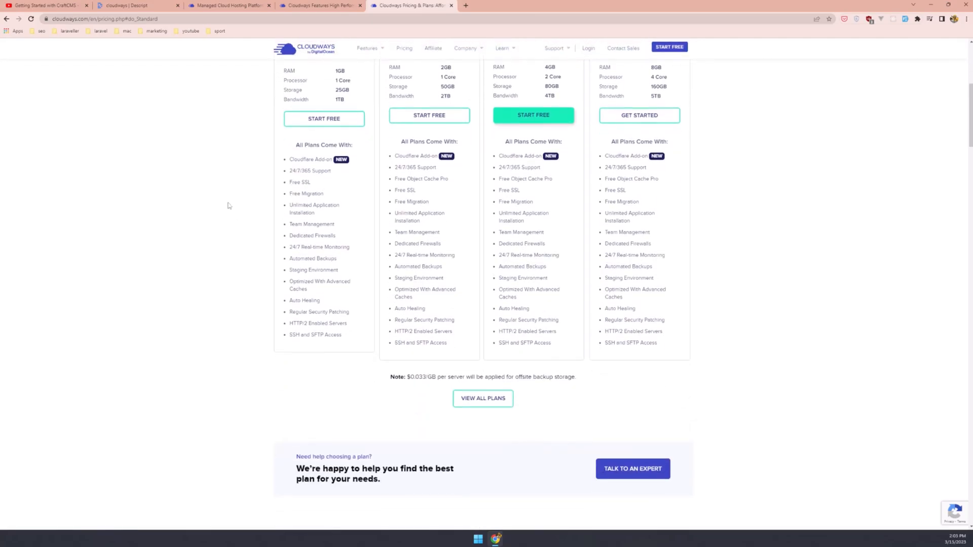
scroll(down, 3)
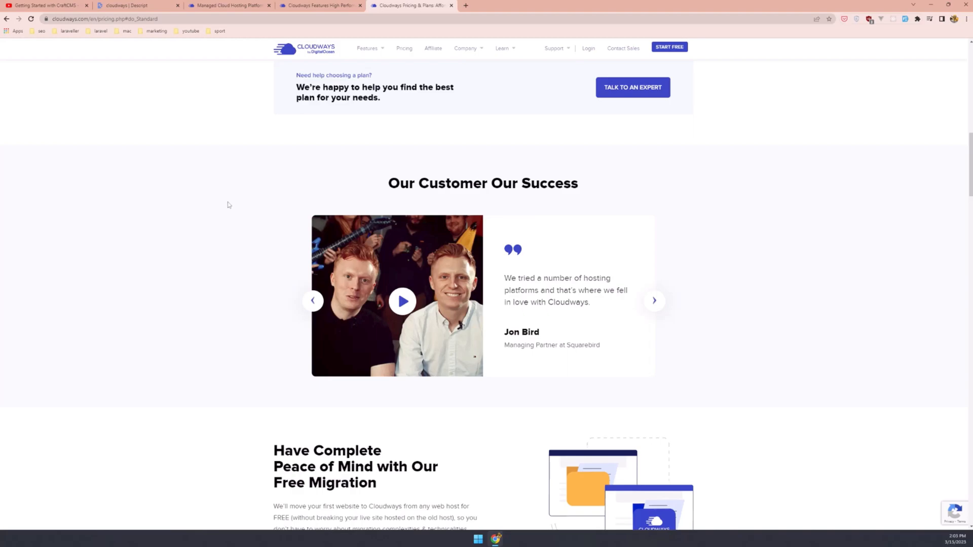
scroll(down, 3)
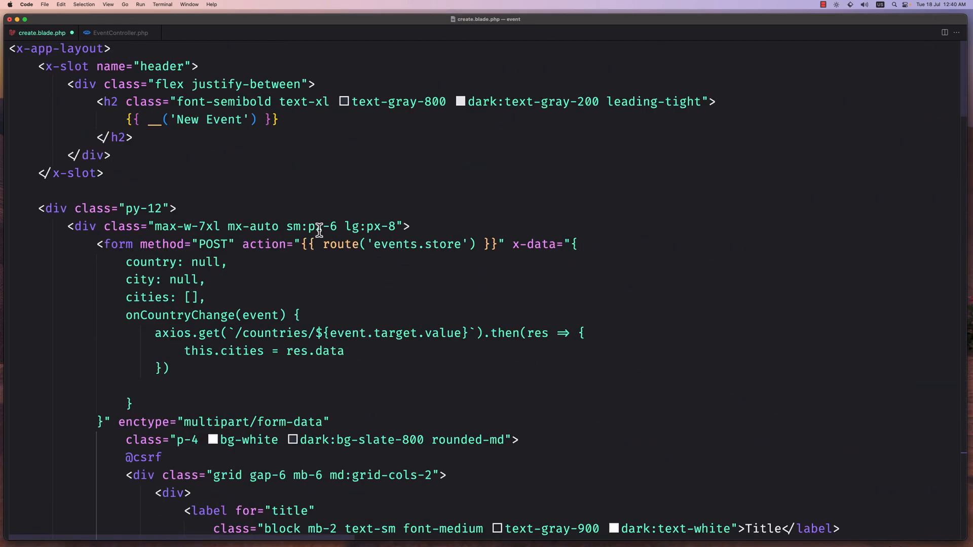
scroll(down, 3)
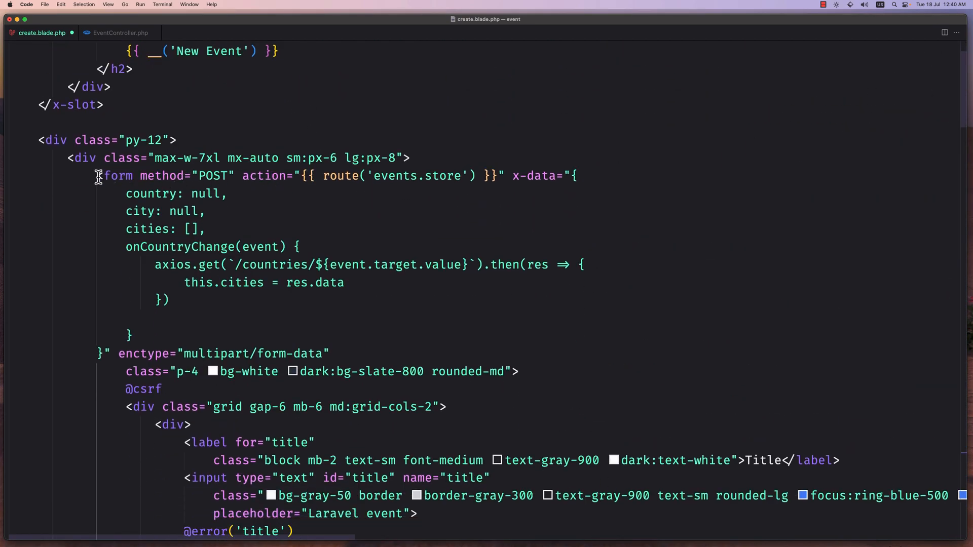
double_click(118, 176)
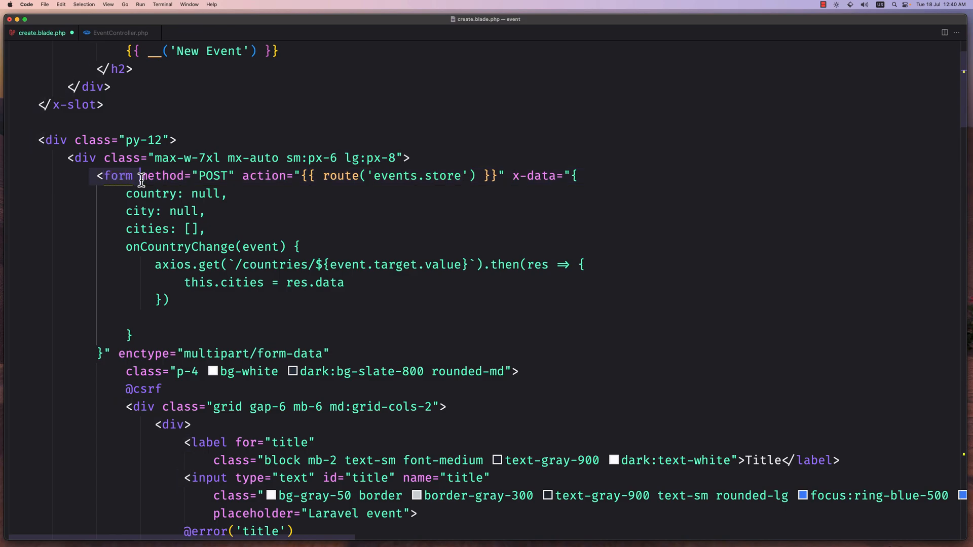
click(244, 177)
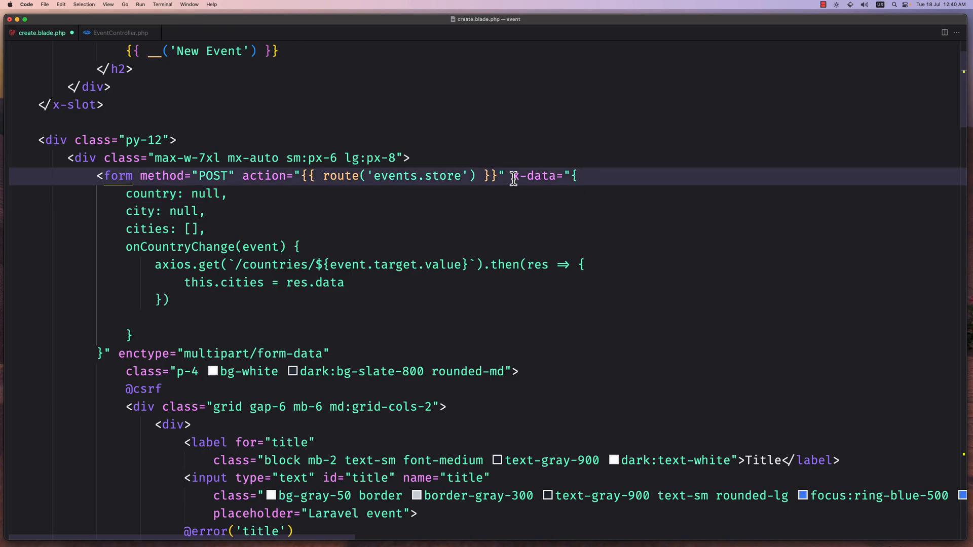
double_click(541, 176)
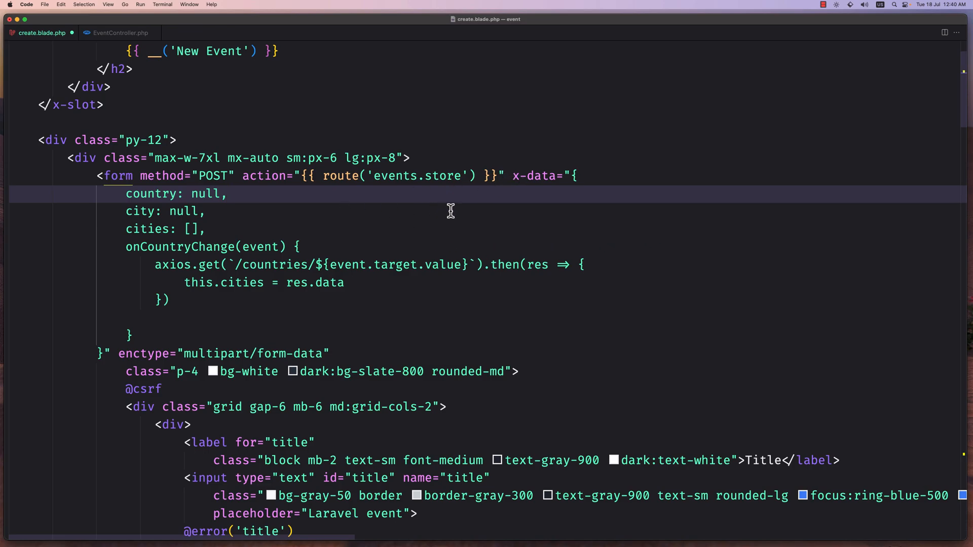
mouse_move(512, 196)
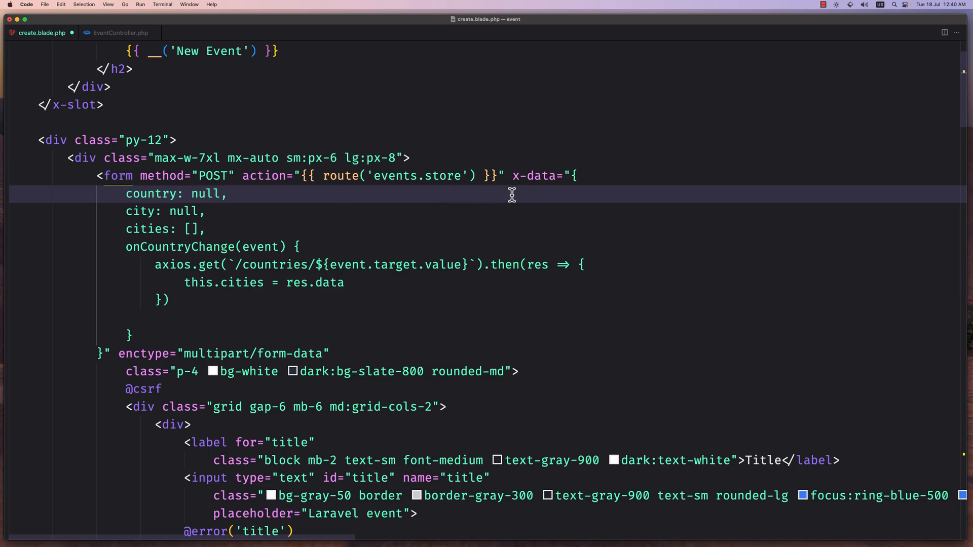
click(513, 177)
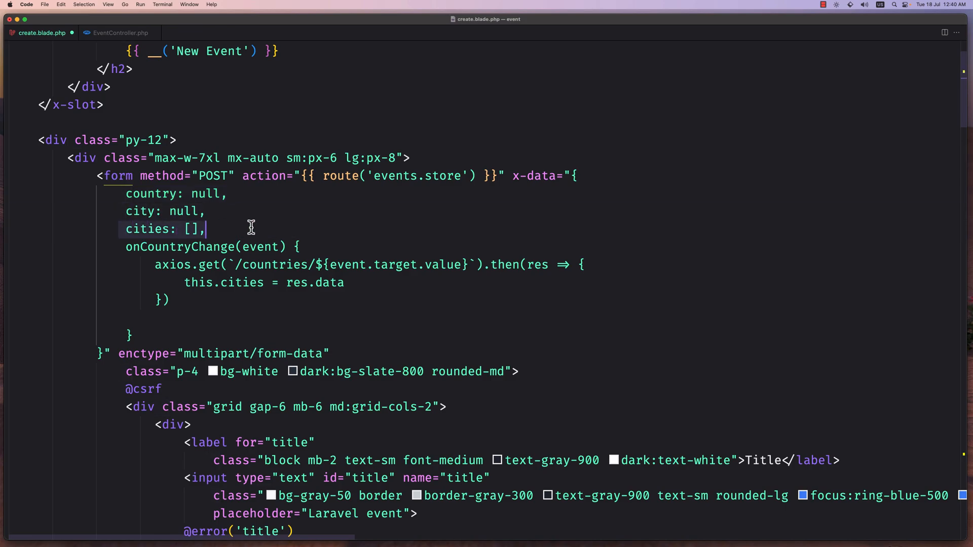
mouse_move(137, 246)
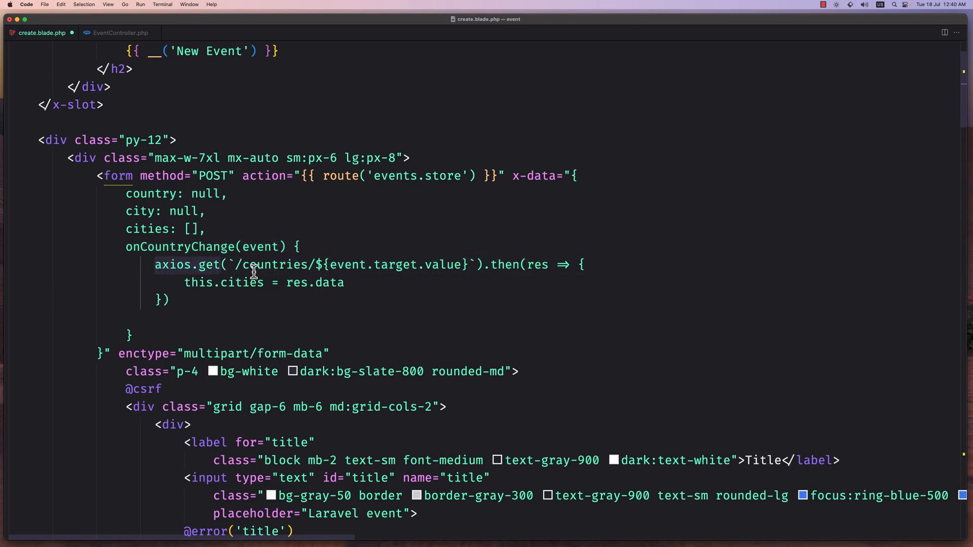
mouse_move(245, 273)
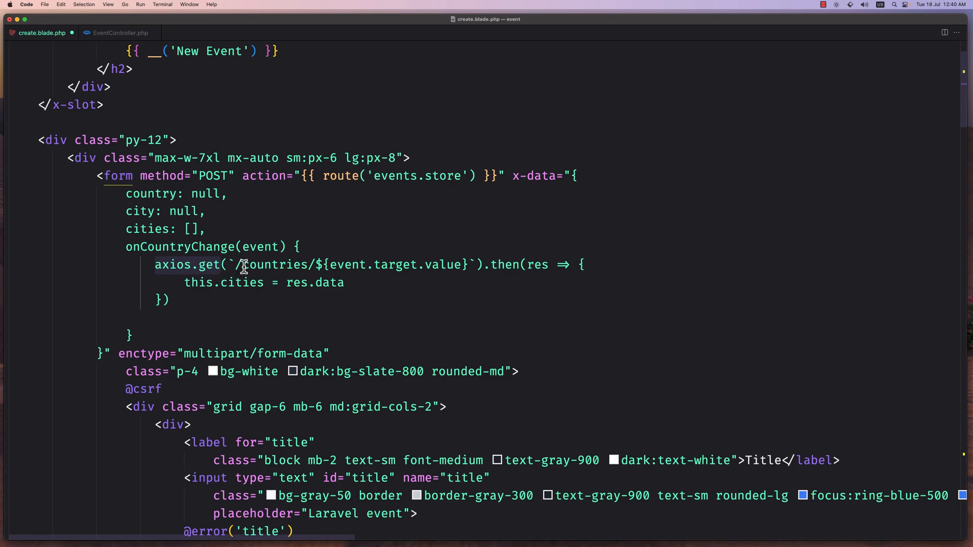
mouse_move(235, 264)
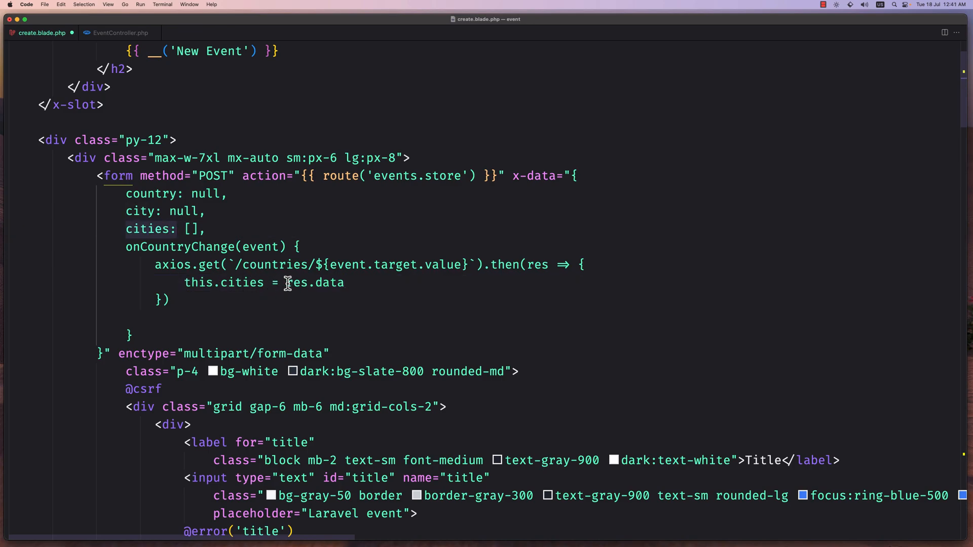
click(186, 33)
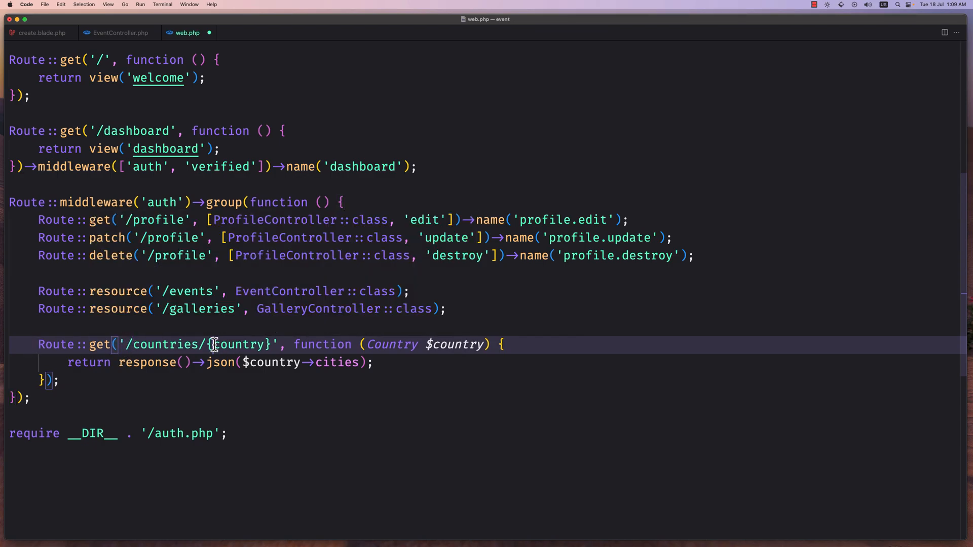
mouse_move(229, 344)
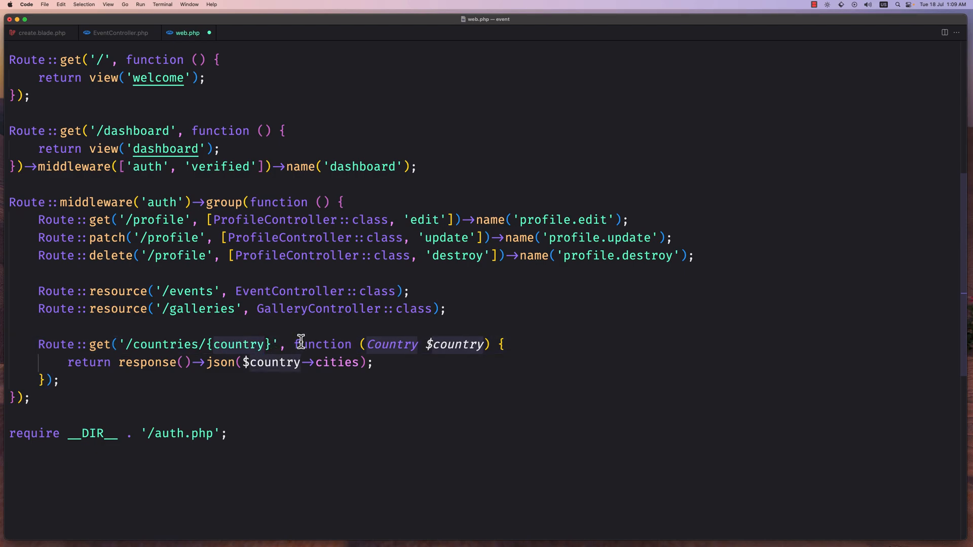
mouse_move(391, 345)
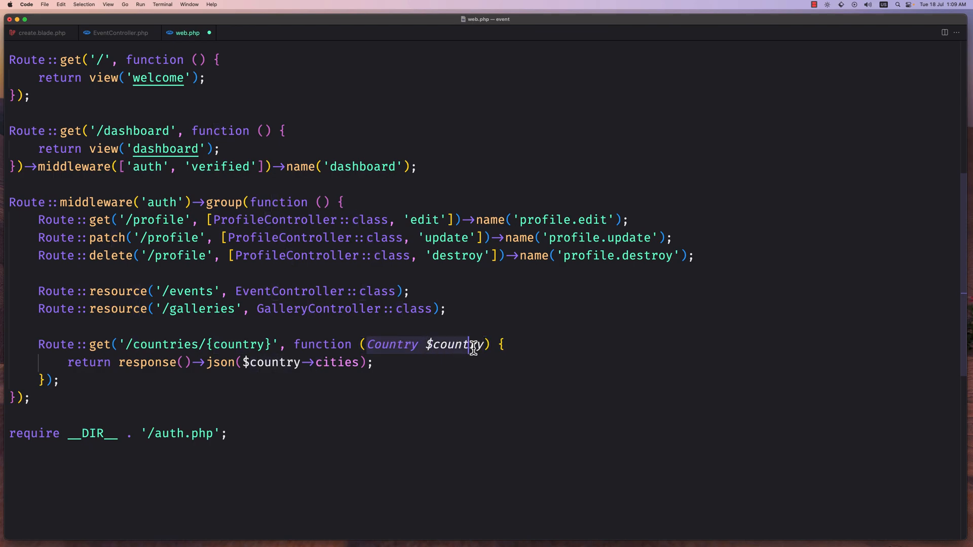
mouse_move(53, 348)
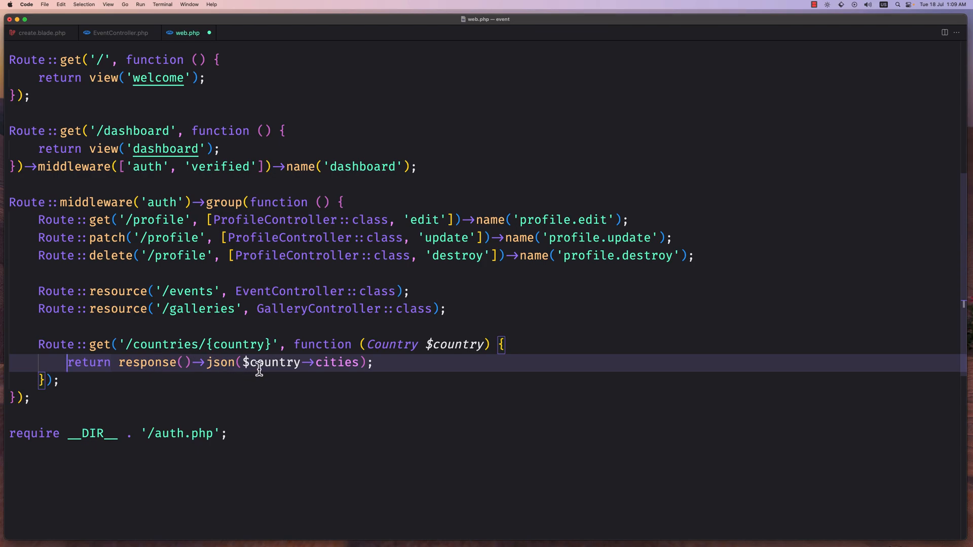
mouse_move(358, 373)
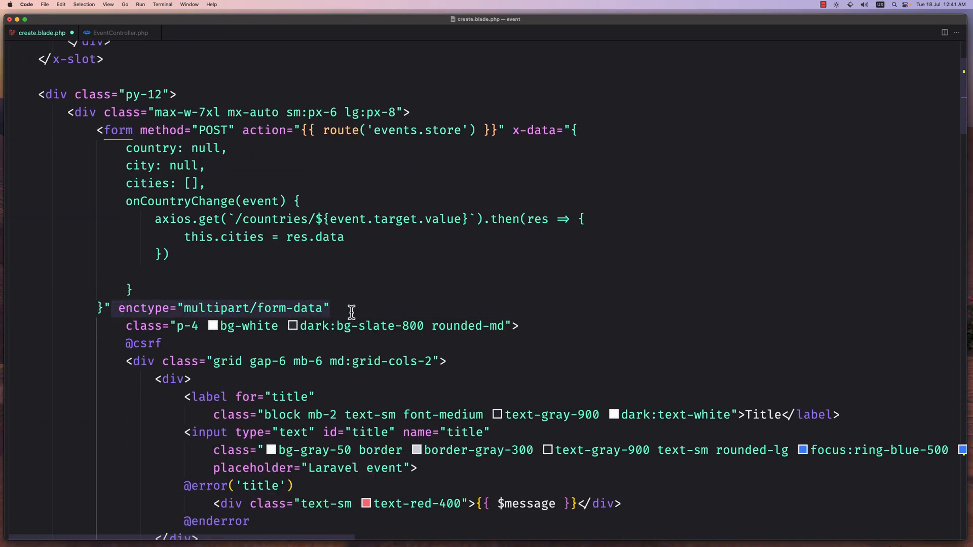
scroll(down, 3)
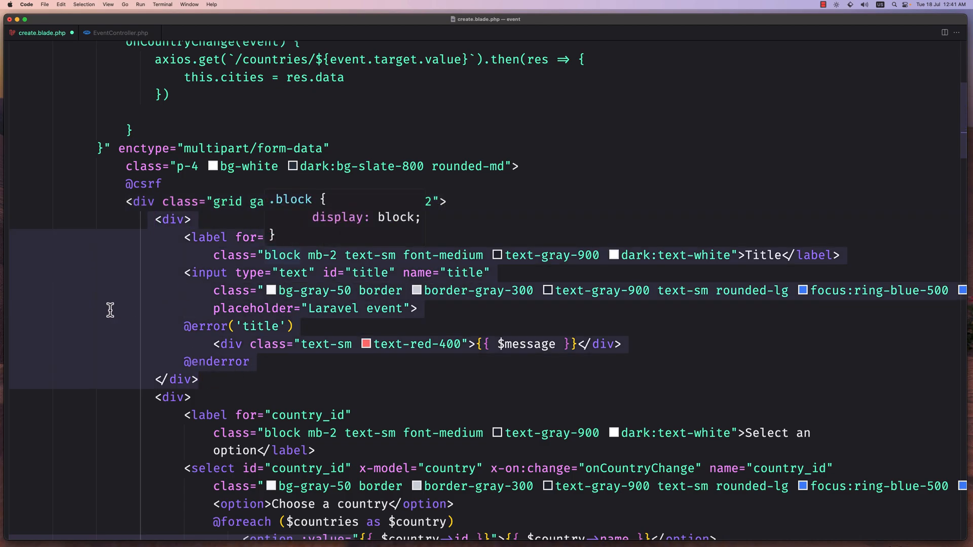
scroll(down, 3)
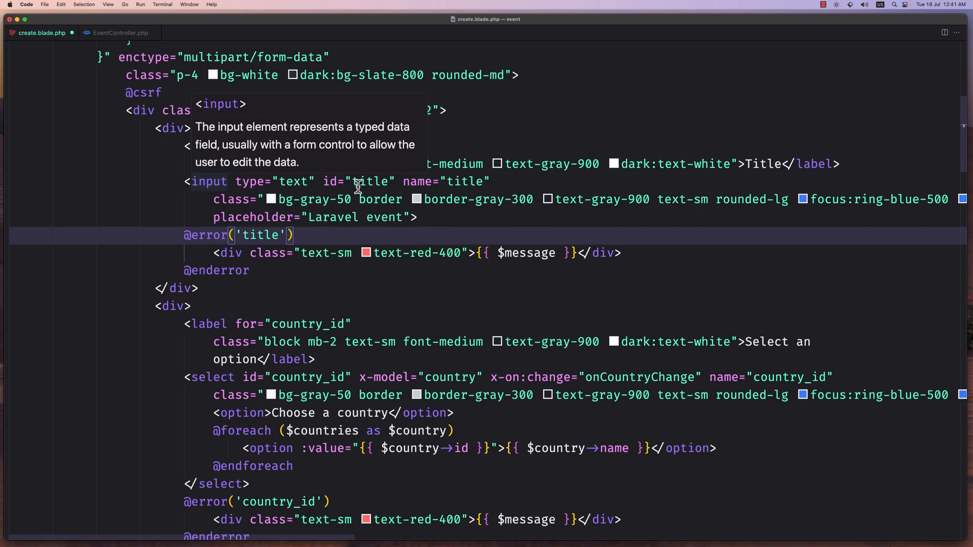
mouse_move(490, 181)
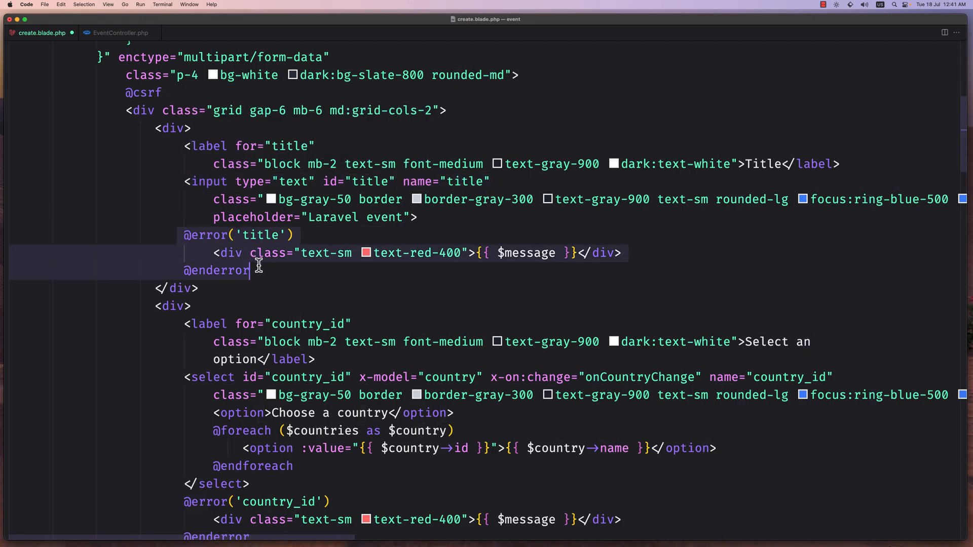
scroll(down, 3)
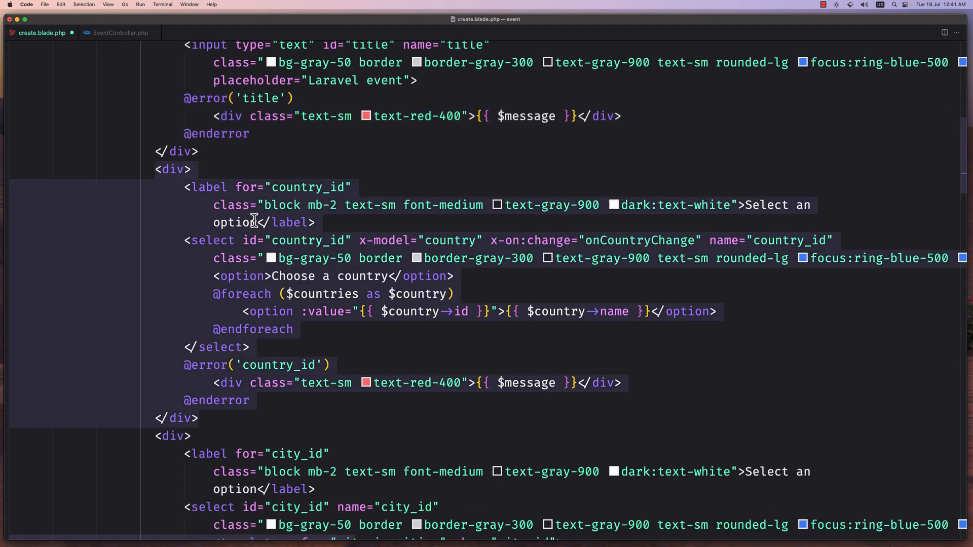
click(237, 186)
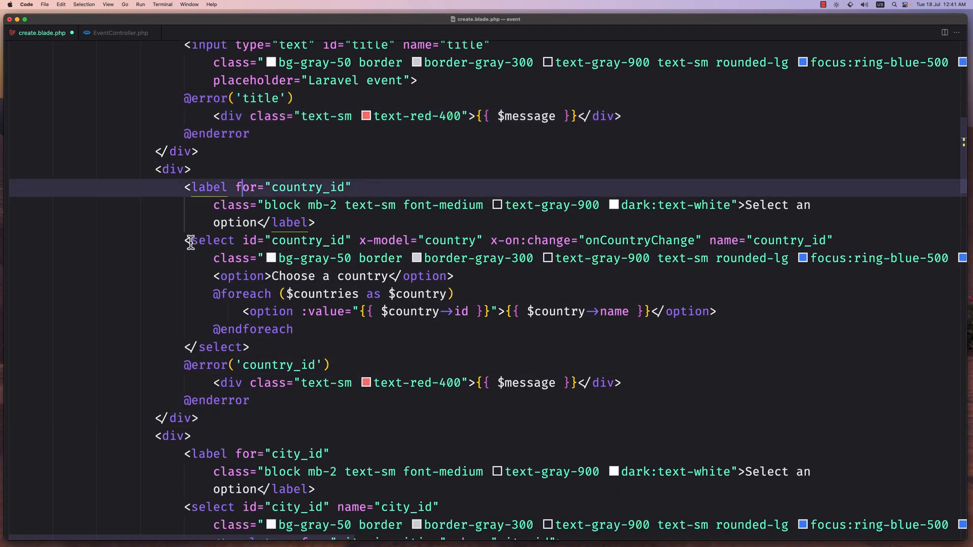
double_click(211, 240)
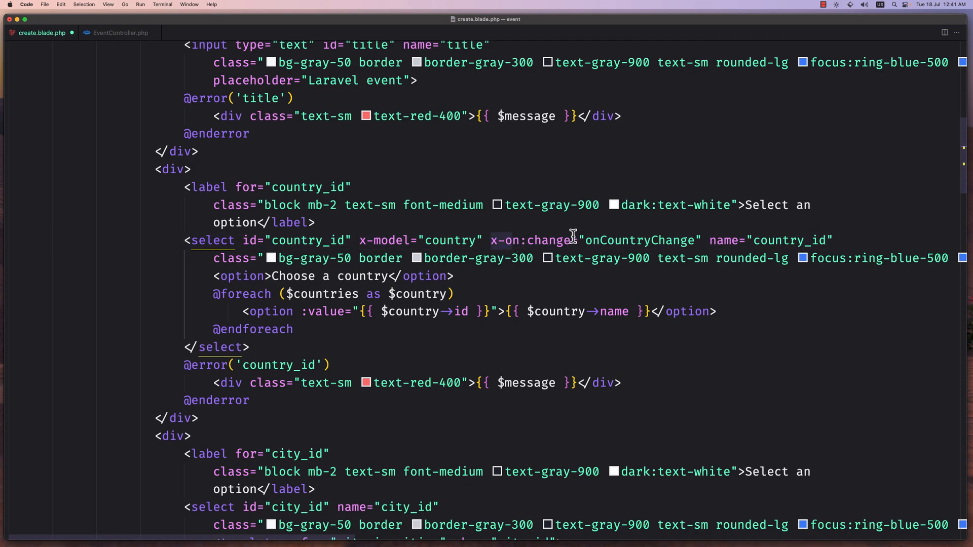
double_click(639, 240)
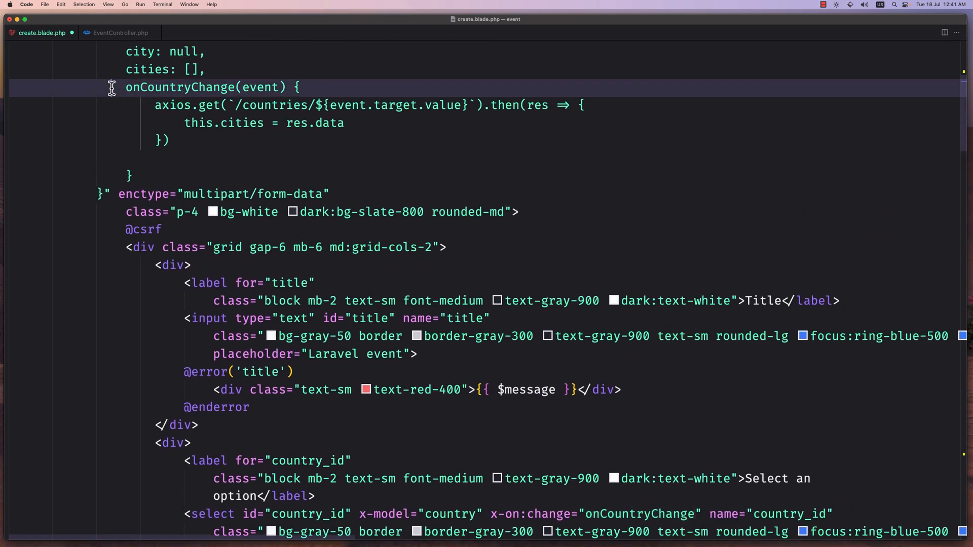
scroll(down, 3)
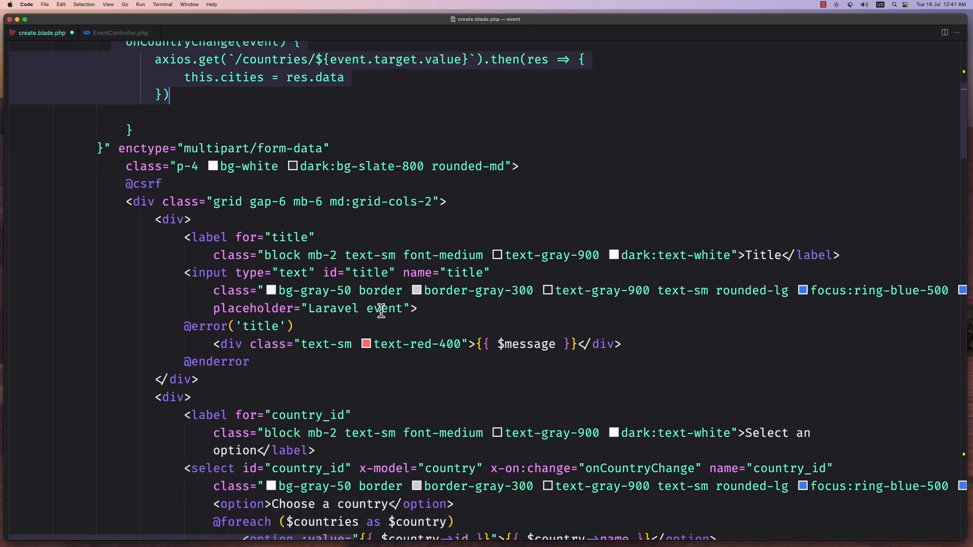
scroll(down, 3)
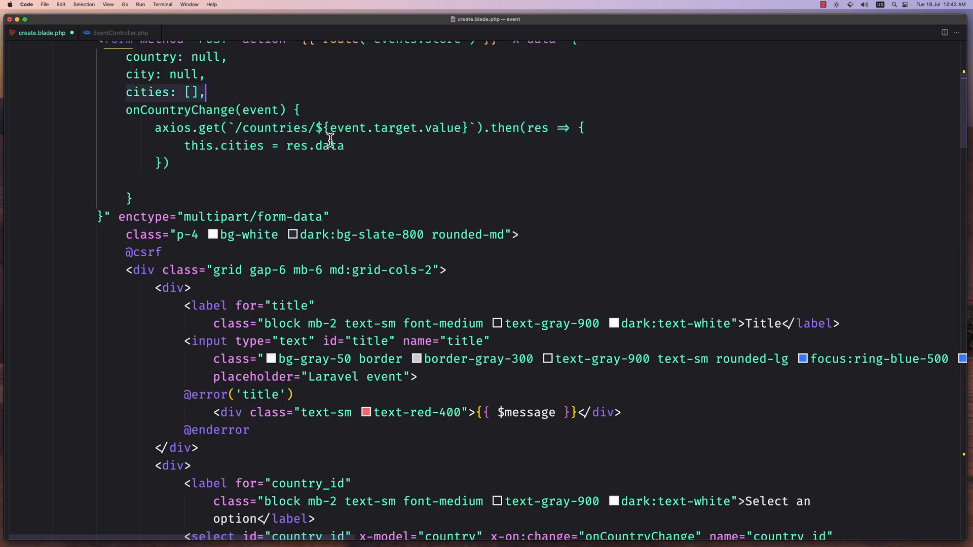
scroll(down, 3)
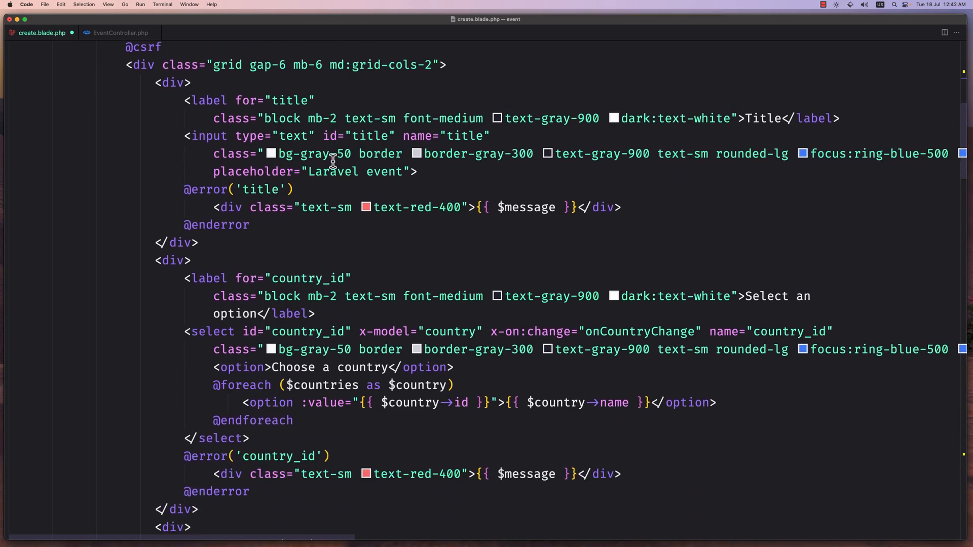
scroll(down, 3)
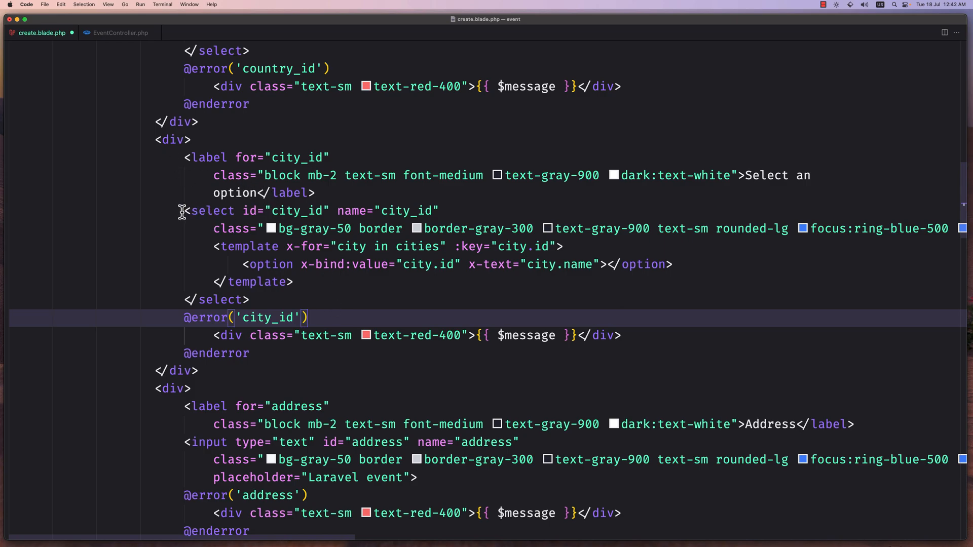
click(434, 211)
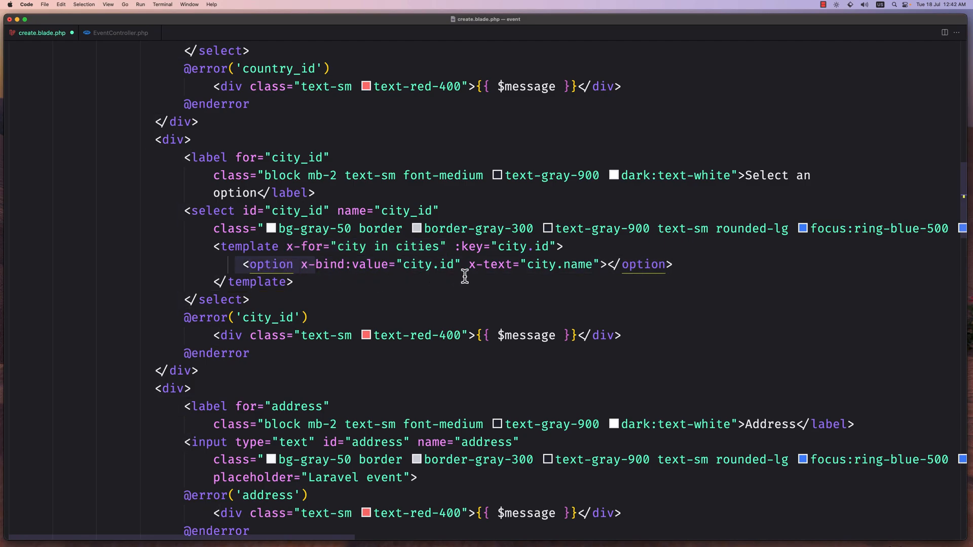
mouse_move(400, 264)
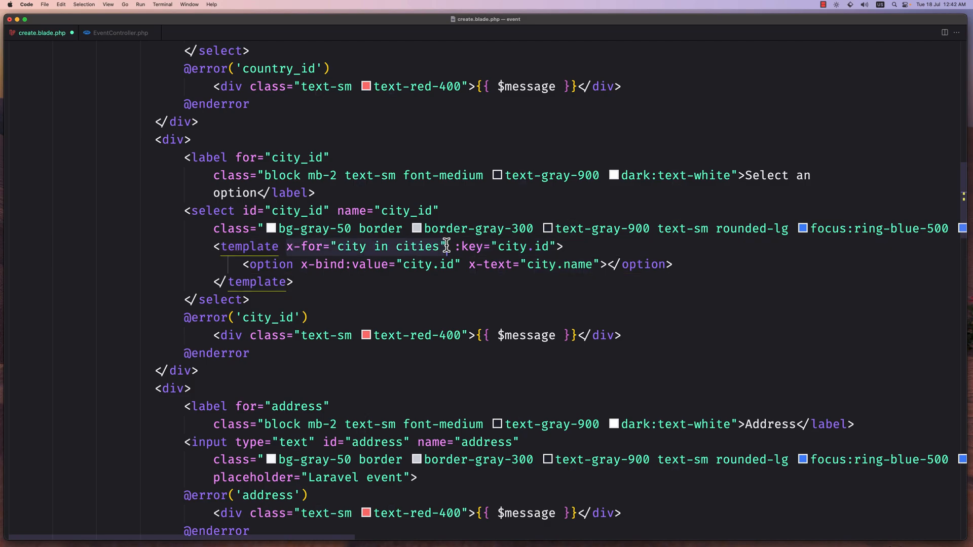
click(446, 246)
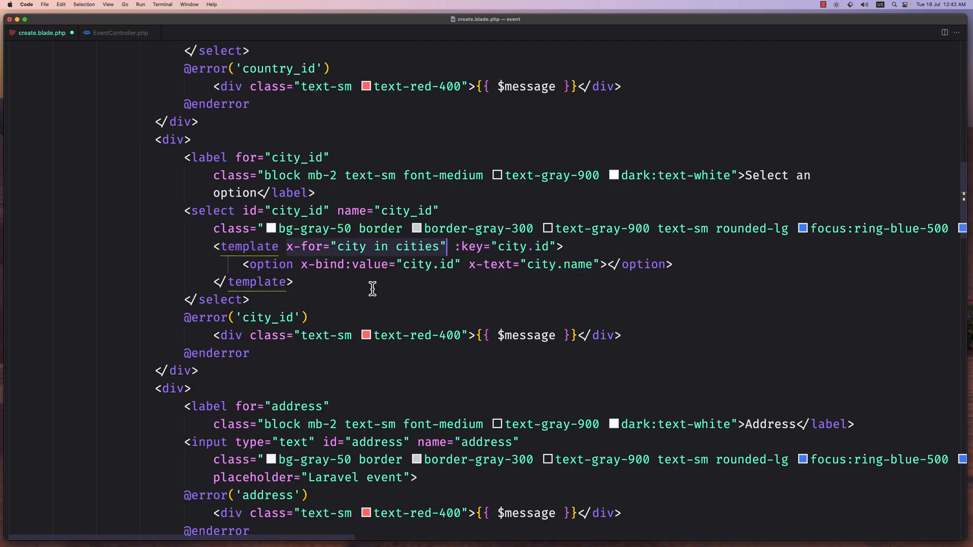
scroll(down, 3)
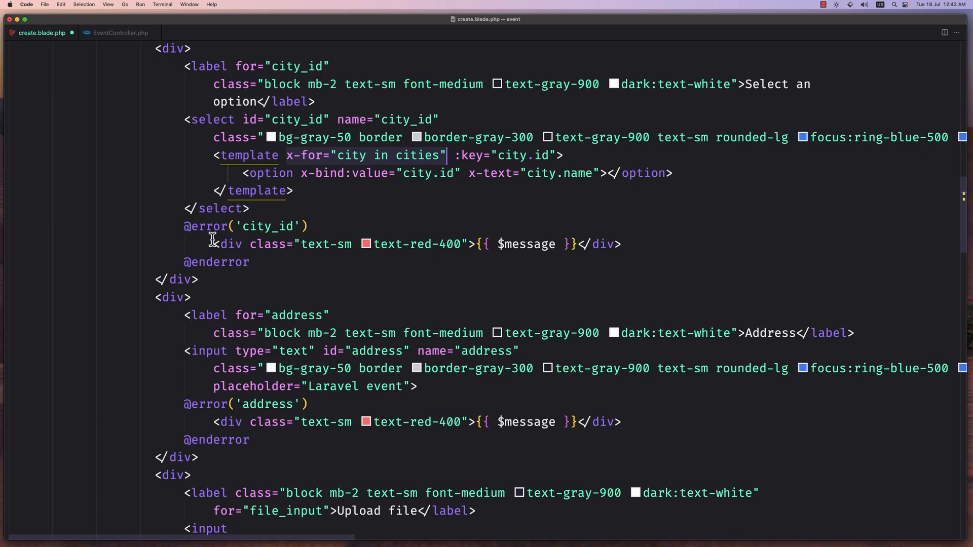
scroll(down, 3)
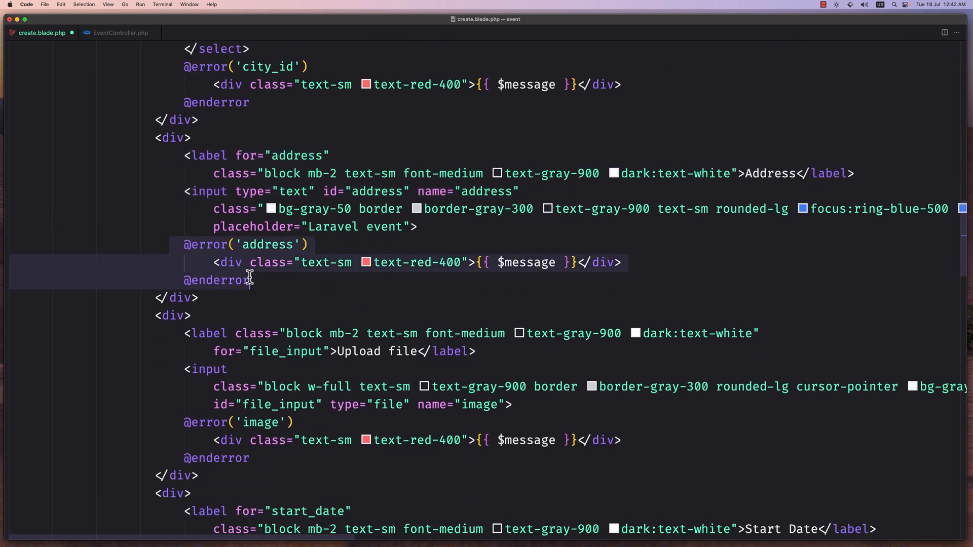
scroll(down, 3)
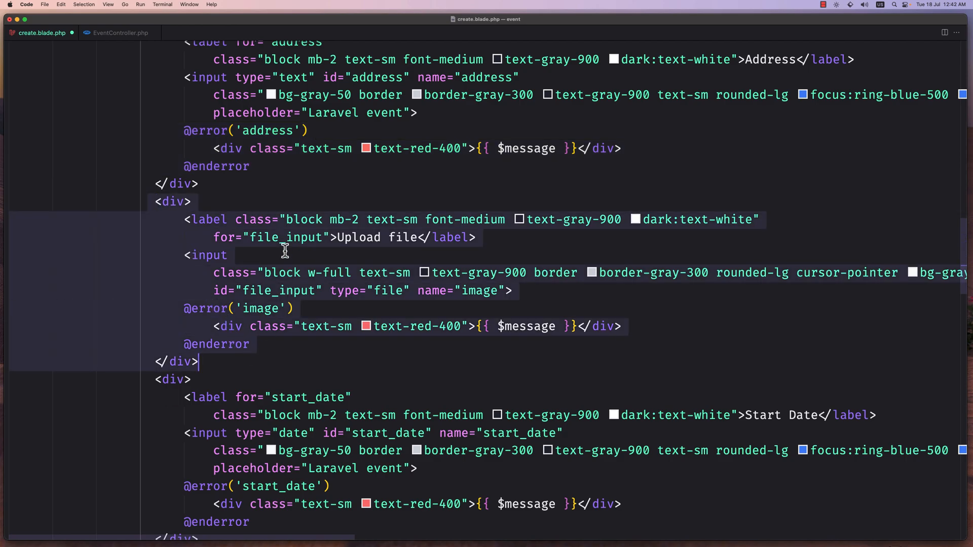
click(195, 255)
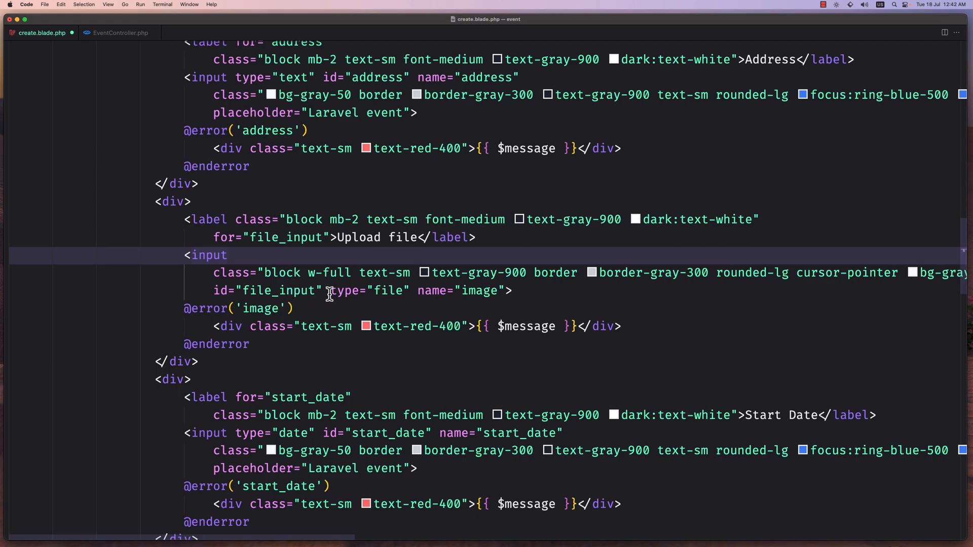
double_click(480, 291)
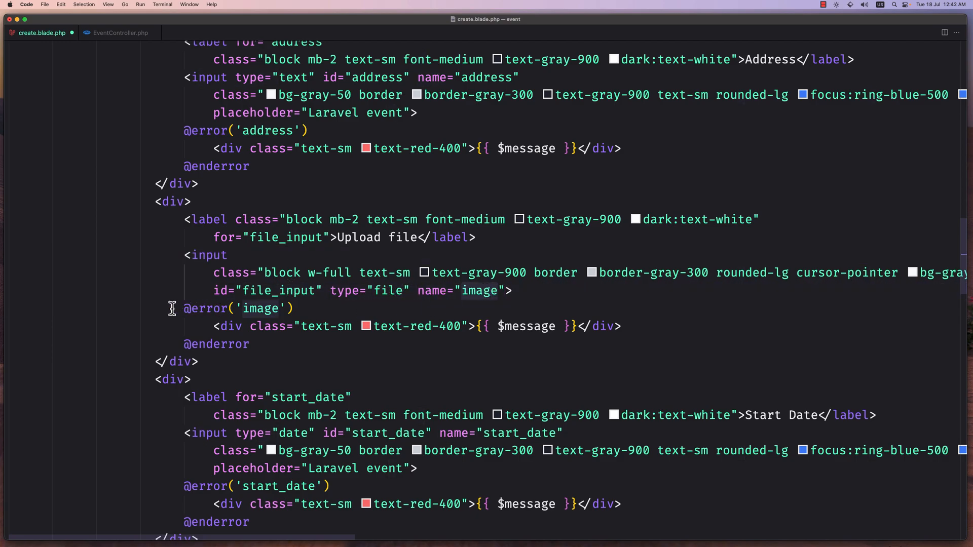
scroll(down, 3)
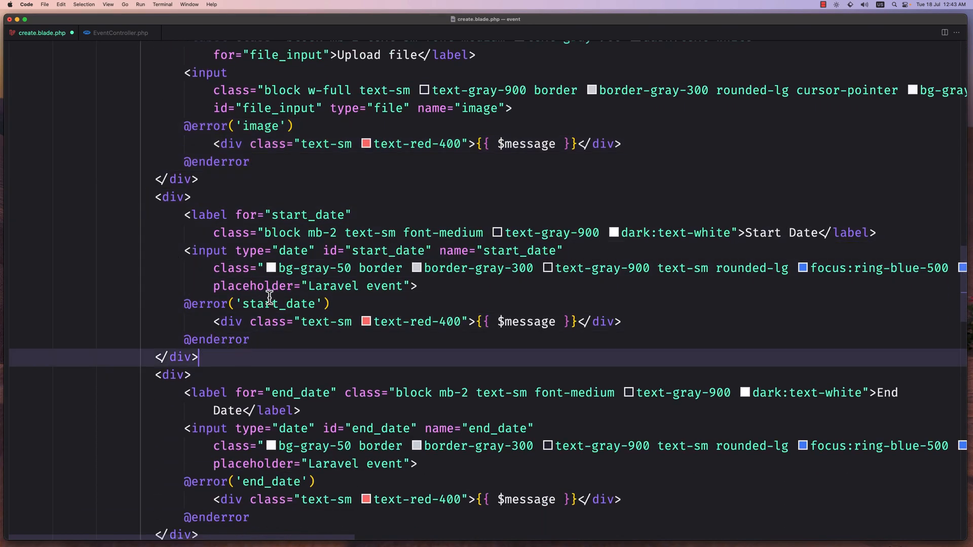
scroll(down, 3)
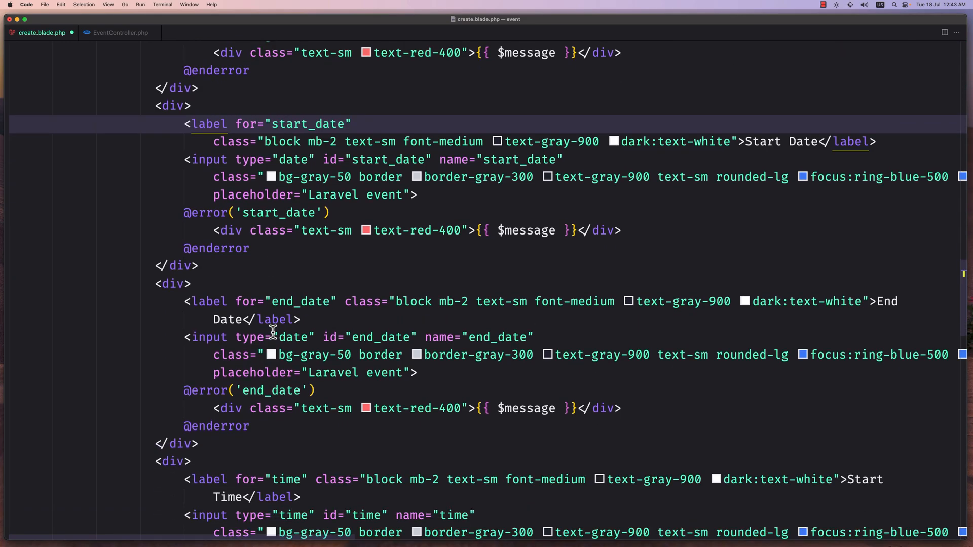
scroll(down, 3)
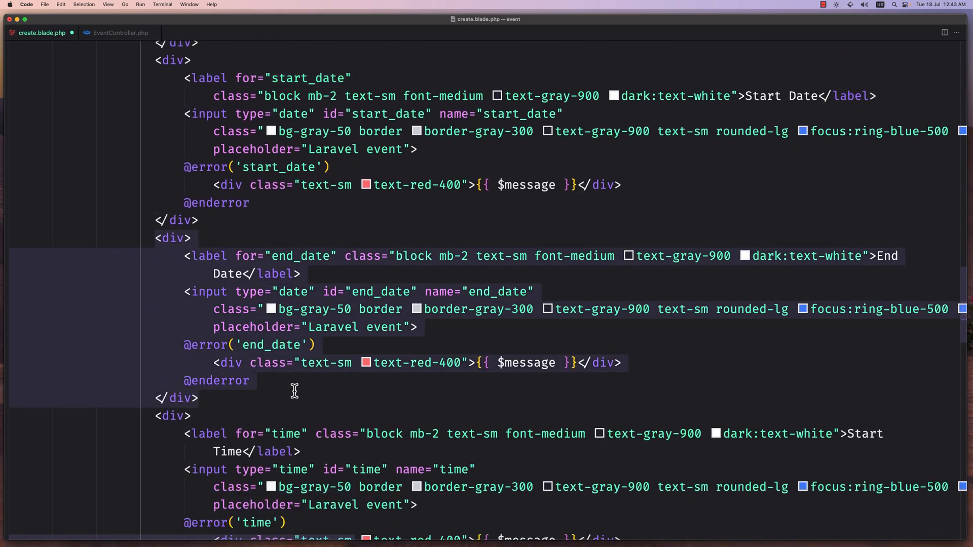
Find Event.php in app/Models via quick open and view its $fillable array
key(Cmd+P)
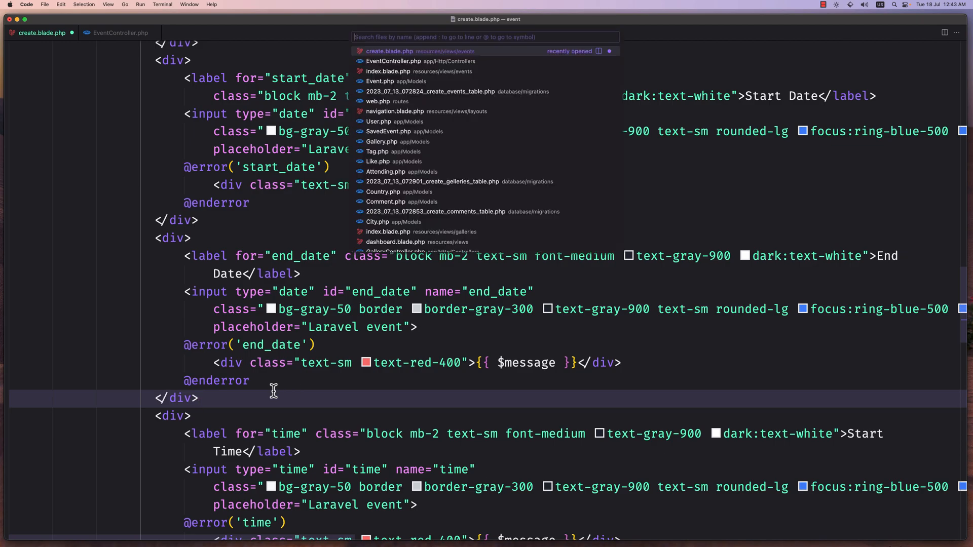
text(event)
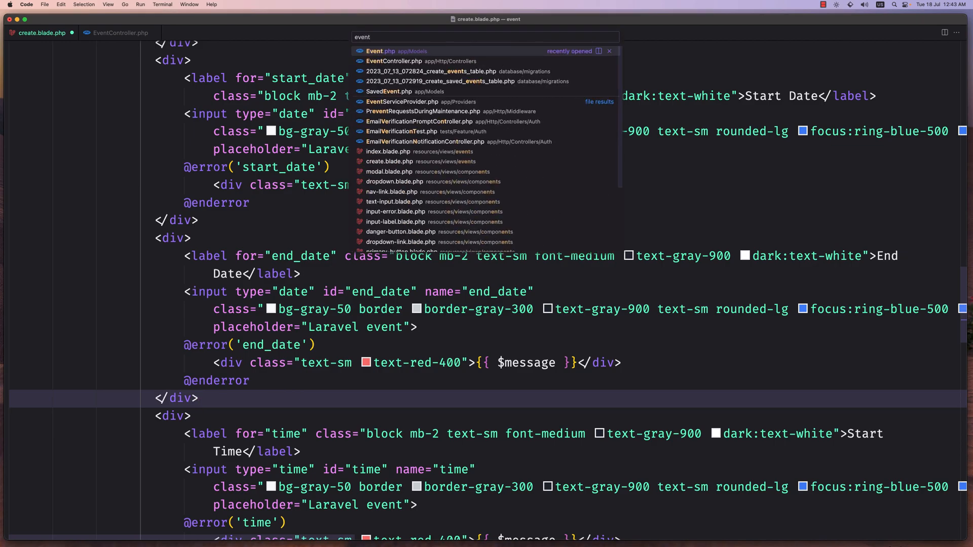
click(375, 51)
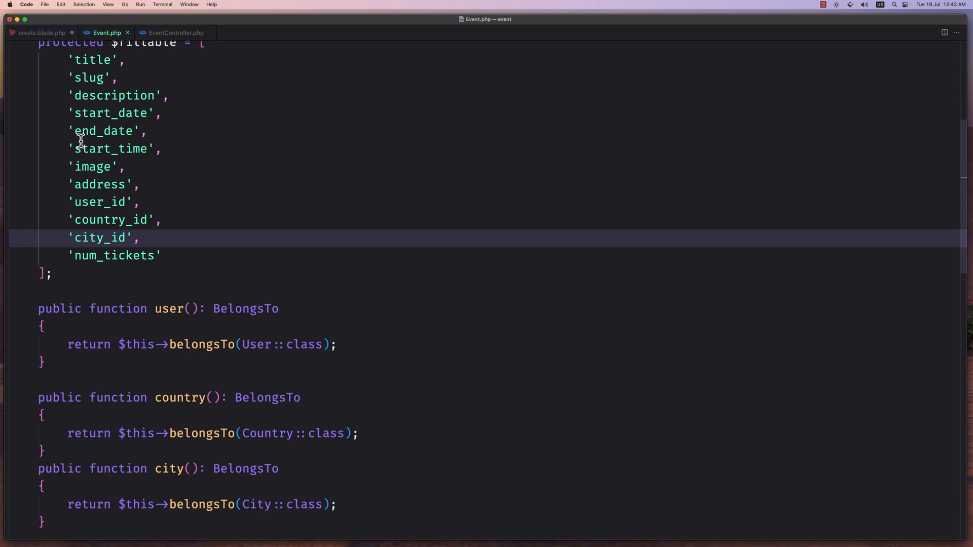
click(74, 131)
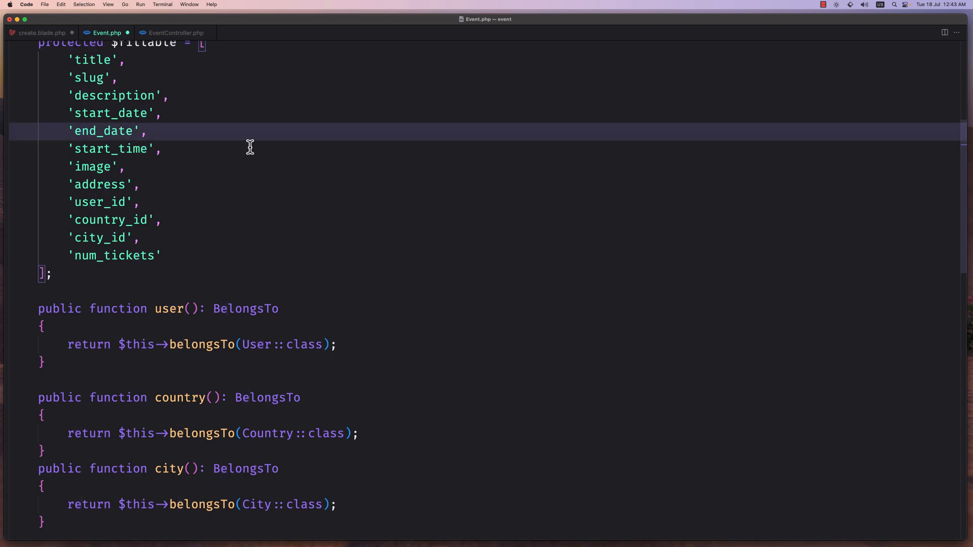
Rename the Start Time field's label, id and name from time to start_time, keeping type time
click(45, 32)
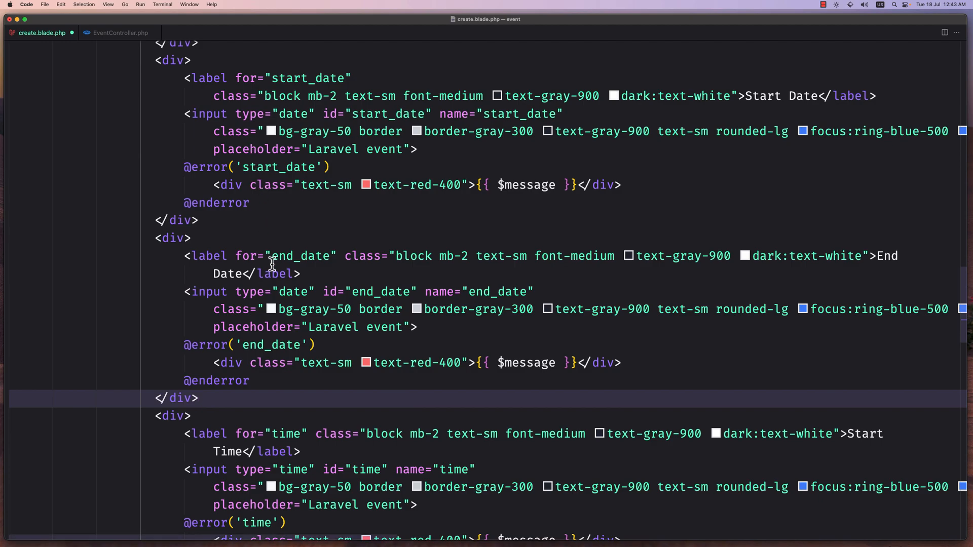
scroll(down, 3)
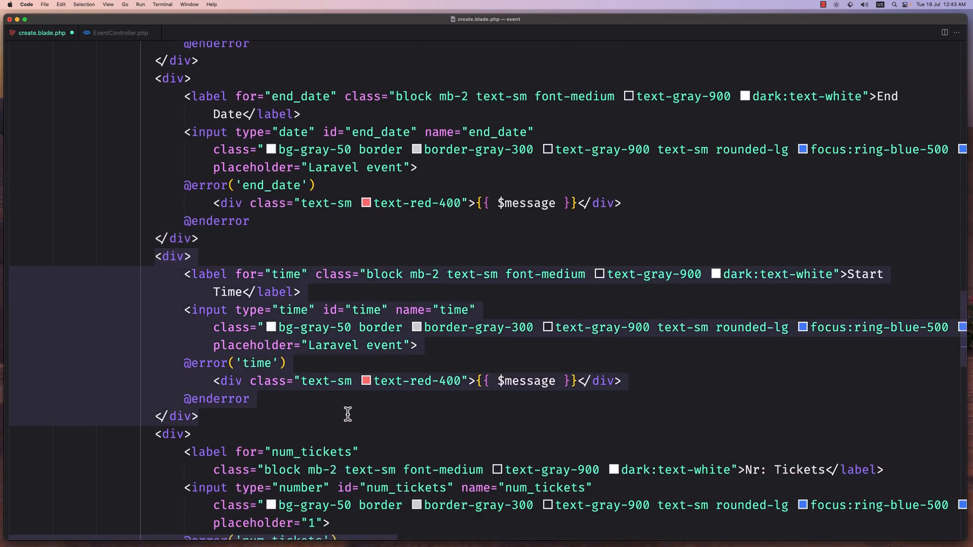
click(302, 291)
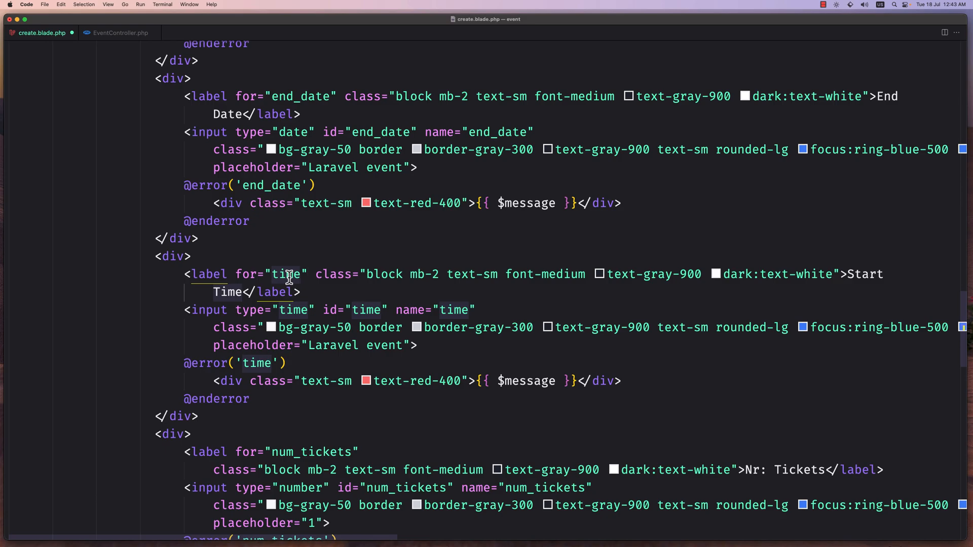
click(298, 274)
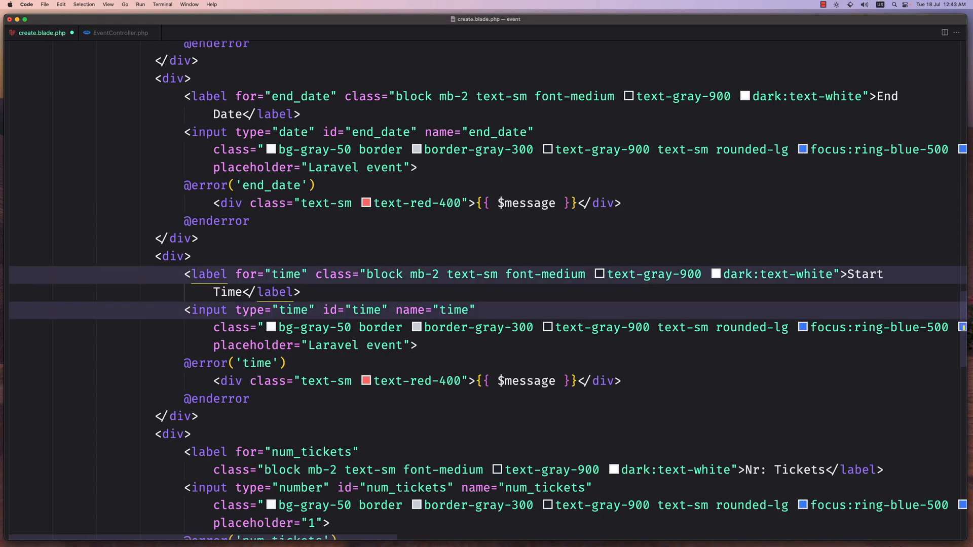
text(start_)
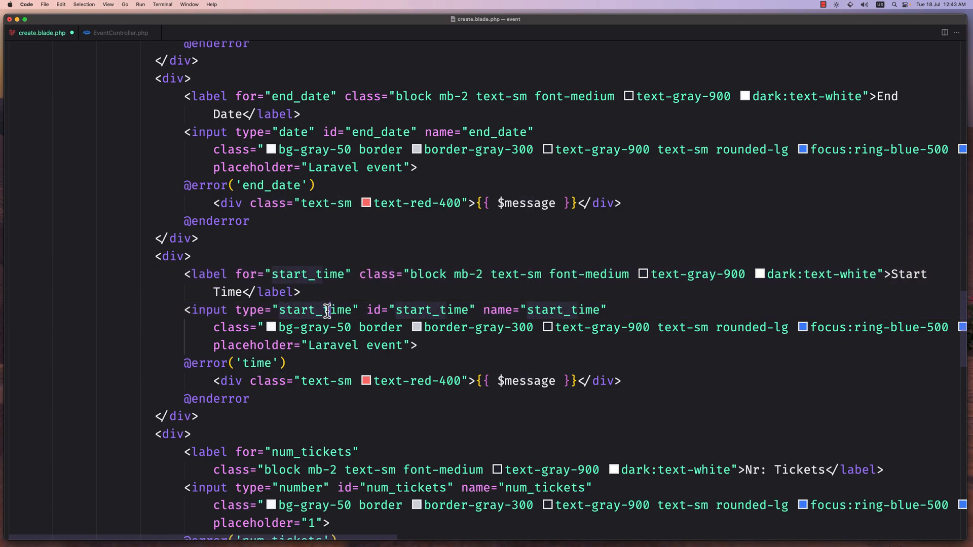
text(time)
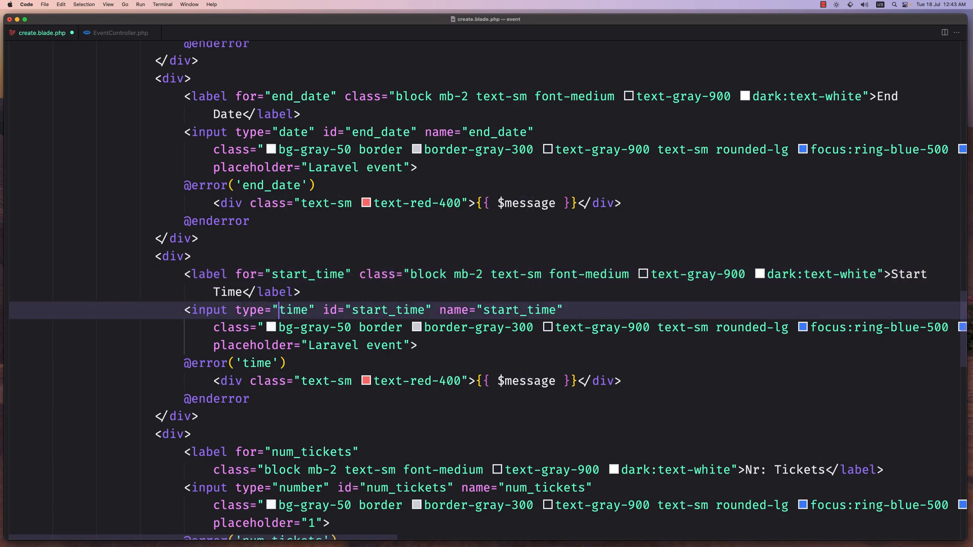
scroll(down, 3)
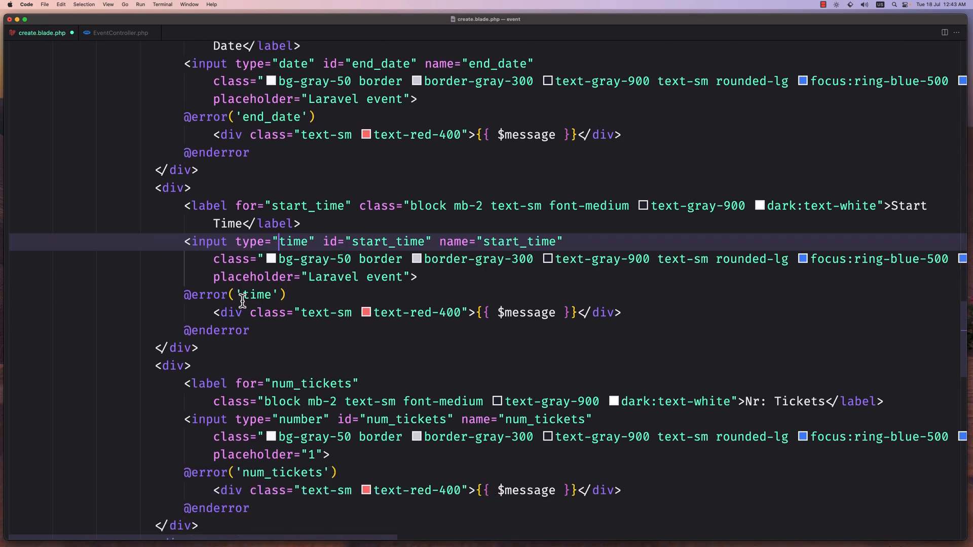
double_click(388, 241)
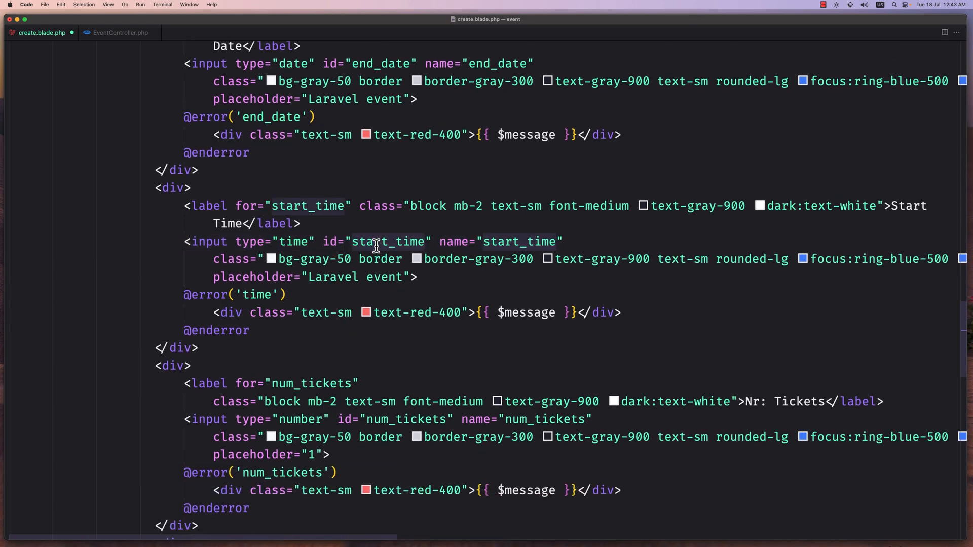
text(start_)
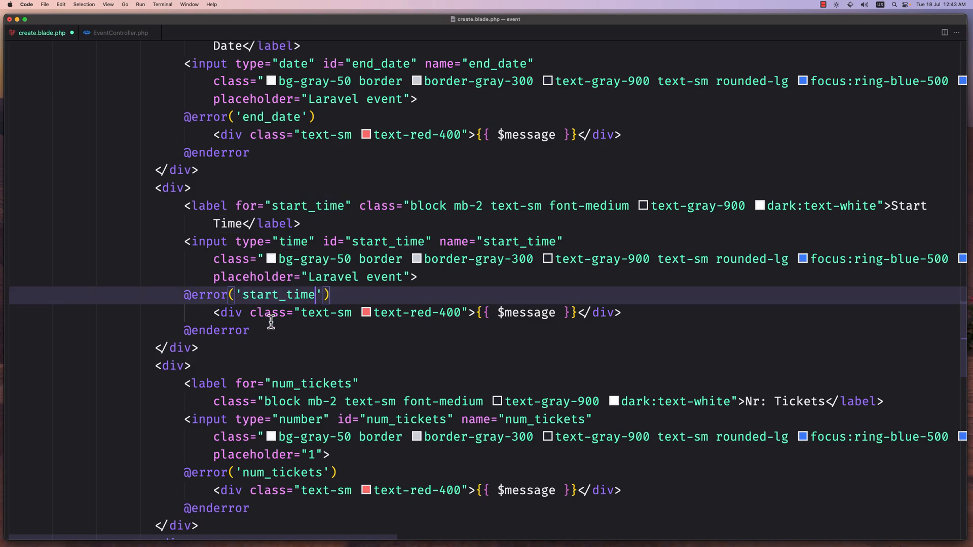
scroll(down, 3)
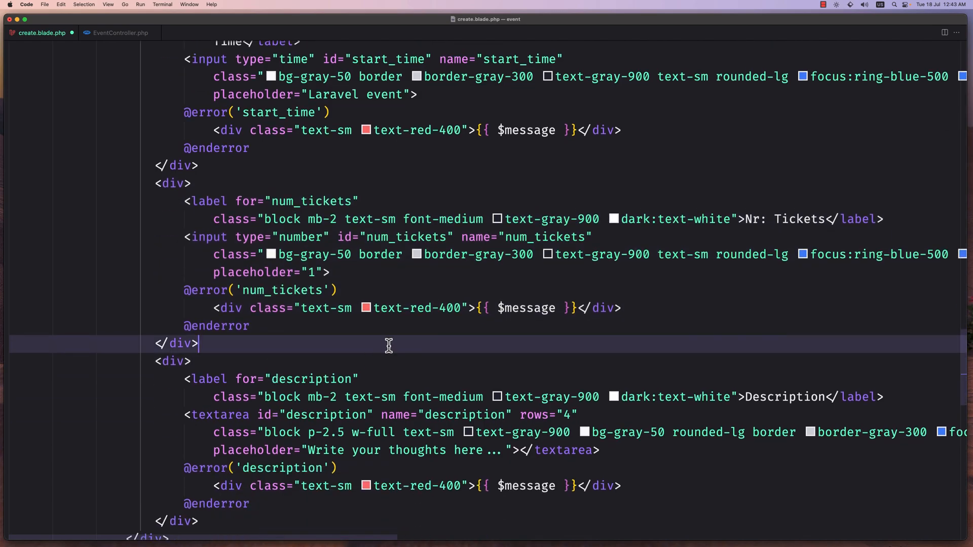
scroll(down, 3)
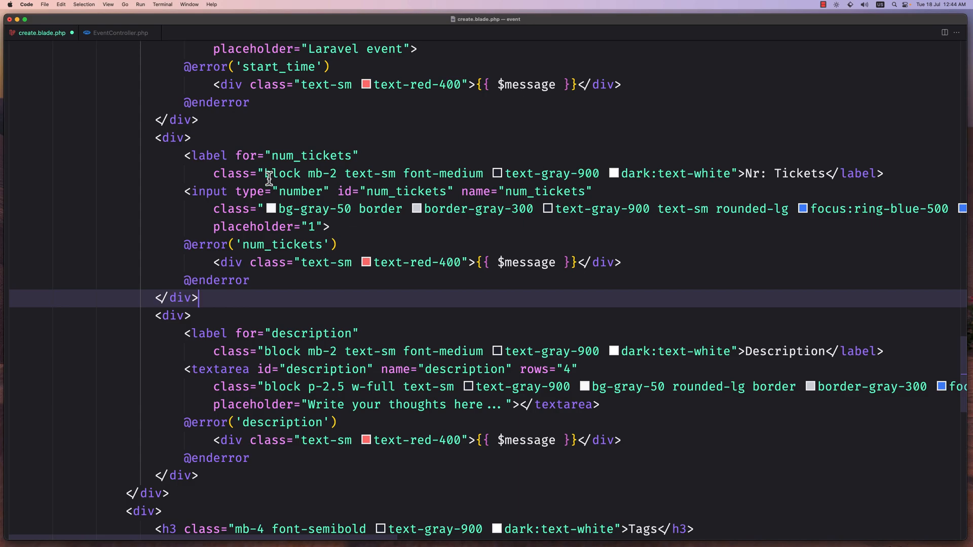
scroll(down, 3)
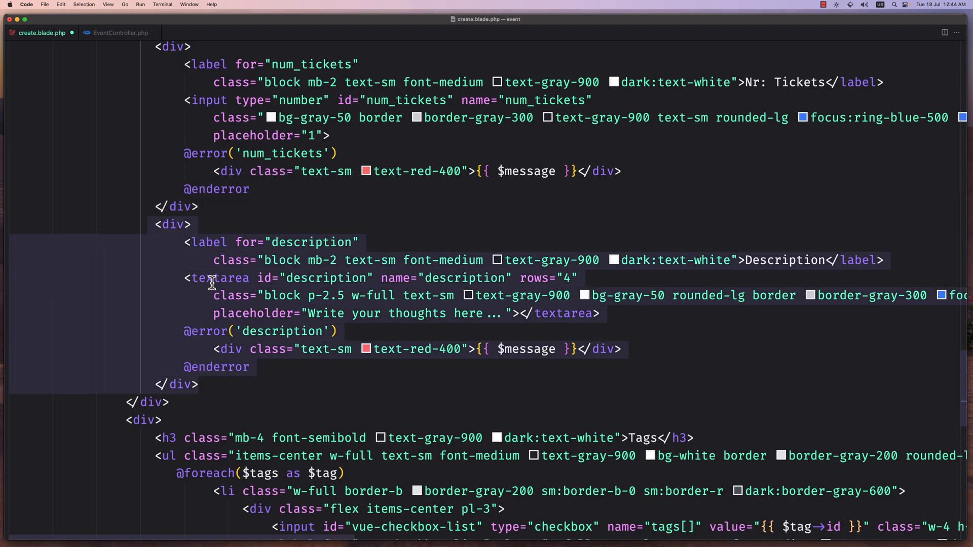
scroll(down, 3)
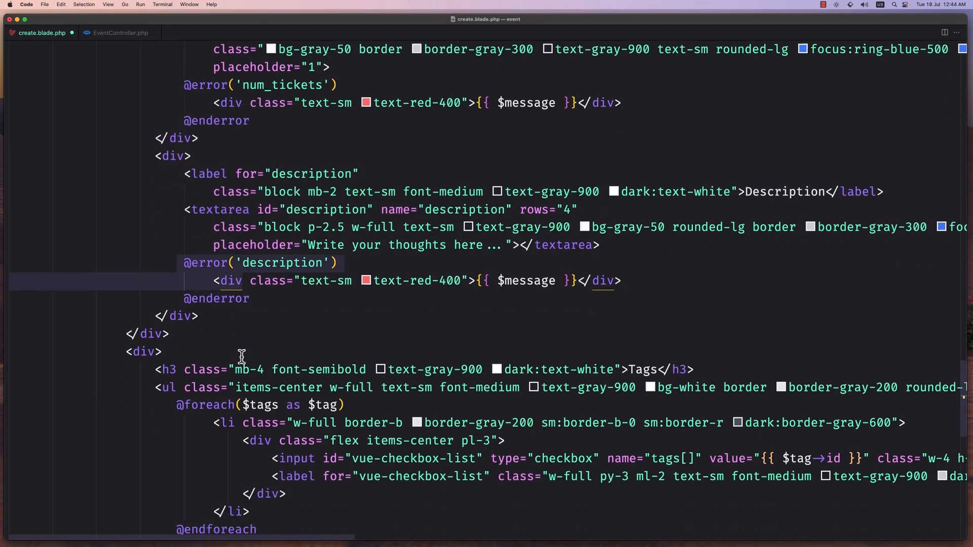
scroll(down, 3)
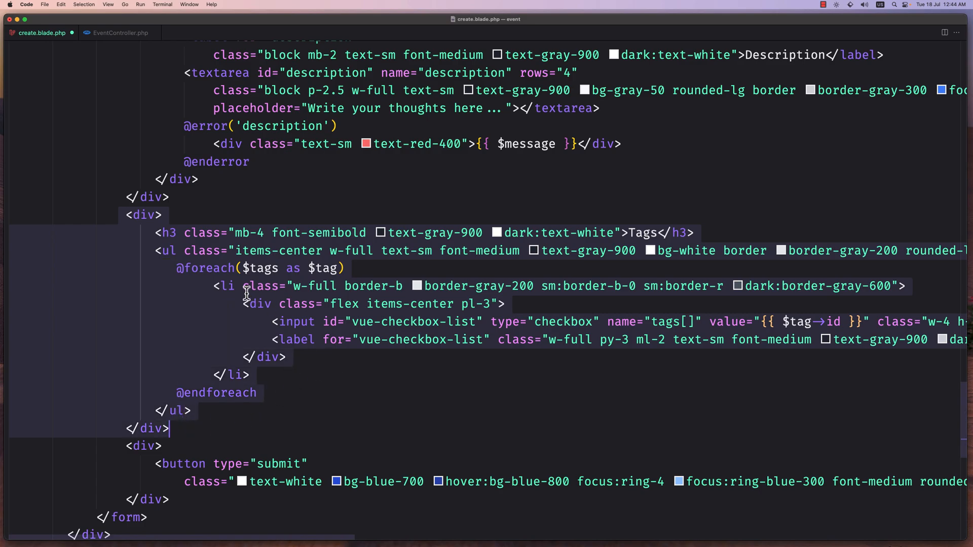
scroll(down, 3)
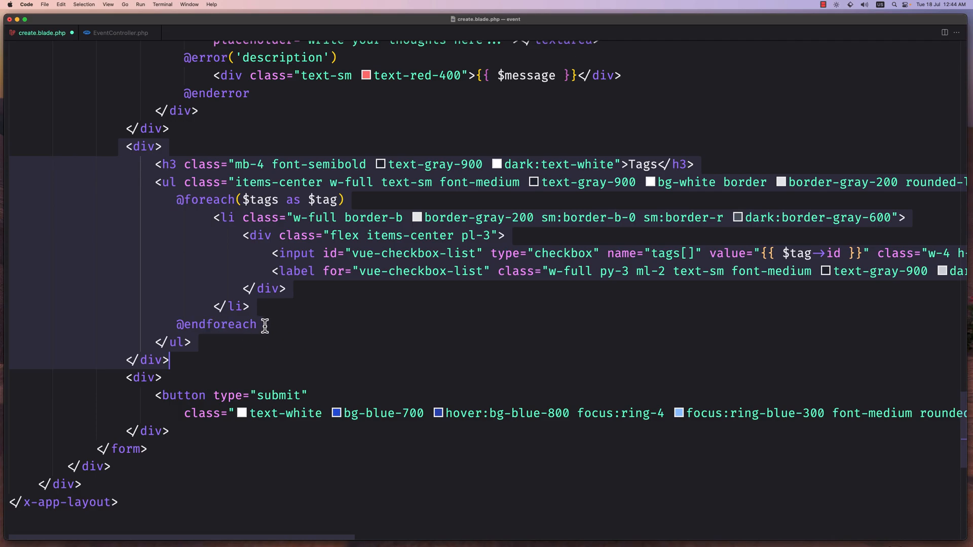
mouse_move(320, 326)
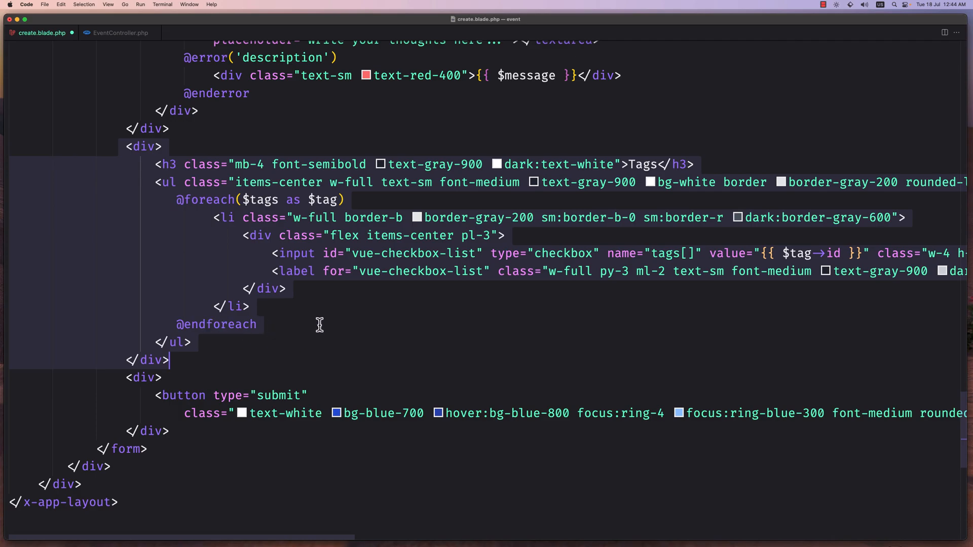
click(249, 306)
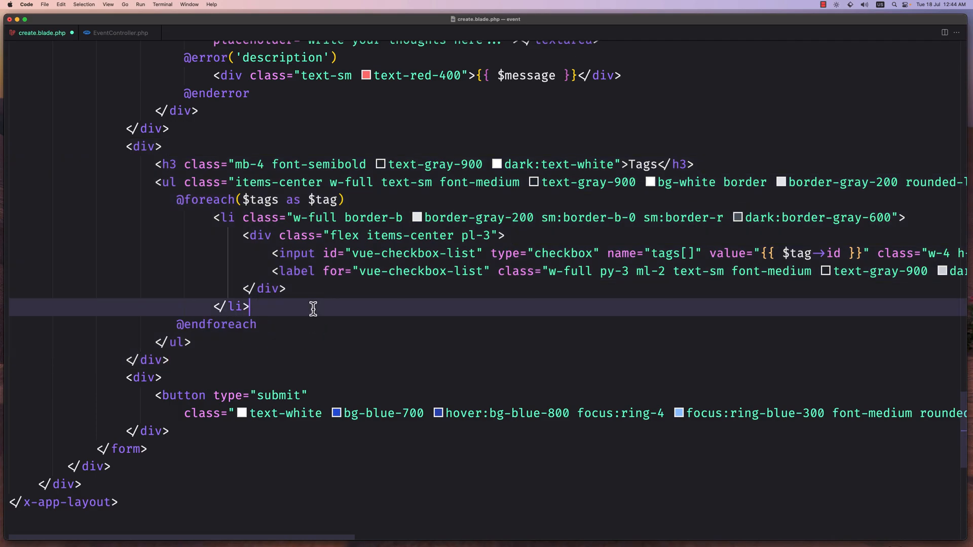
scroll(down, 3)
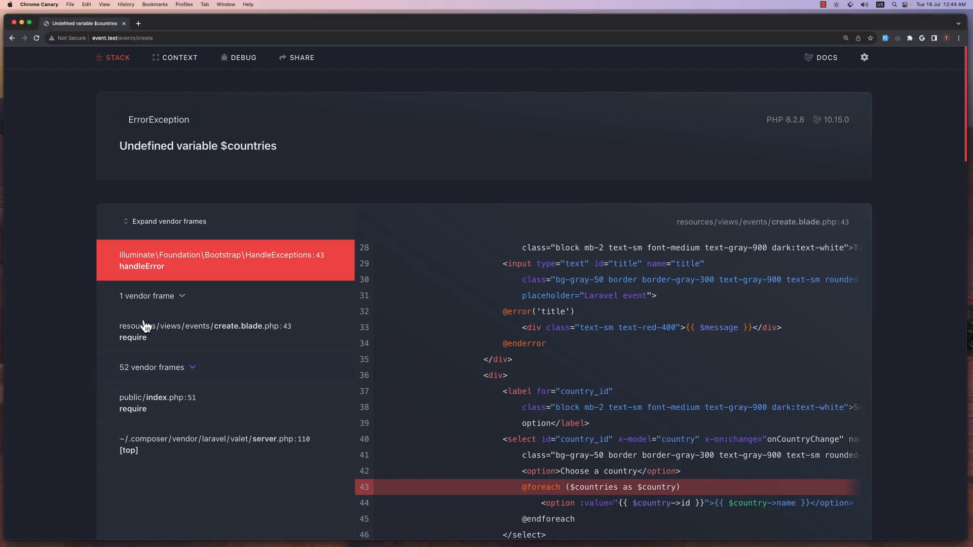
mouse_move(247, 161)
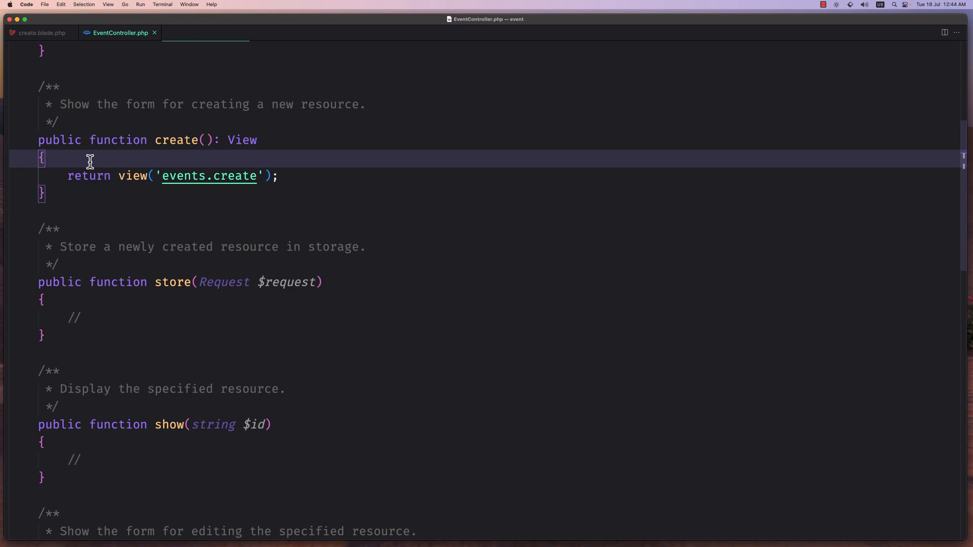
Add $countries = Country::all(); to the create method
text($cou)
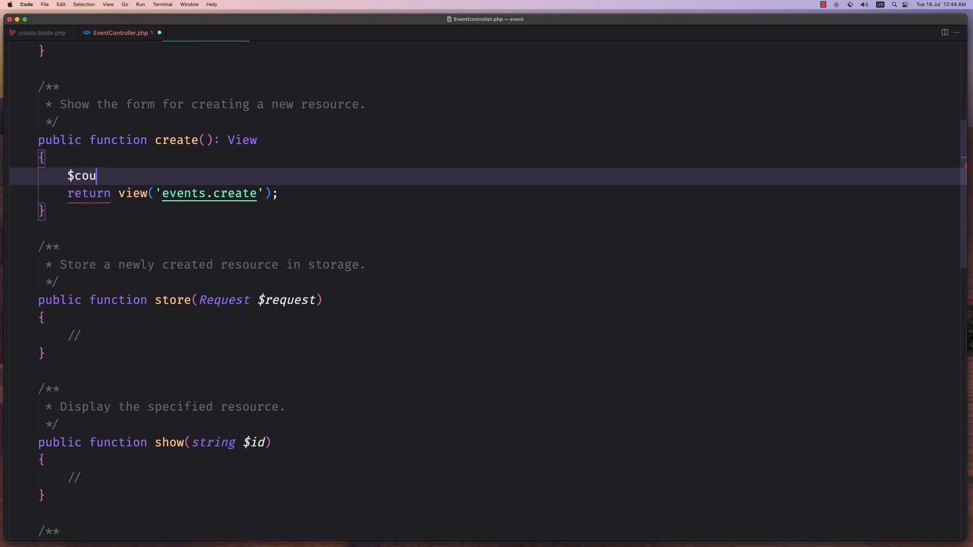
text(ntr)
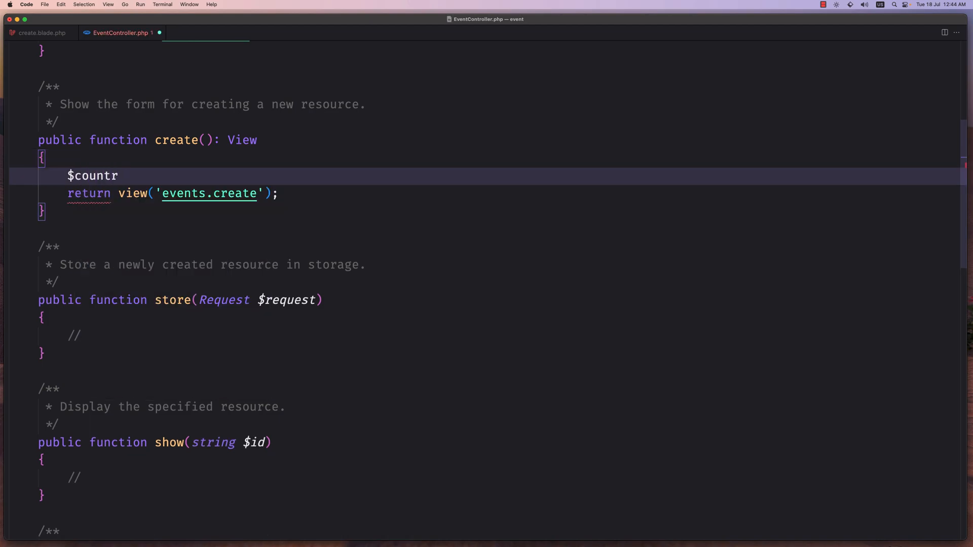
text(ies =)
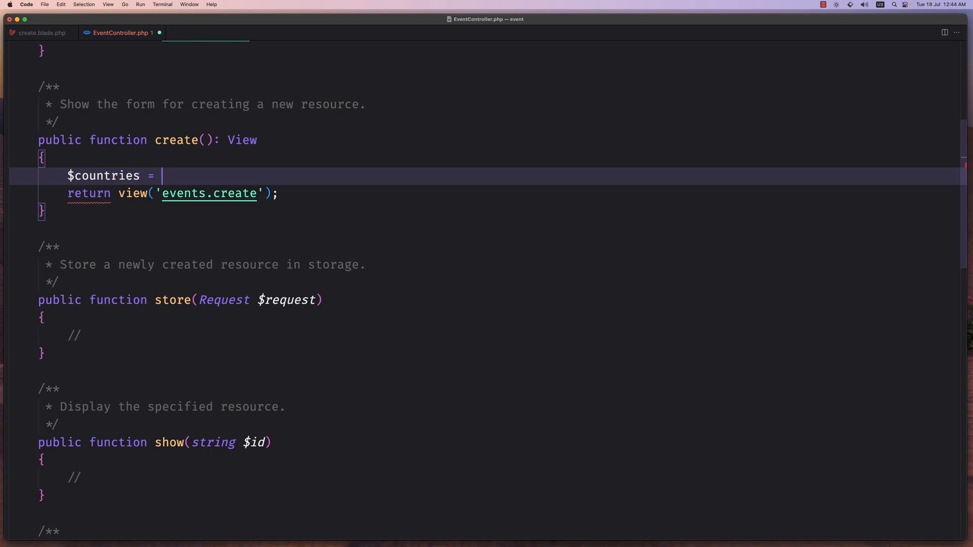
text(Country)
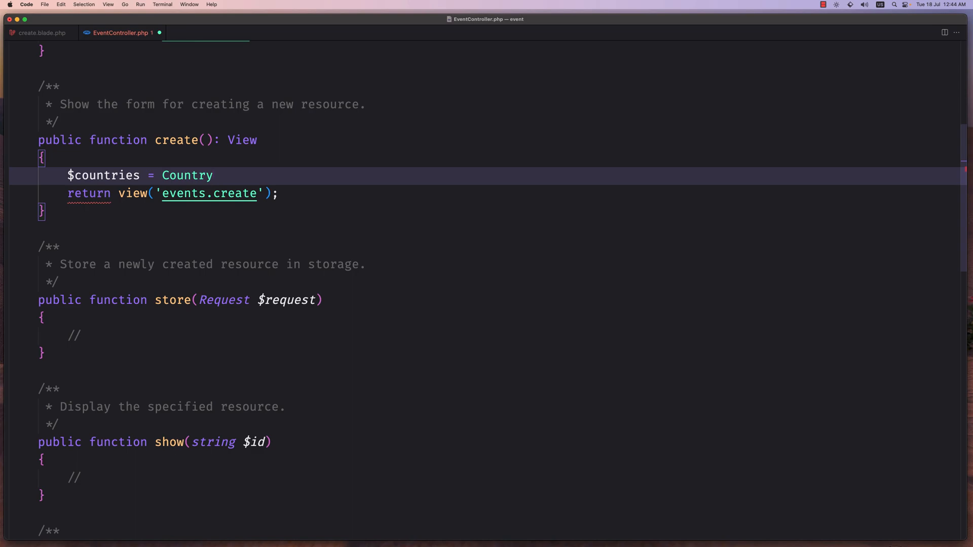
text(::all();)
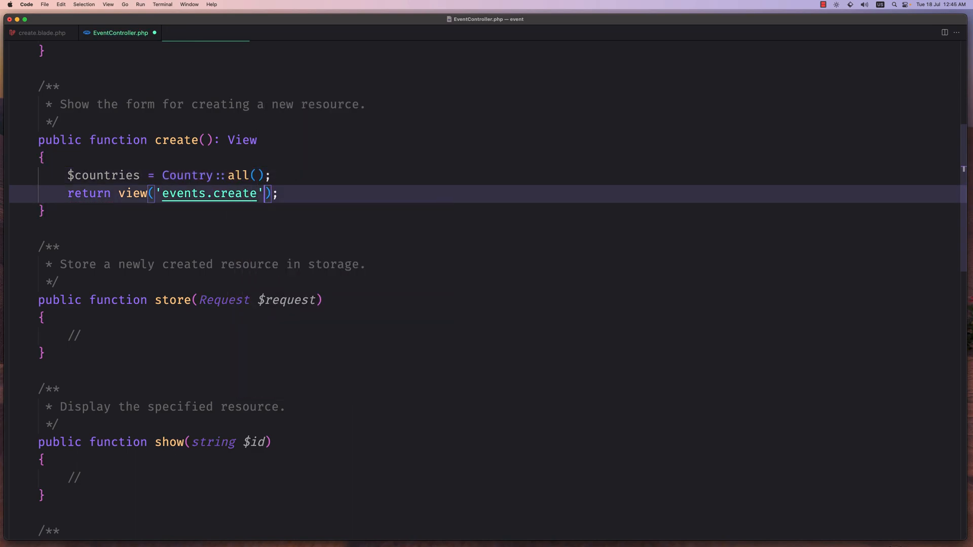
Pass 'countries' as the second view() argument and switch to create.blade.php
text(, ')
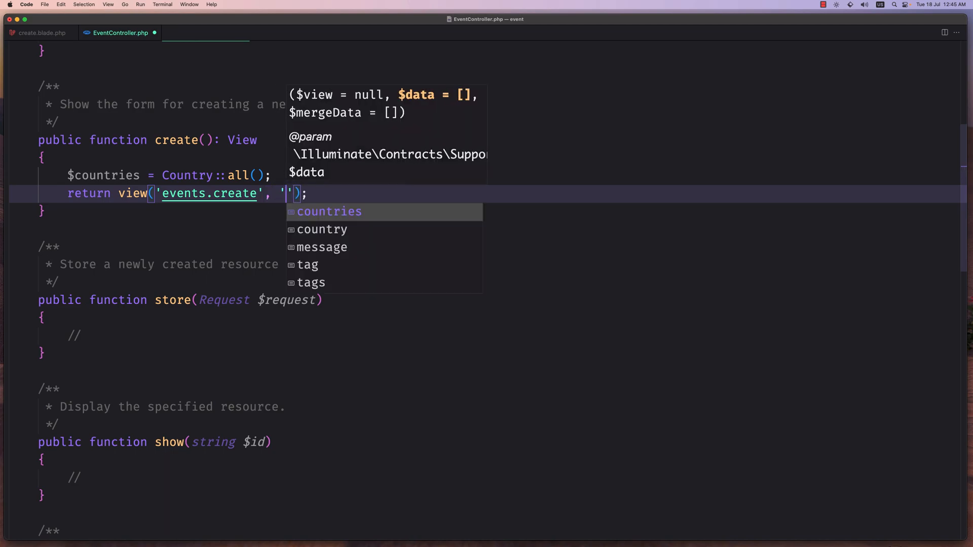
text(countries)
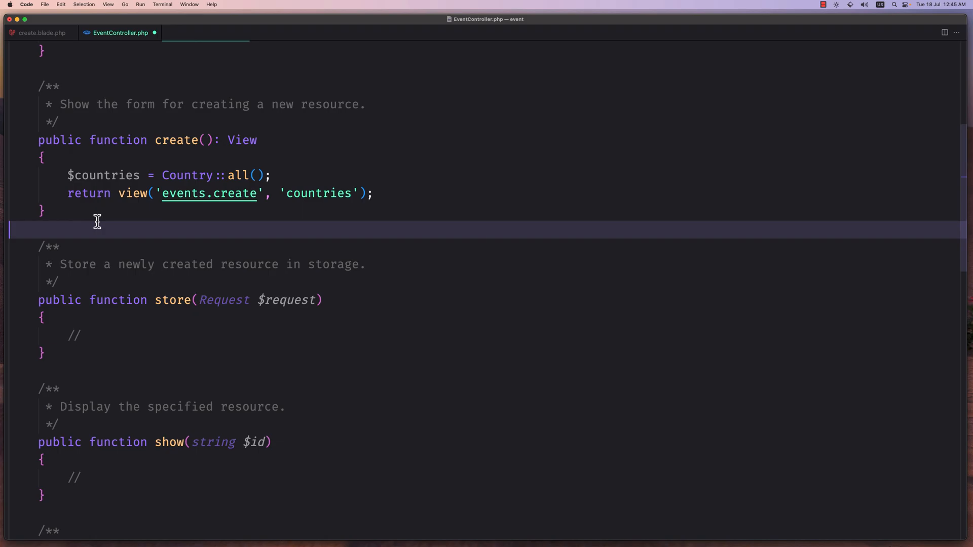
click(41, 33)
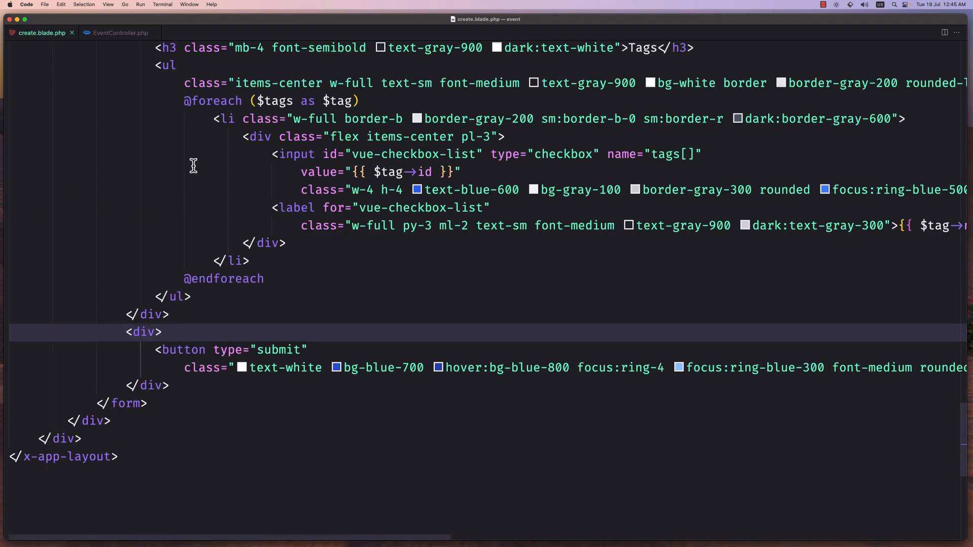
double_click(212, 100)
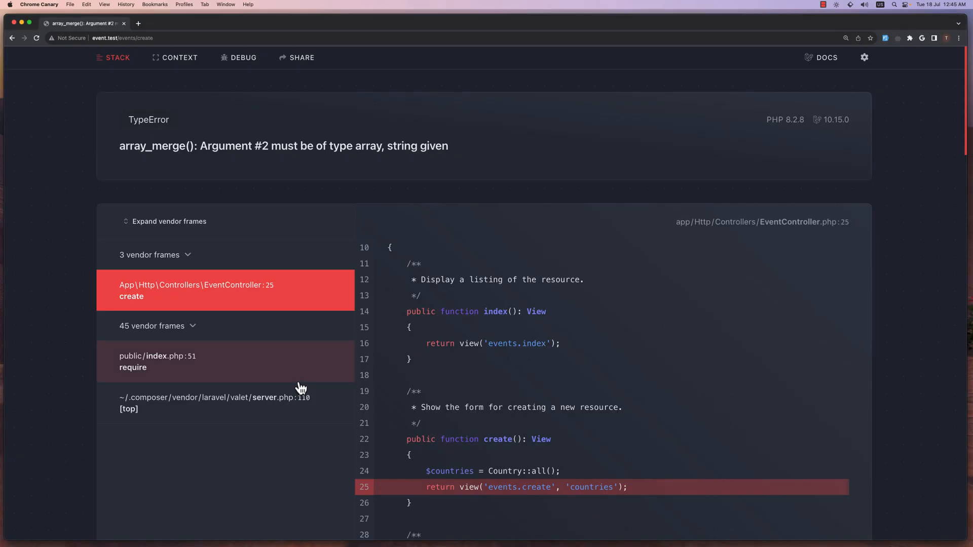
mouse_move(284, 353)
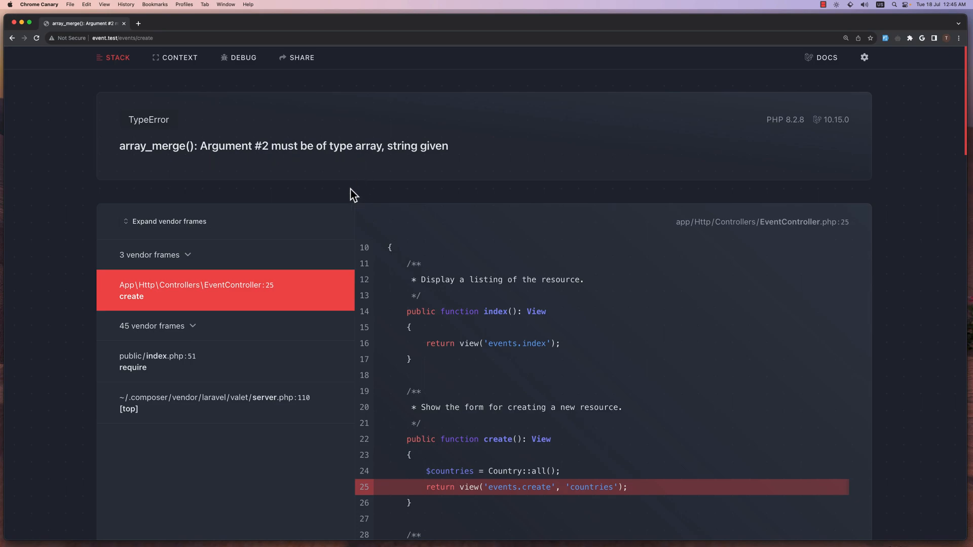
Read the refreshed create page's array_merge TypeError pointing to EventController line 25
scroll(down, 3)
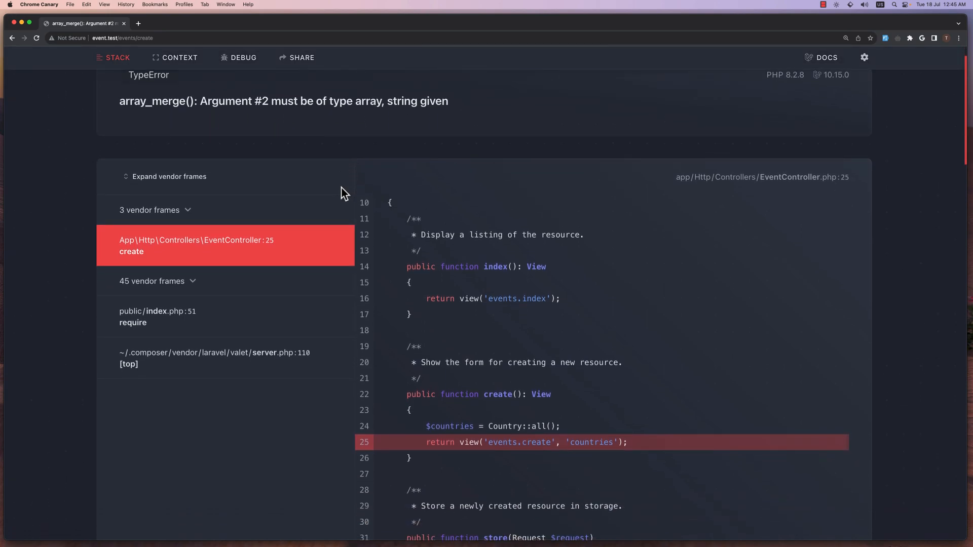
mouse_move(383, 272)
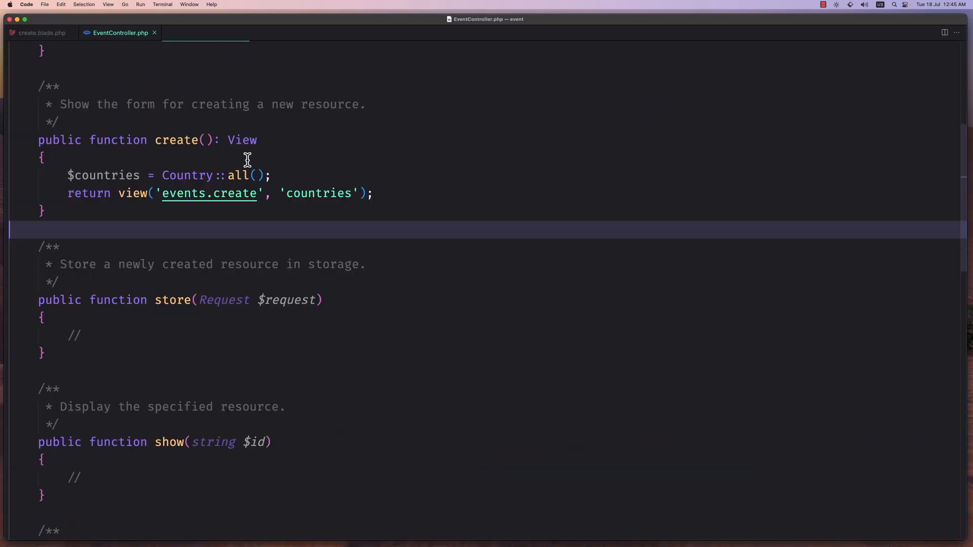
Replace the bare countries argument with compact('countries') in the create view call
double_click(317, 193)
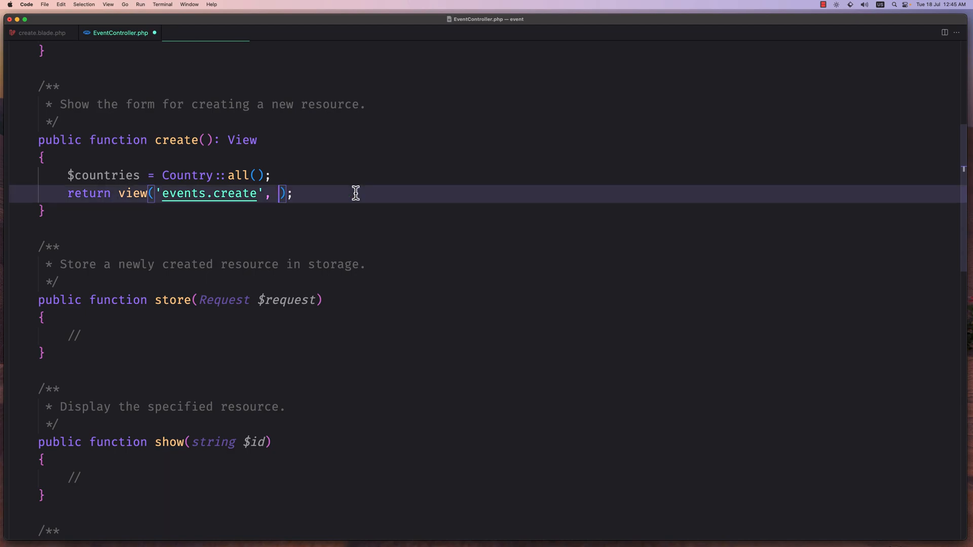
text(compact())
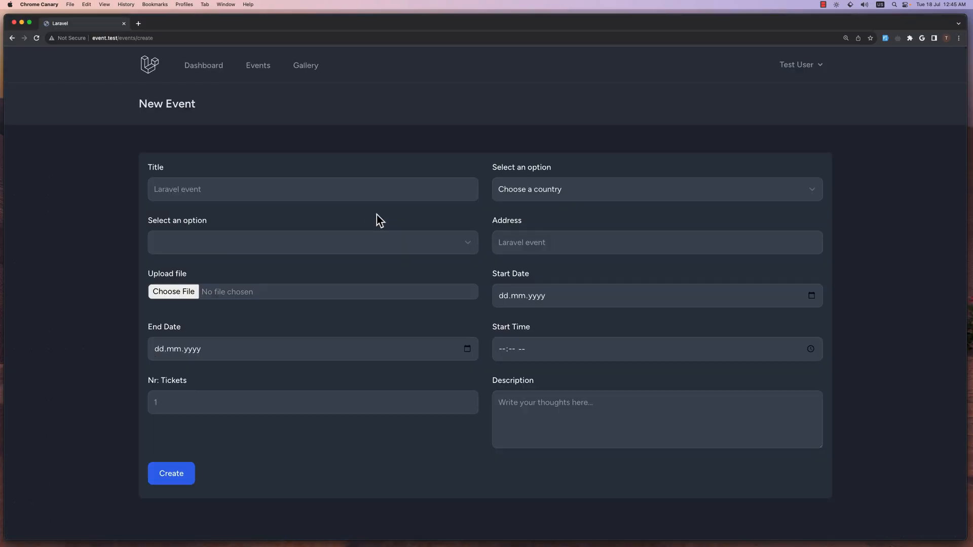
mouse_move(89, 237)
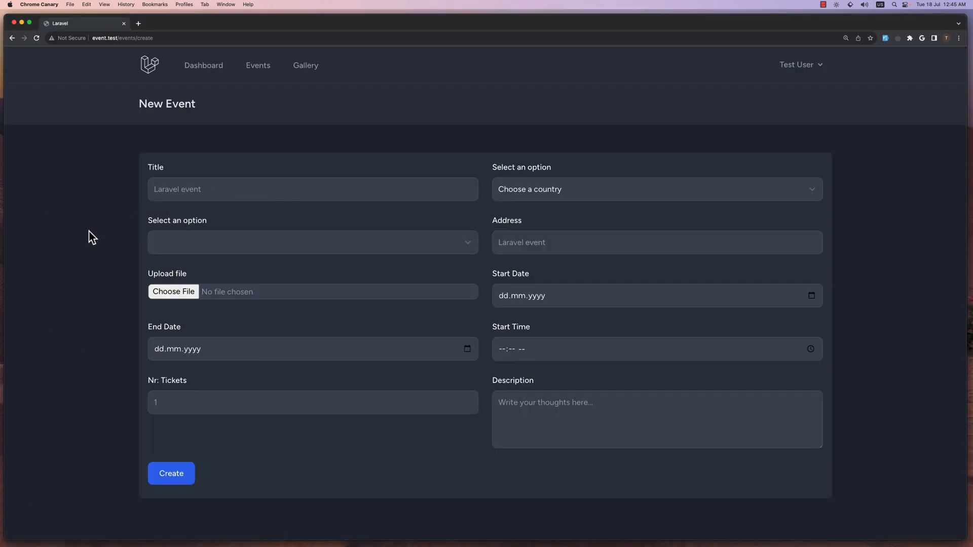
mouse_move(474, 176)
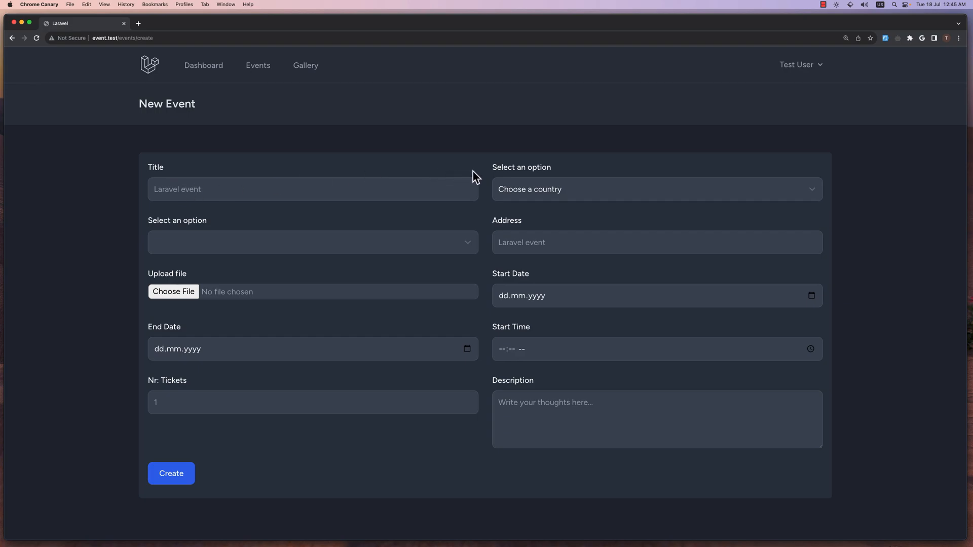
Choose United Kingdom to get London, then Greece to get Athens in the city list
click(657, 190)
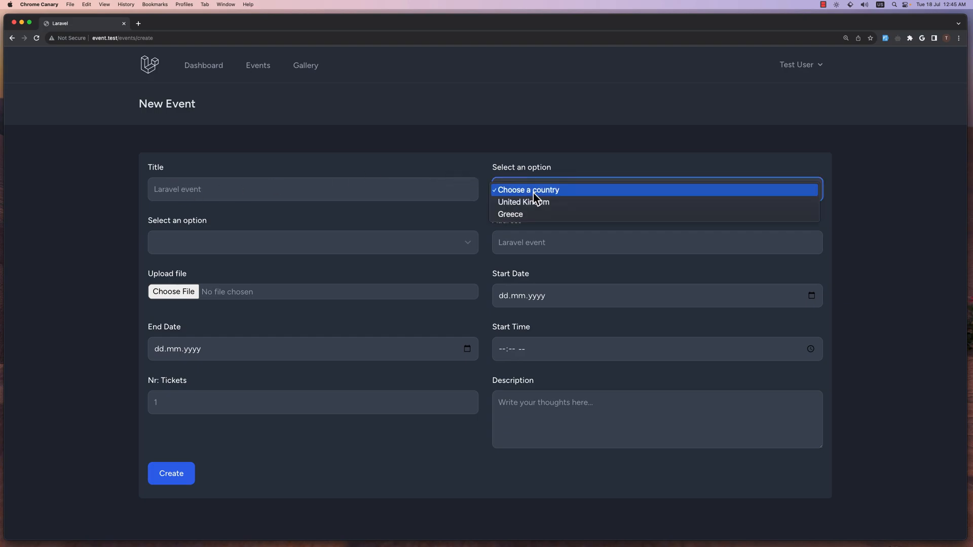
mouse_move(518, 215)
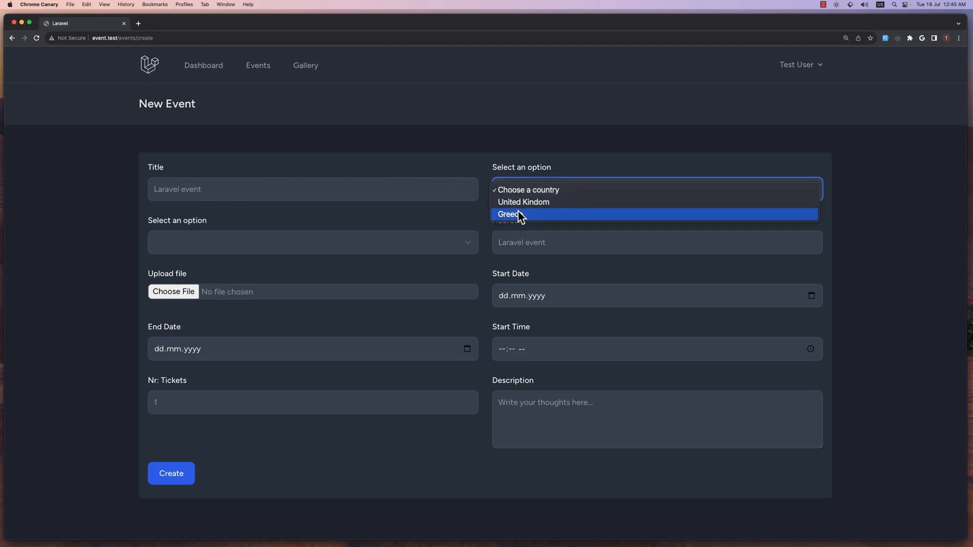
mouse_move(528, 208)
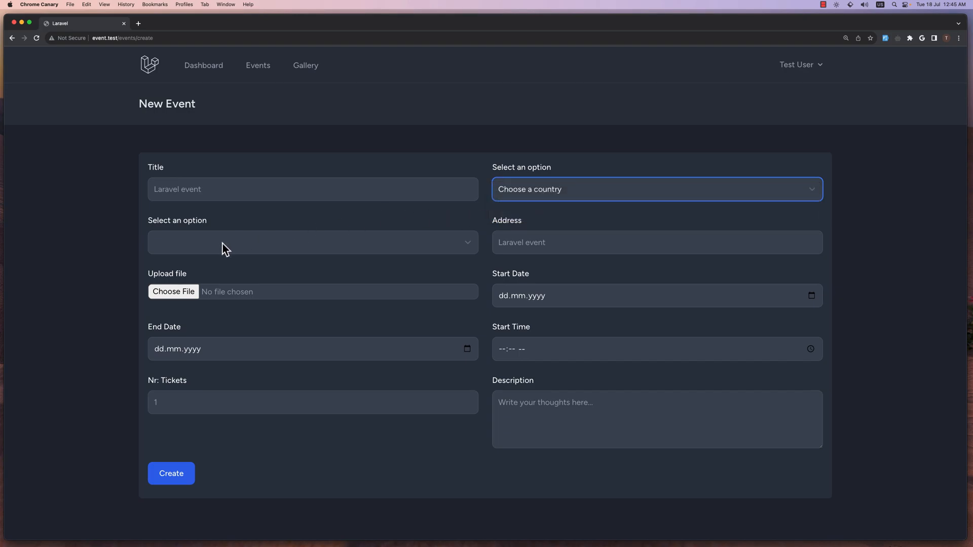
click(656, 189)
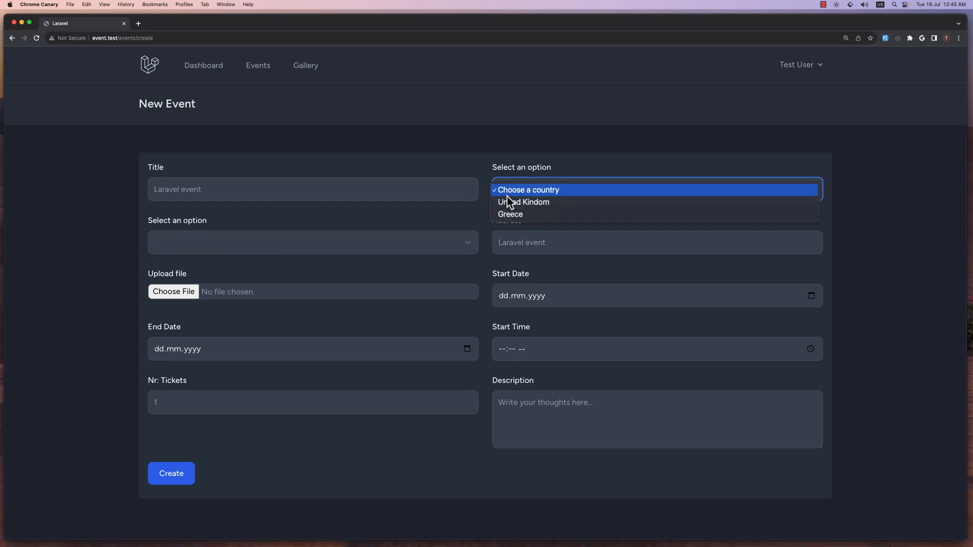
click(523, 202)
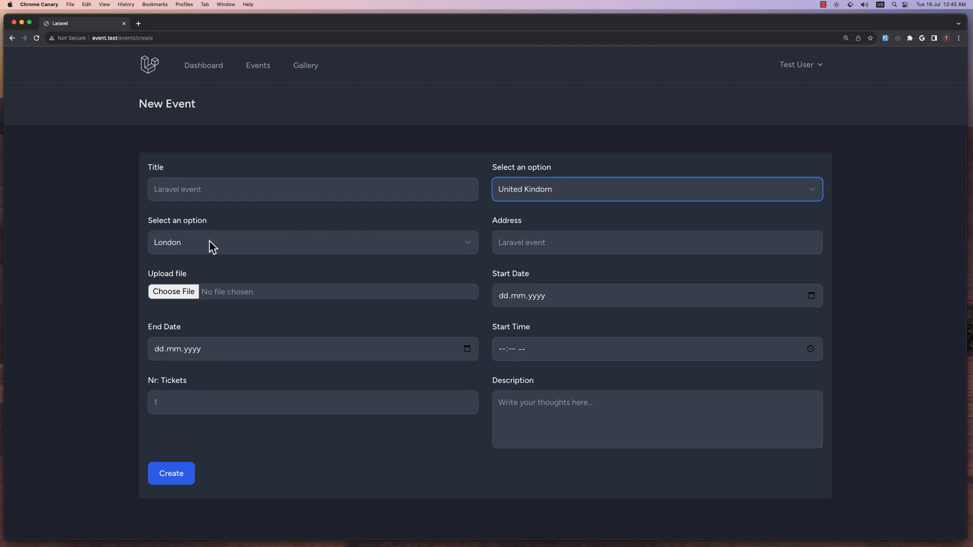
click(312, 243)
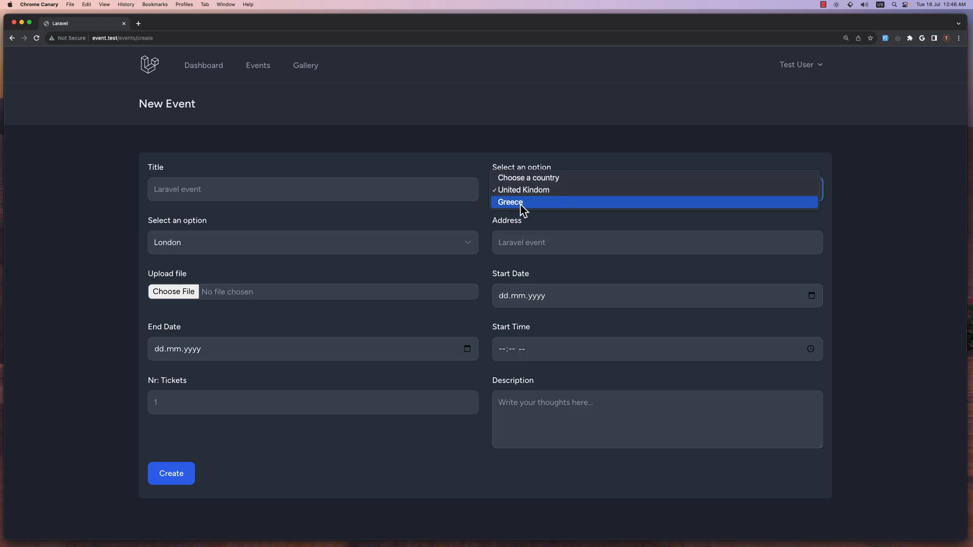
click(510, 201)
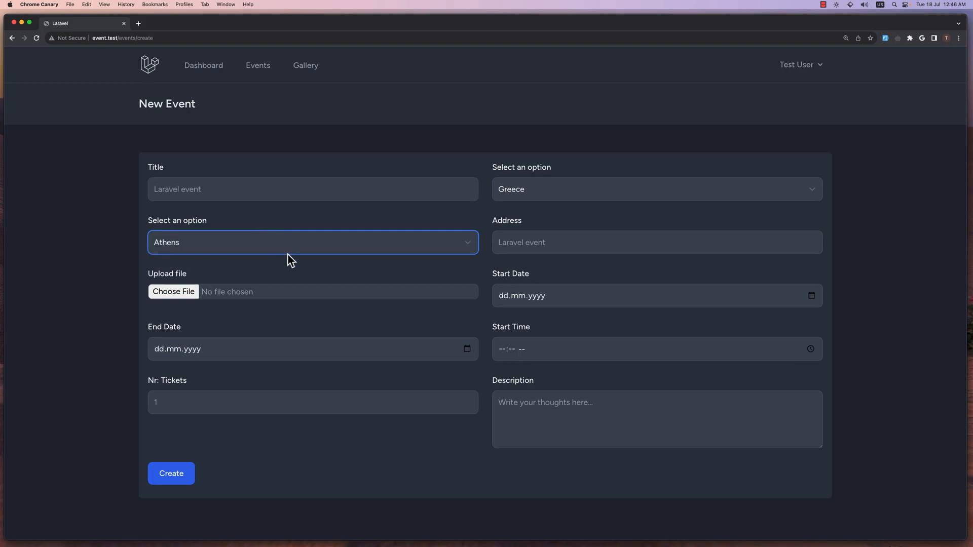
mouse_move(252, 154)
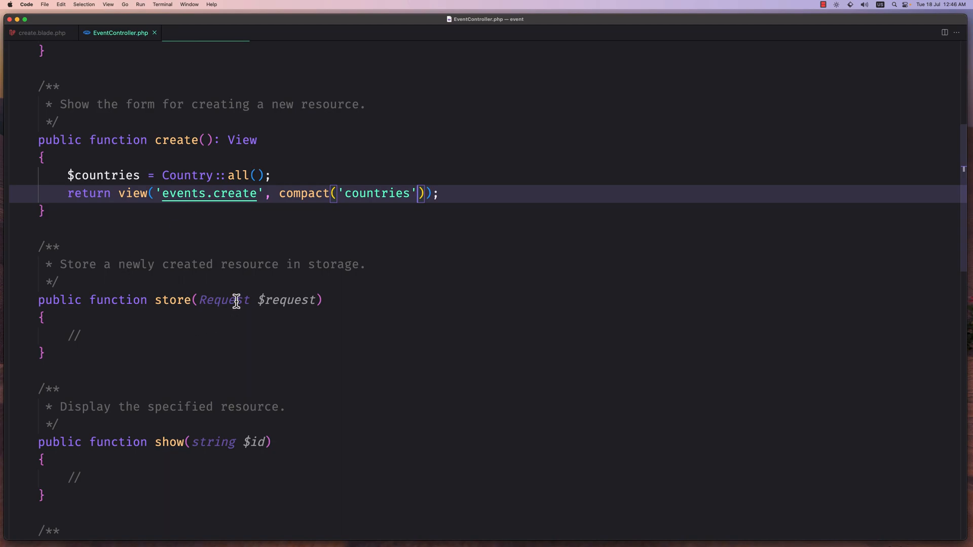
mouse_move(215, 299)
text(a make:)
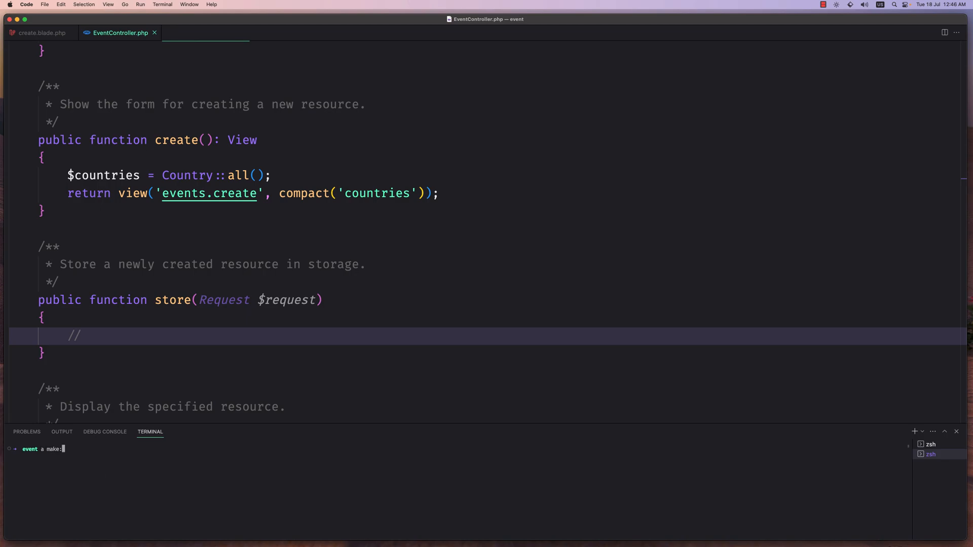
Run artisan make:request CreateEventRequest in the integrated terminal
text(request)
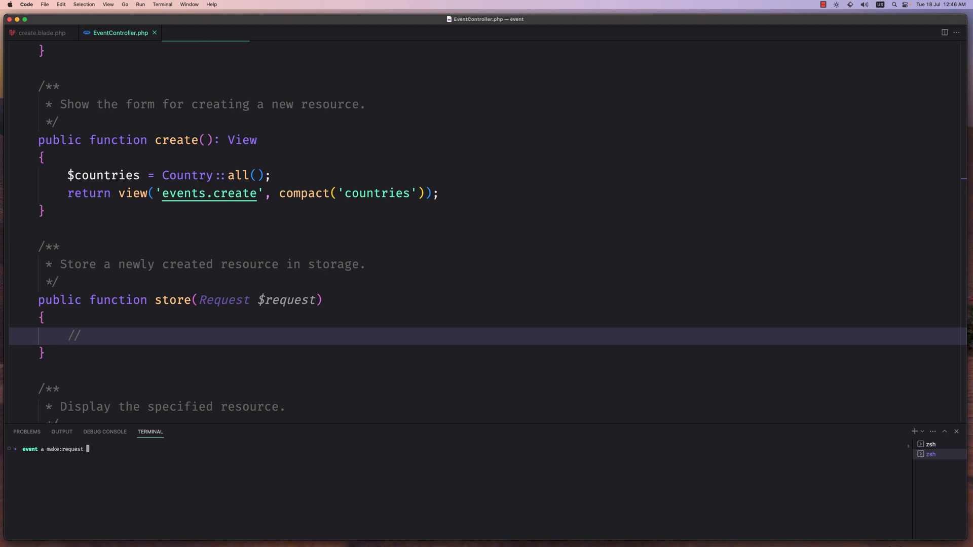
text(Create)
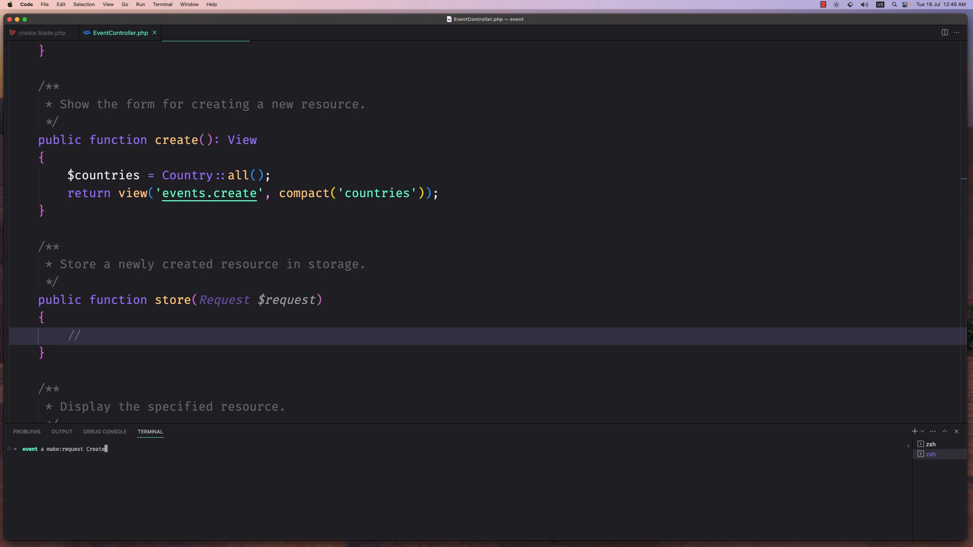
text(Event)
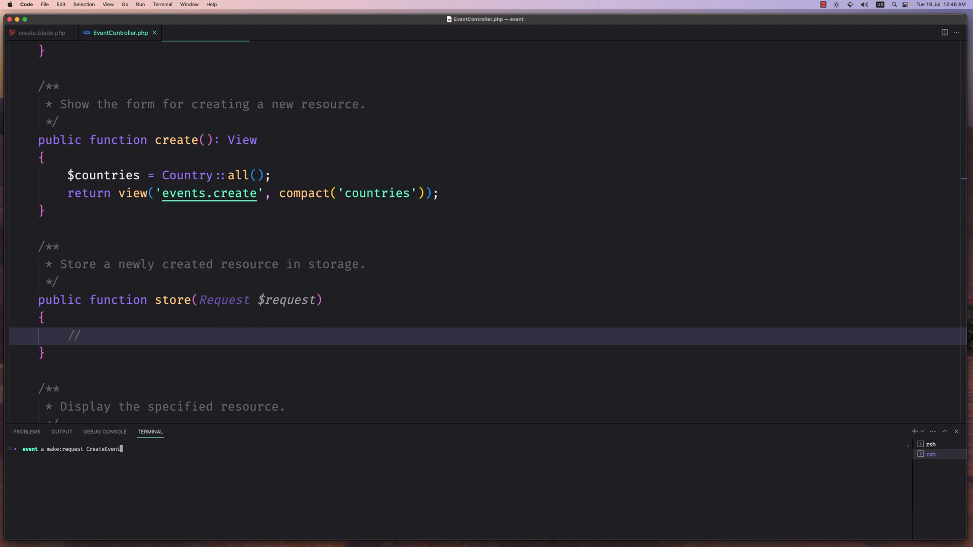
text(Request)
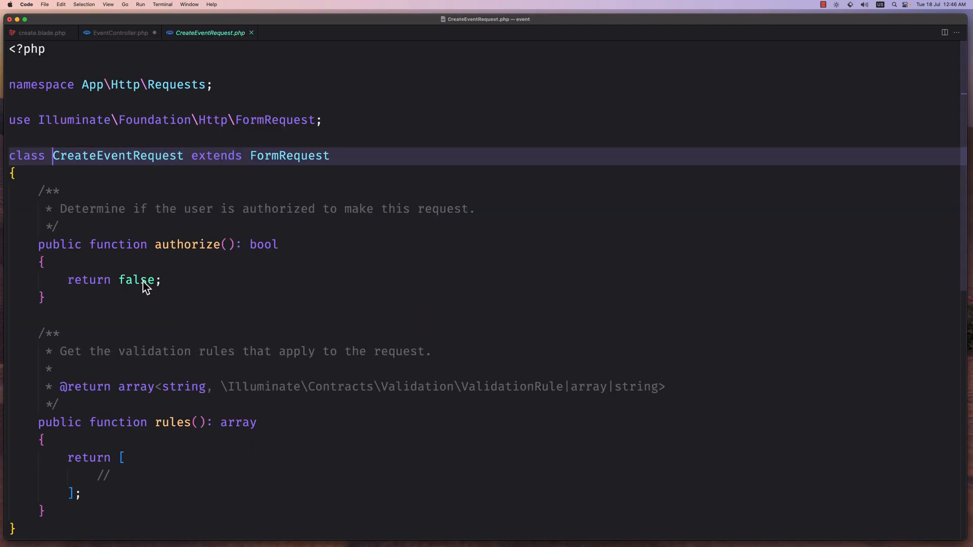
Return true from authorize and add required rules for every event field, then go back to EventController
text(tru)
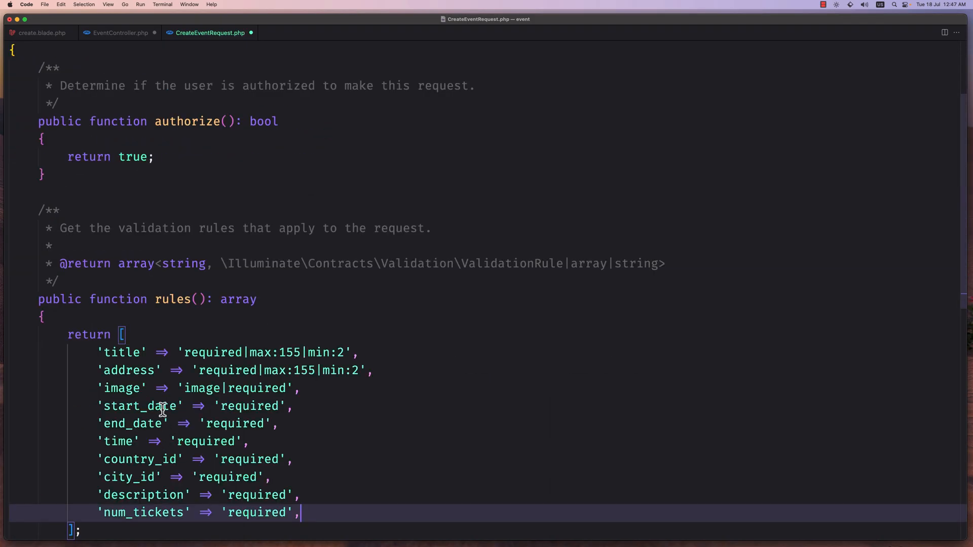
mouse_move(117, 388)
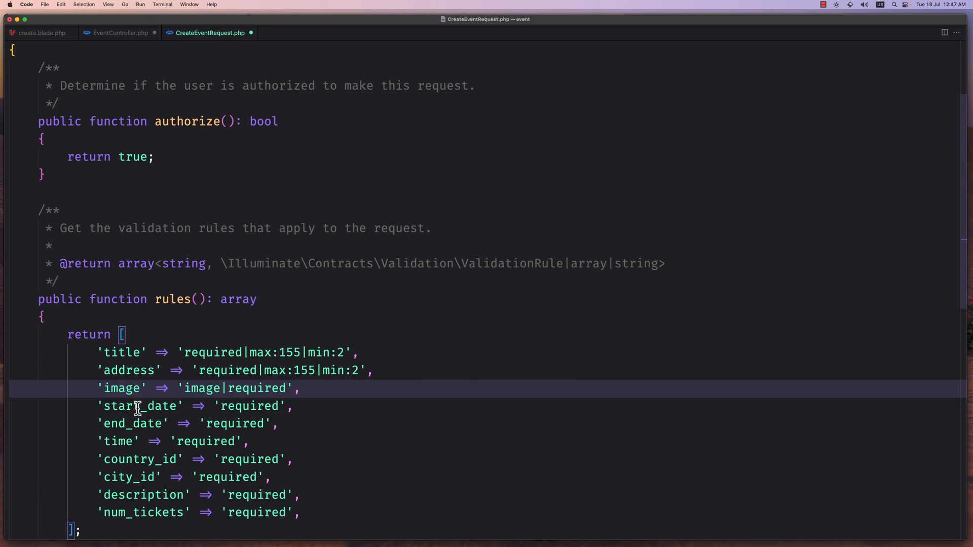
mouse_move(107, 442)
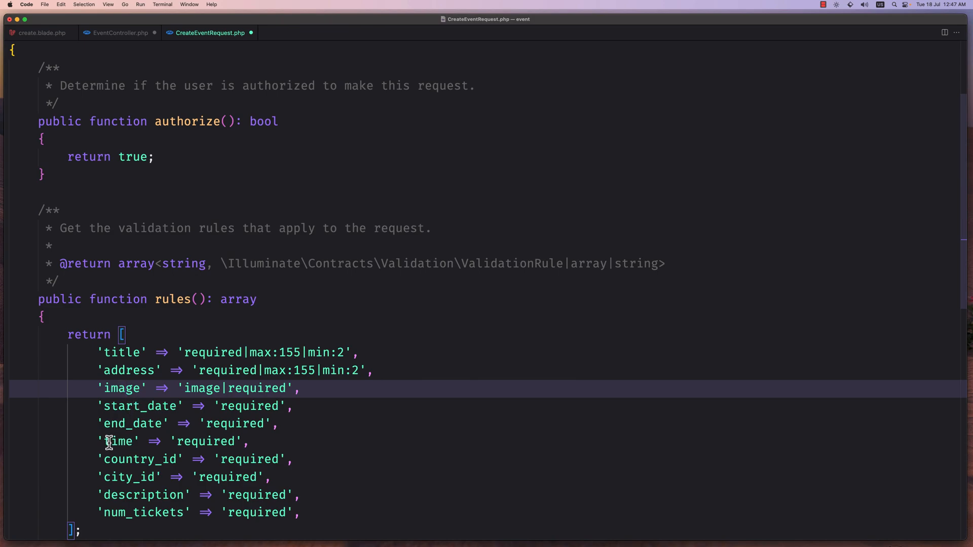
text(start_)
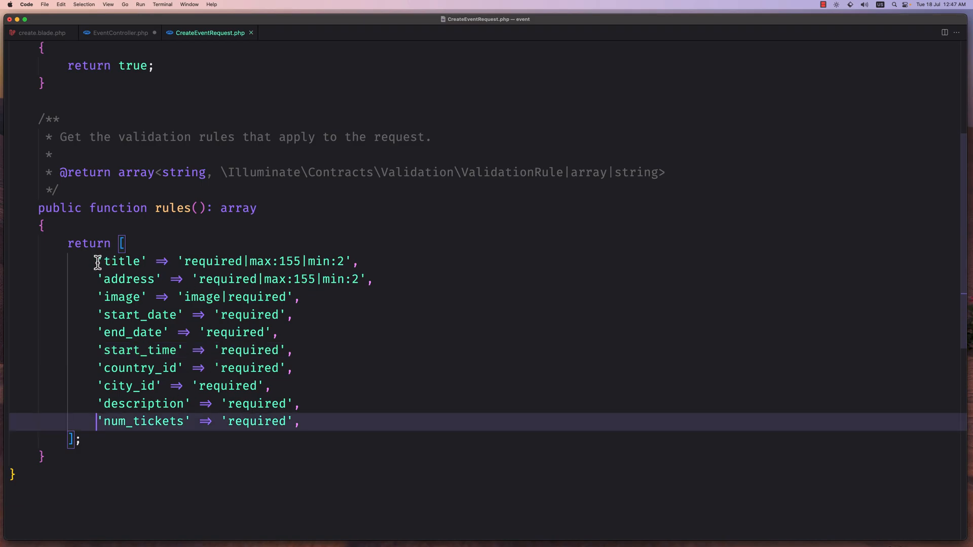
click(122, 32)
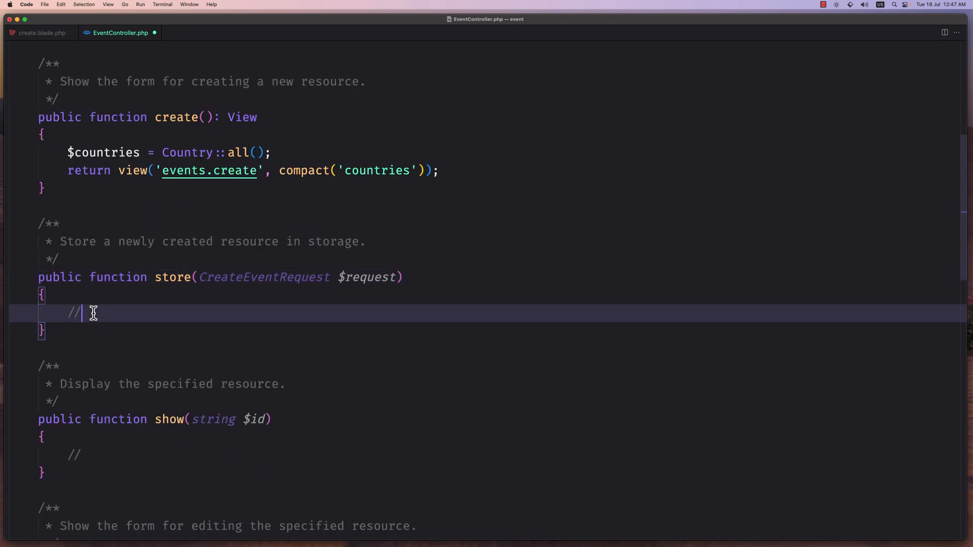
mouse_move(239, 338)
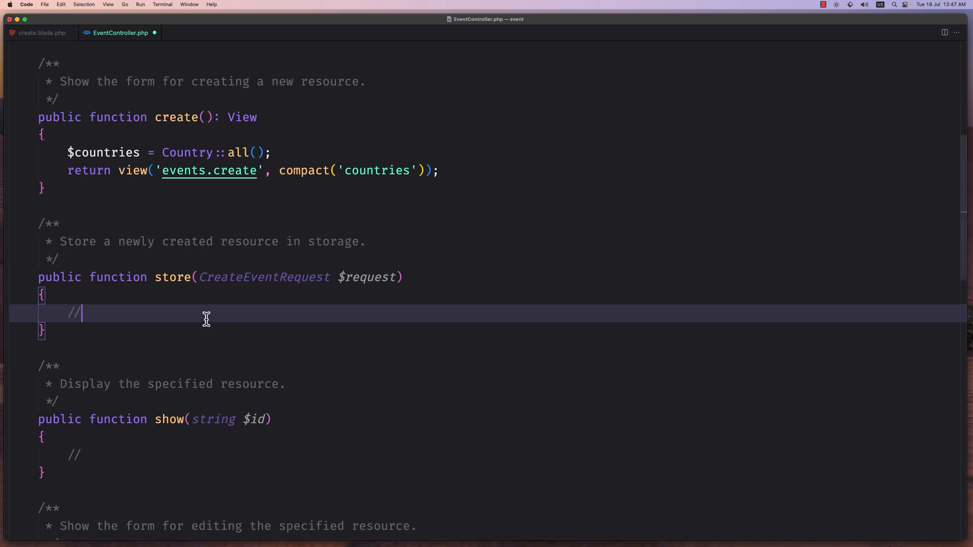
mouse_move(99, 315)
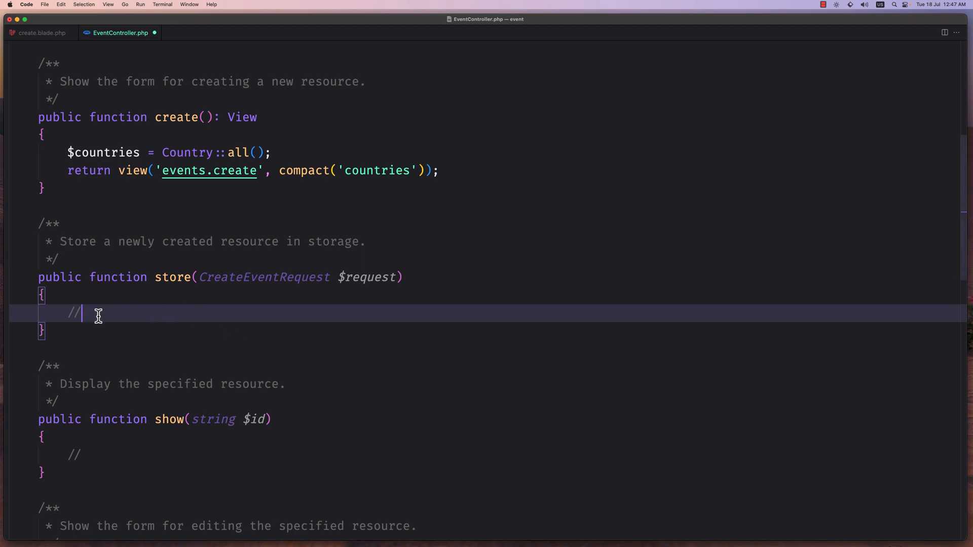
mouse_move(122, 314)
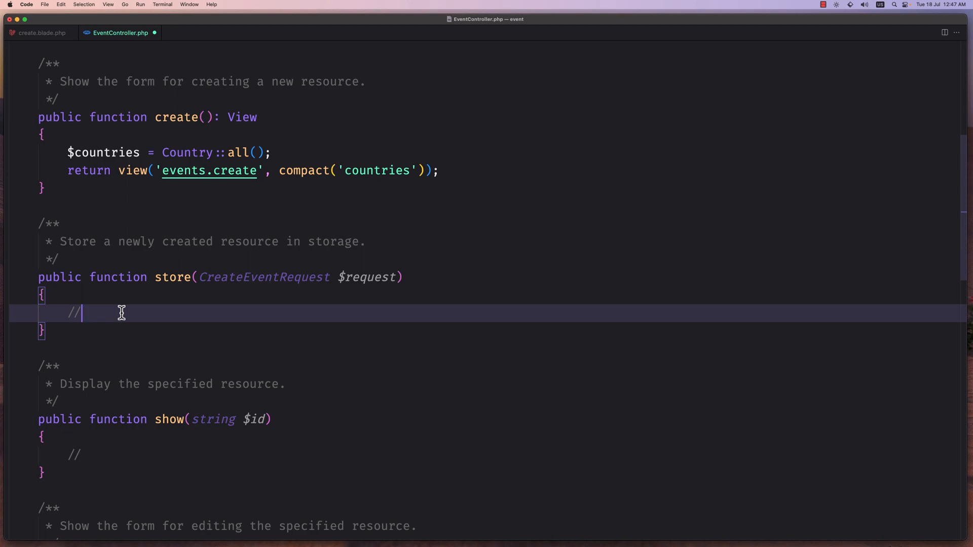
Add if ($request->hasFile('image')) with an else branch returning back() in store
text(if()
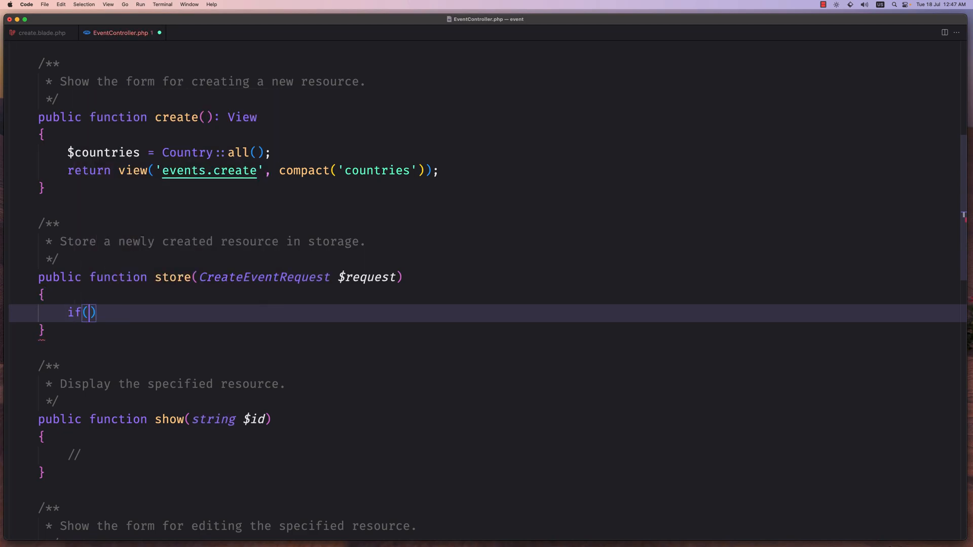
text($request)
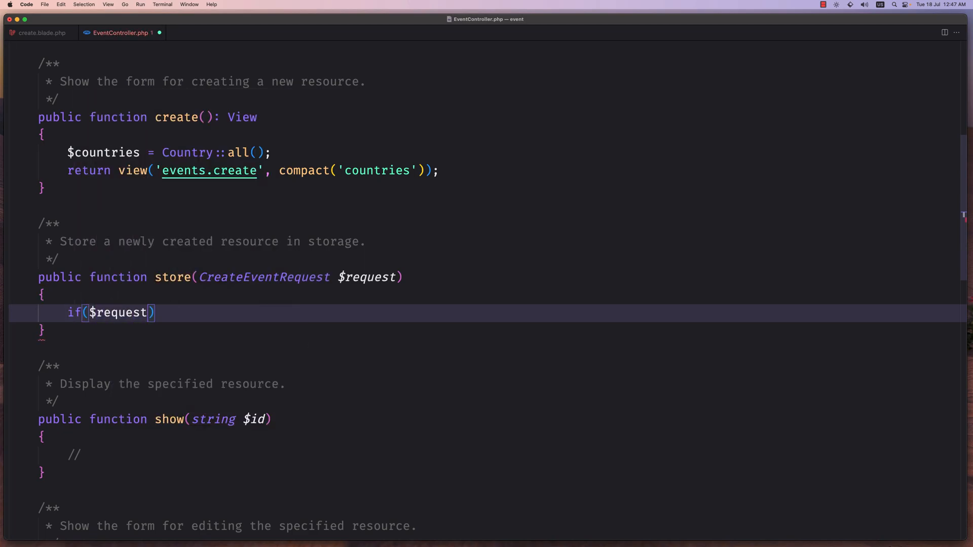
text(->has)
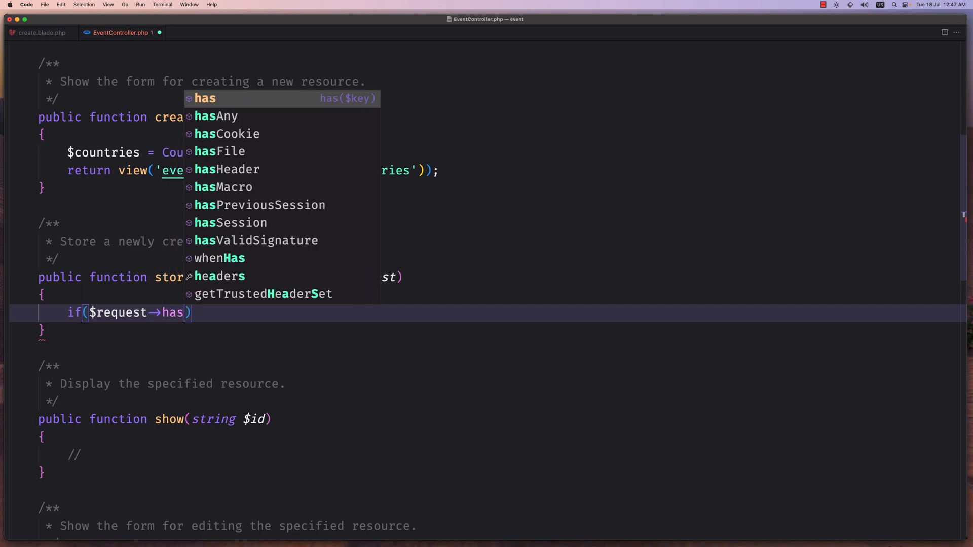
click(219, 151)
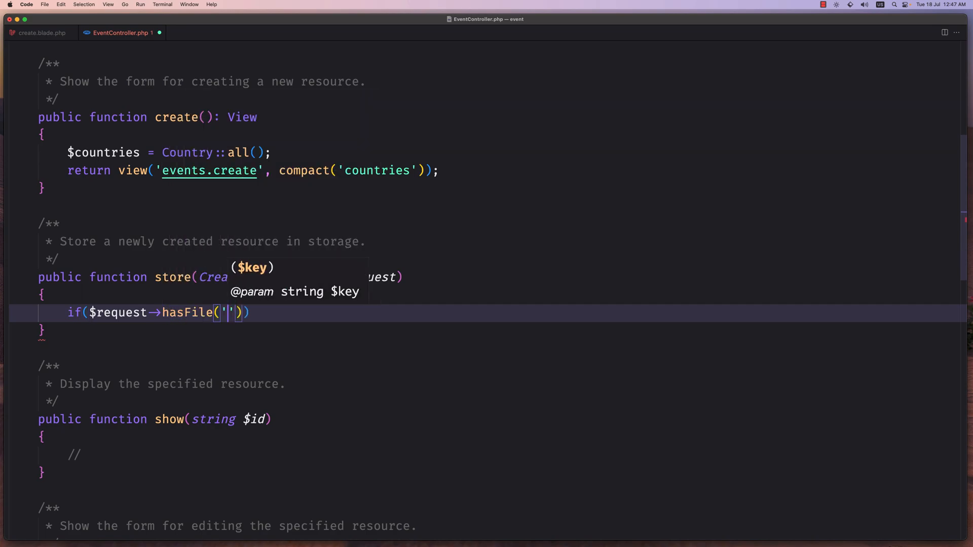
text(image)
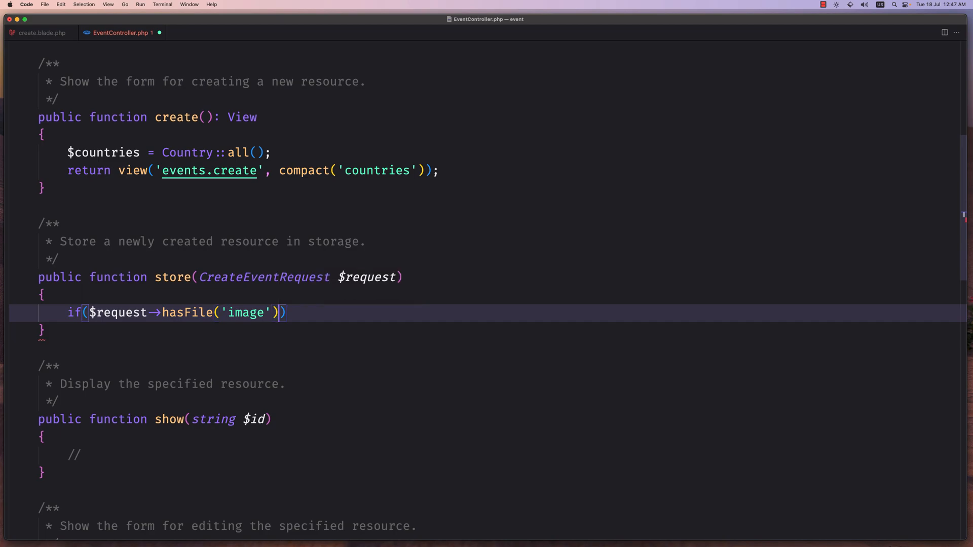
text({)
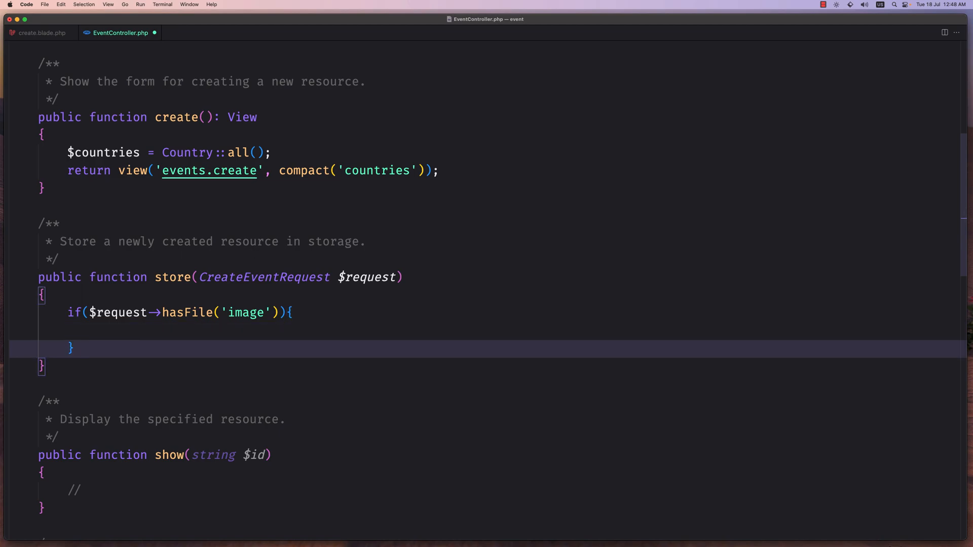
text(else {)
text(return back();)
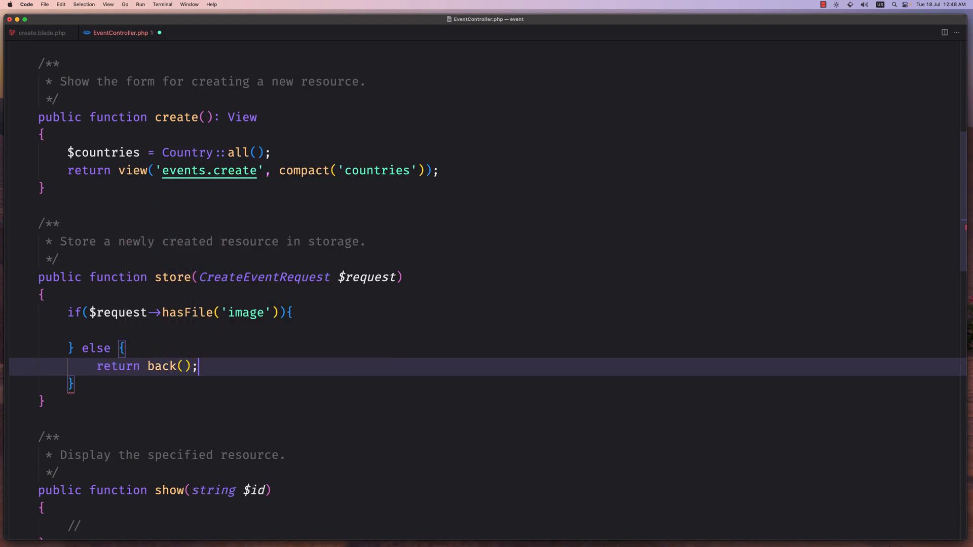
click(154, 330)
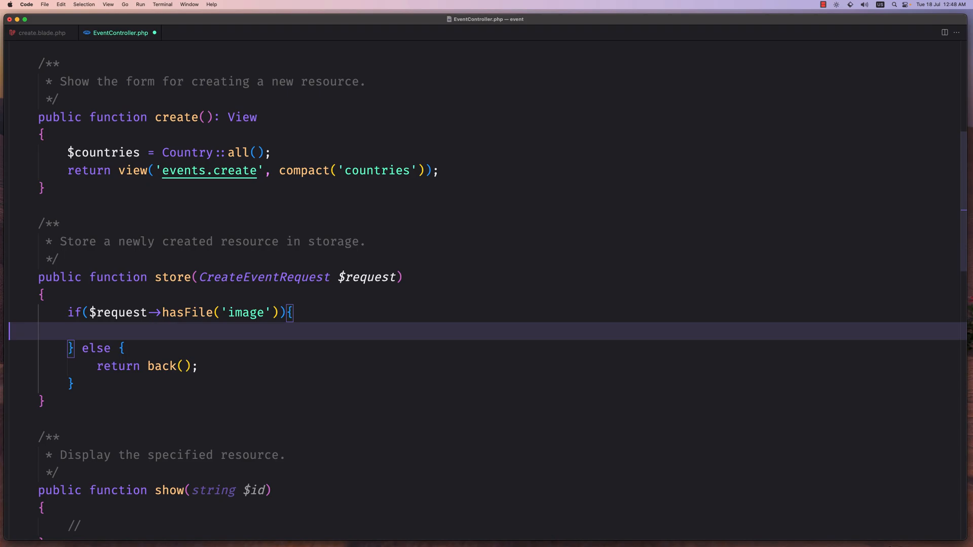
Assign $data = $request->validated() inside the image branch and start a new line
text($data)
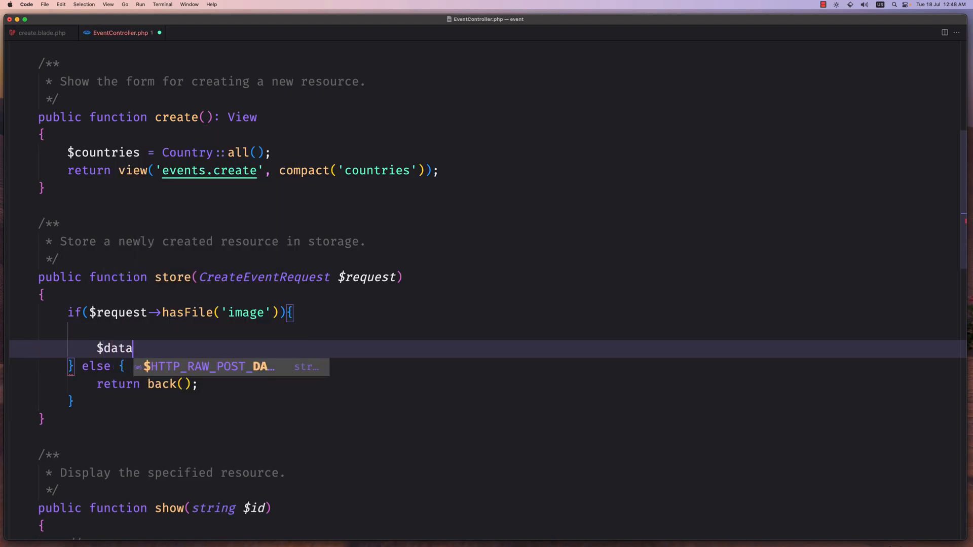
text(= $r)
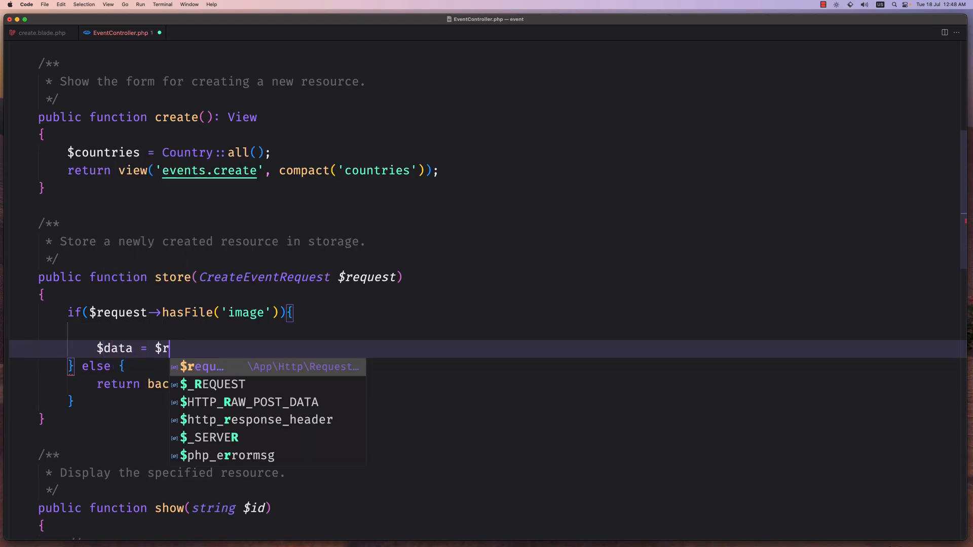
text(equest->v)
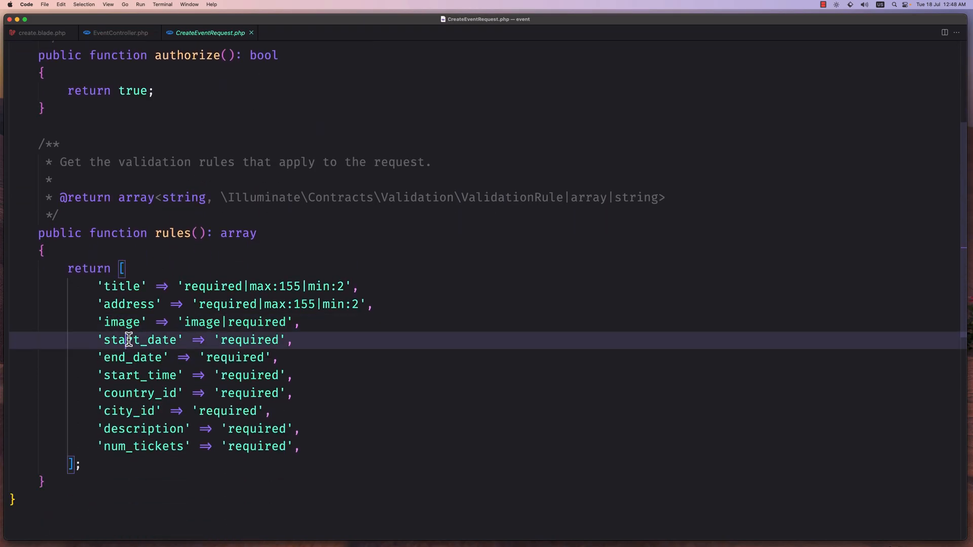
click(137, 375)
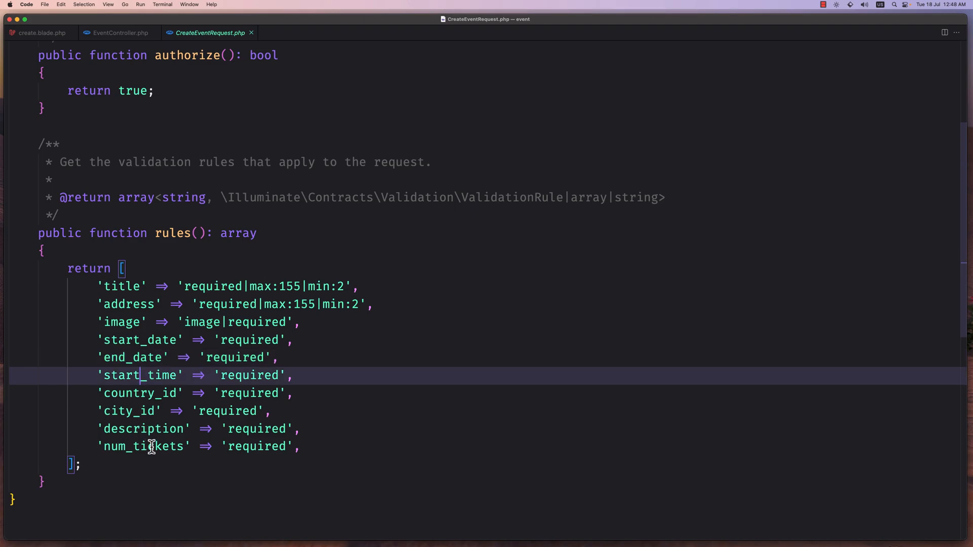
click(117, 33)
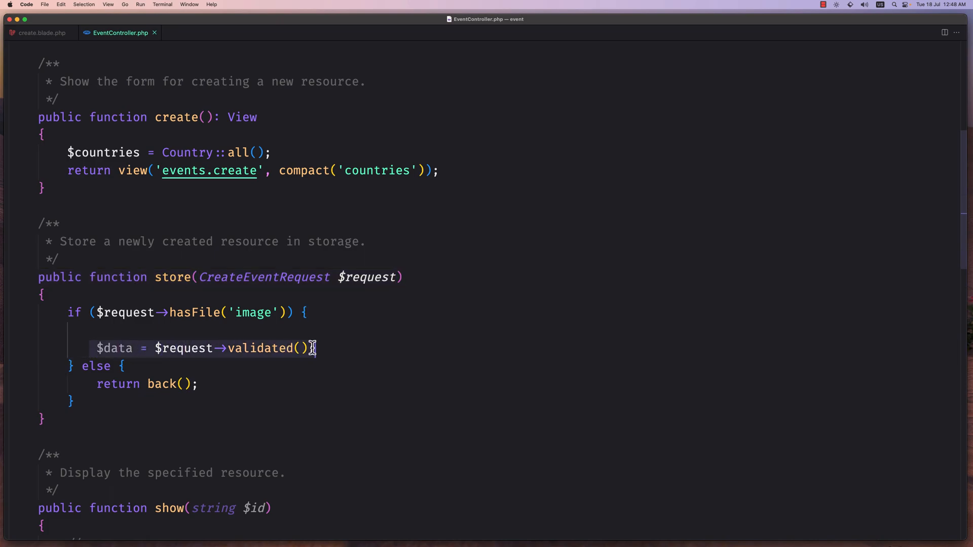
click(315, 348)
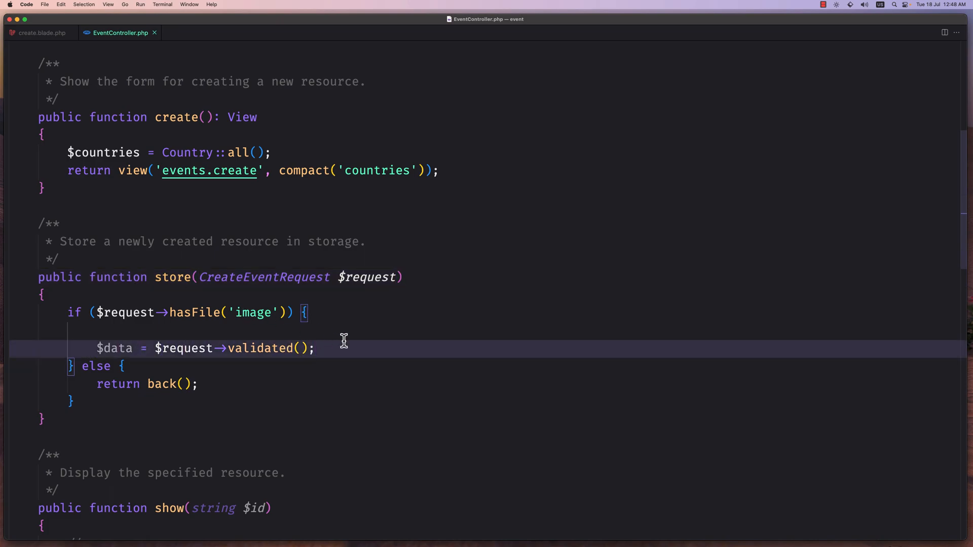
key(Enter)
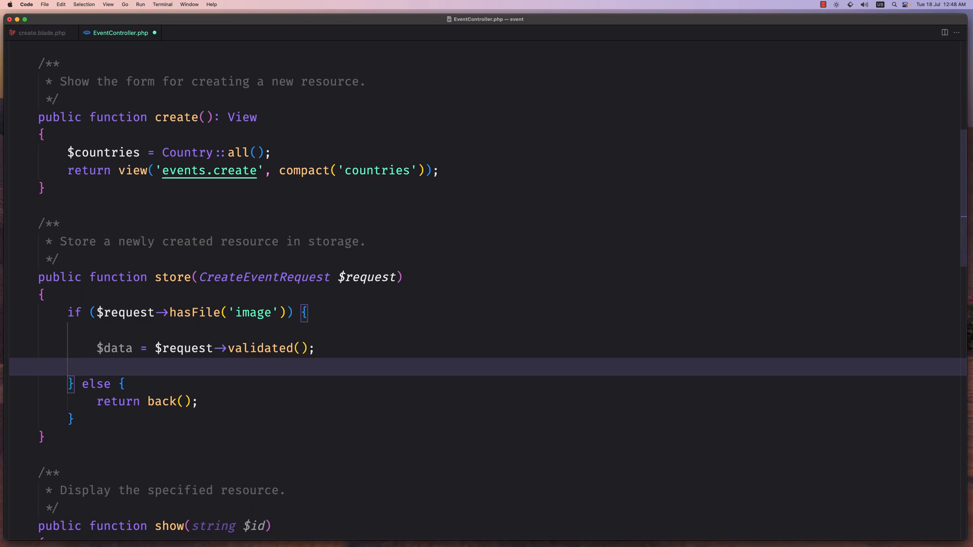
mouse_move(347, 343)
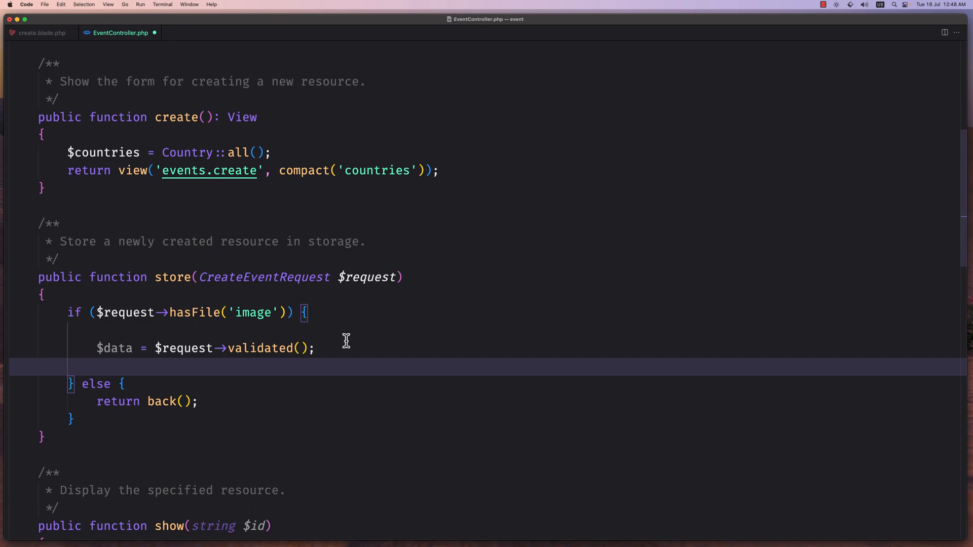
Begin $data['image'] = Storage::putFile, picking putFile from autocomplete
text($)
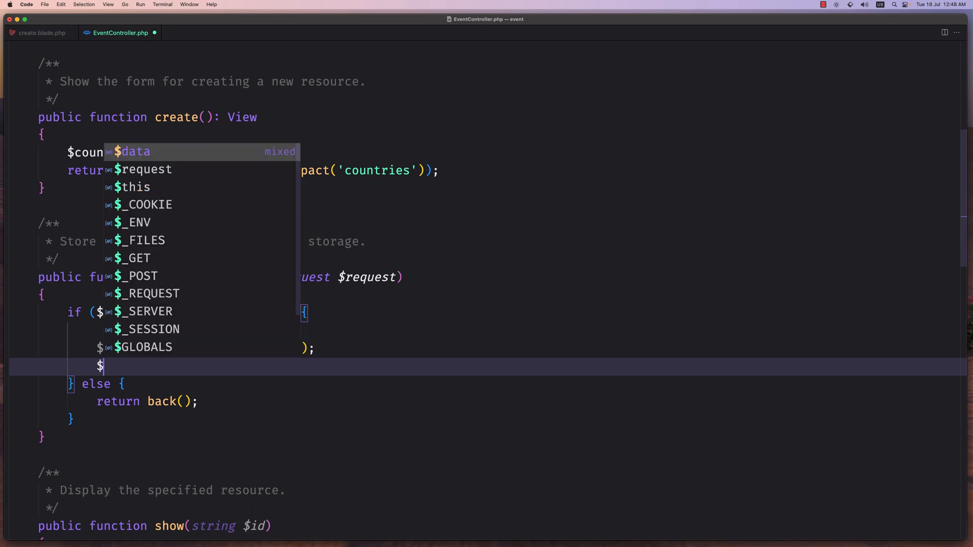
text([''])
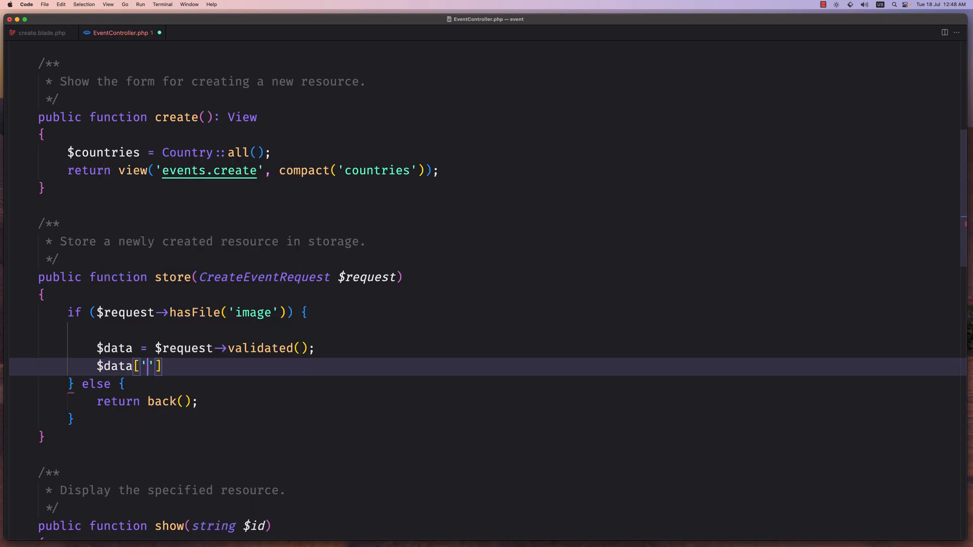
text(image)
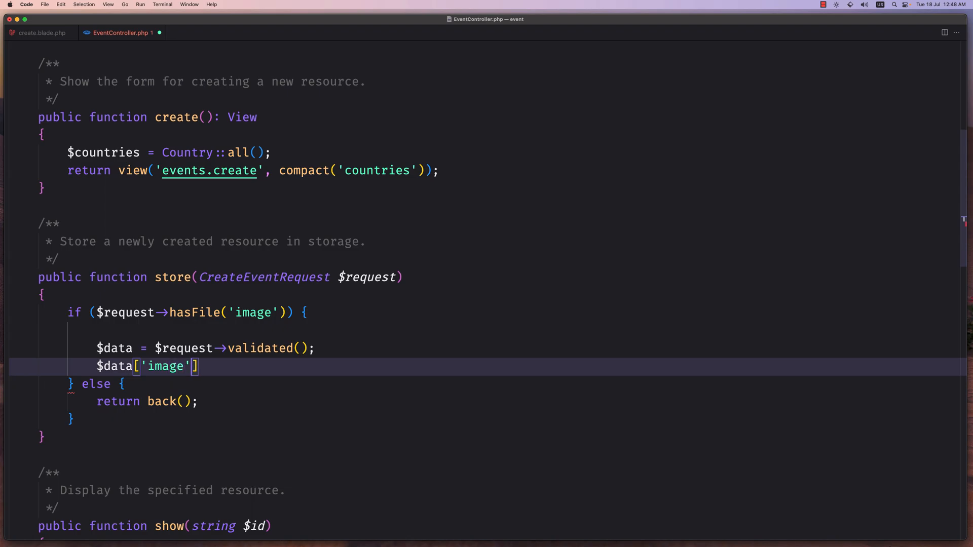
text(=)
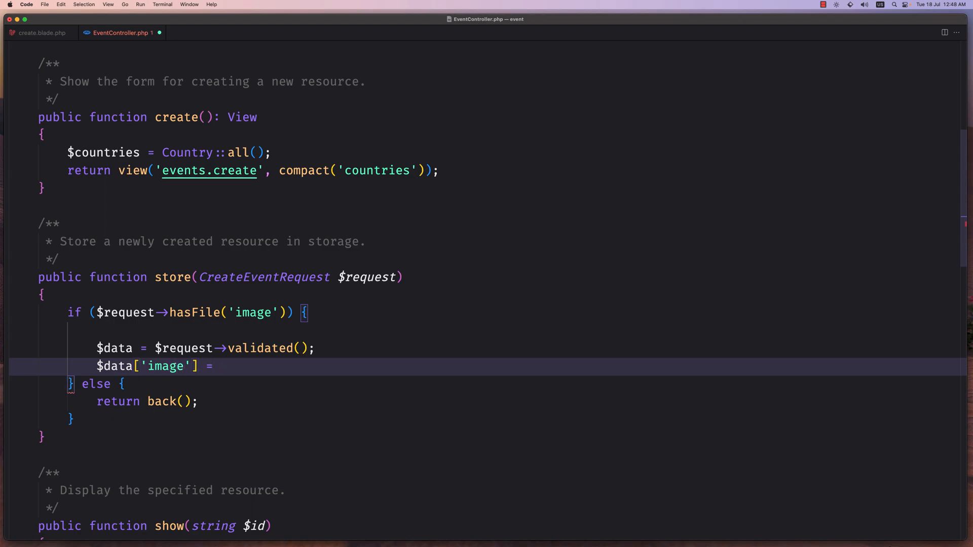
text(S)
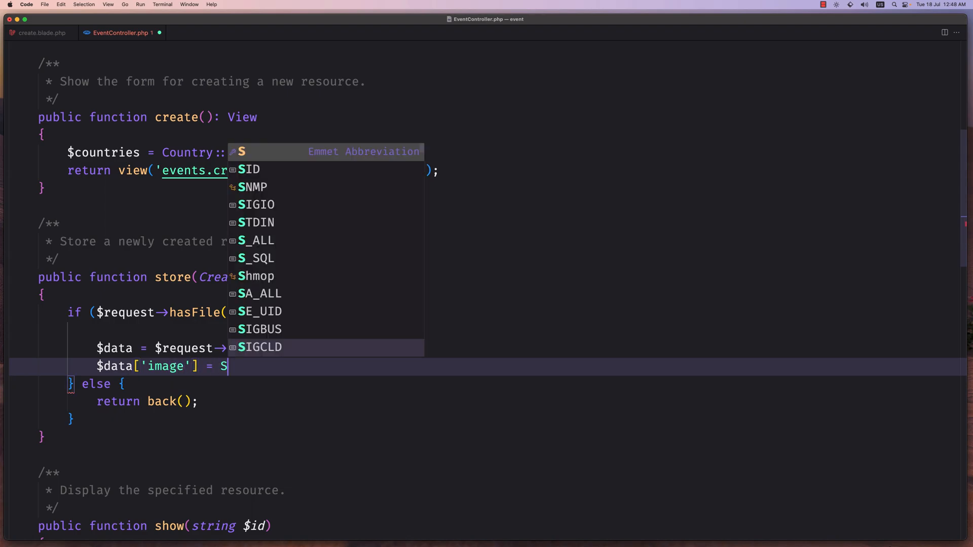
text(torage)
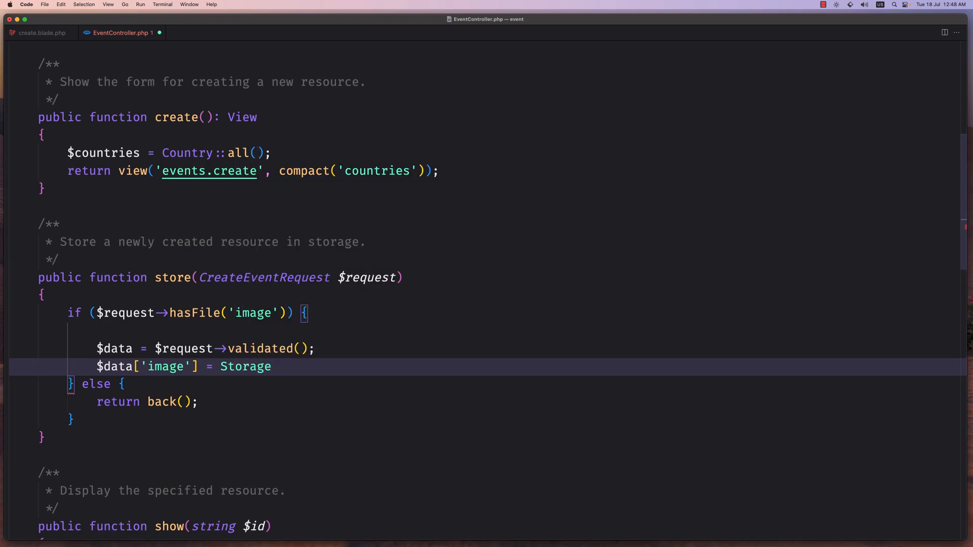
text(::put)
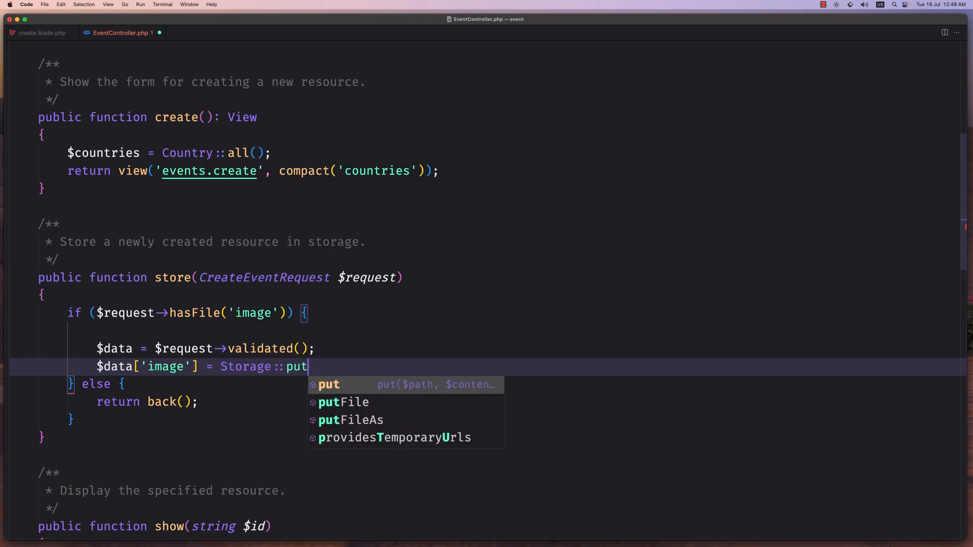
click(343, 402)
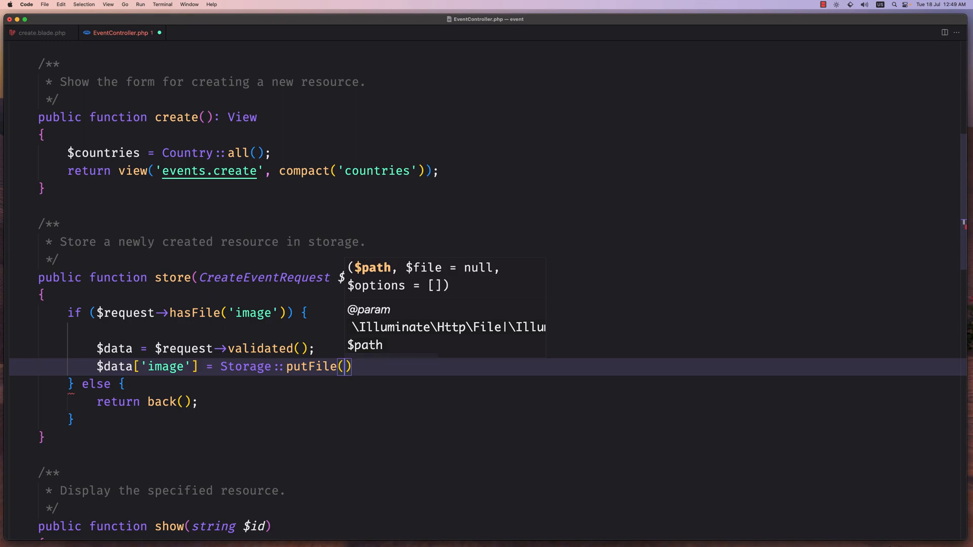
Pass 'events' and $request->file('image') as the putFile arguments
text(')
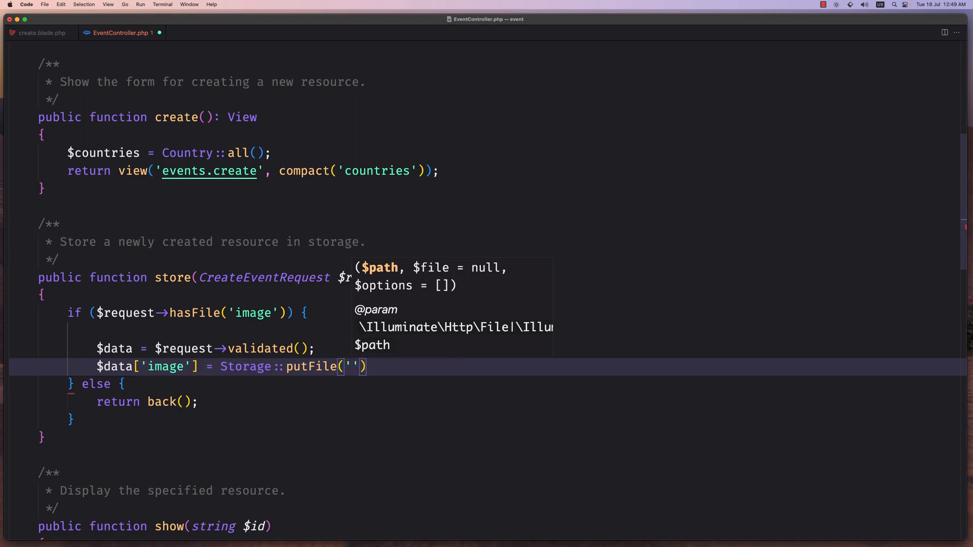
text(events)
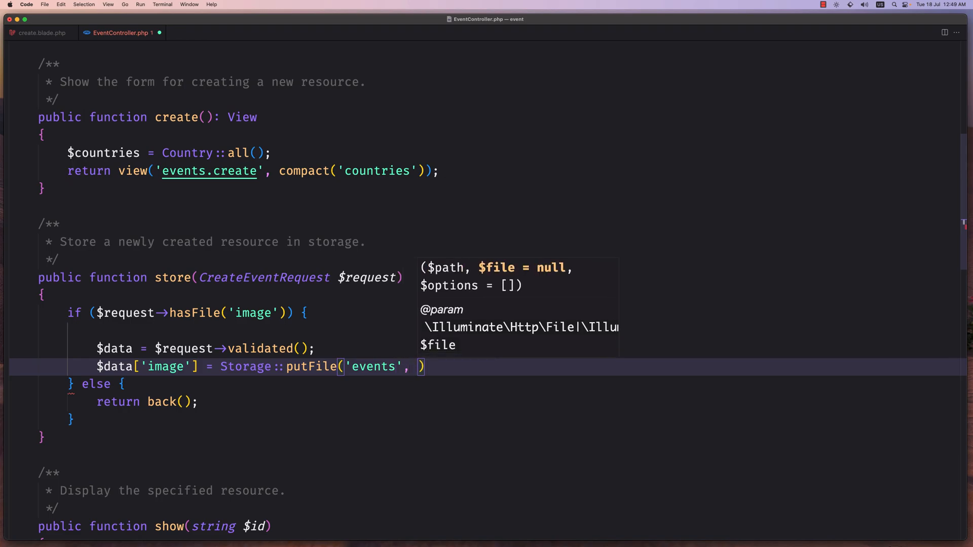
text($request)
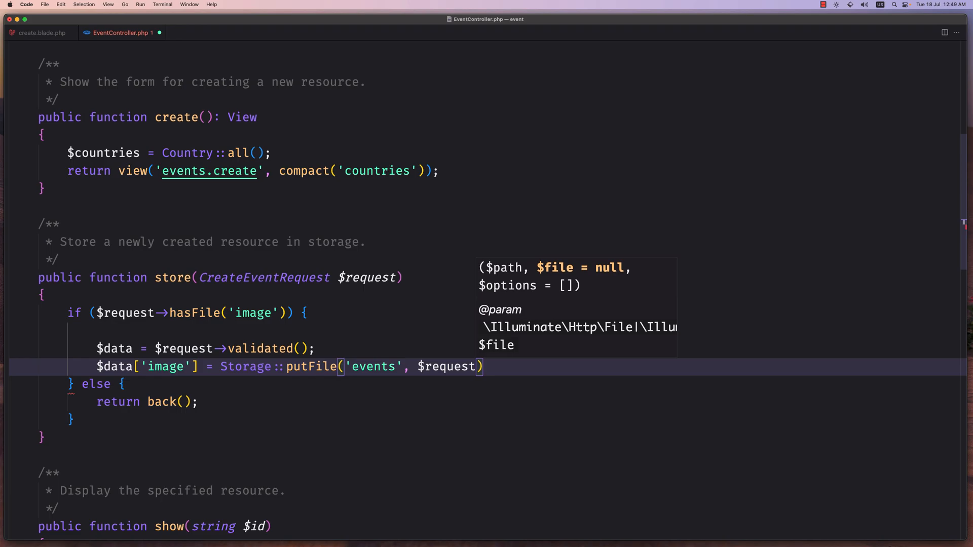
text(->file())
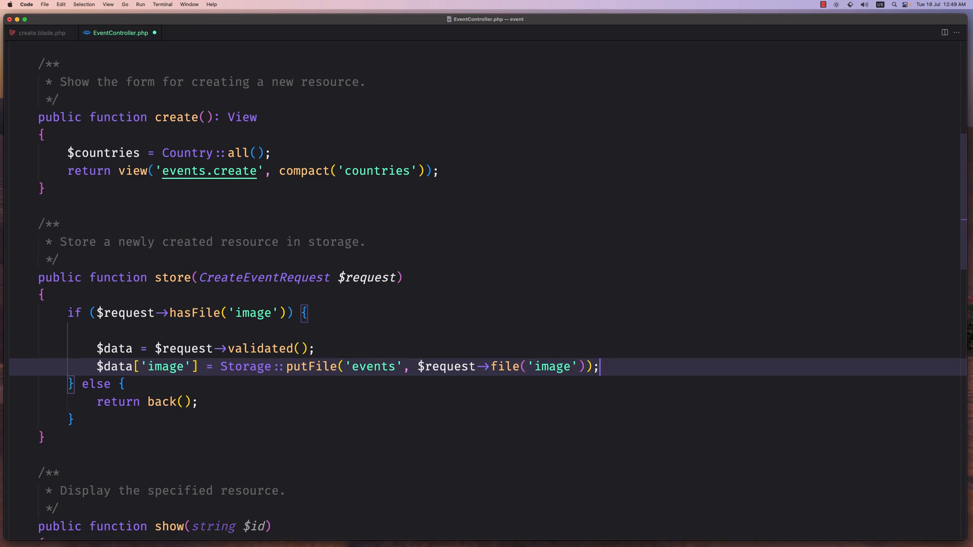
Set $data['user_id'] = auth()->id() on the line after the image assignment
key(Enter)
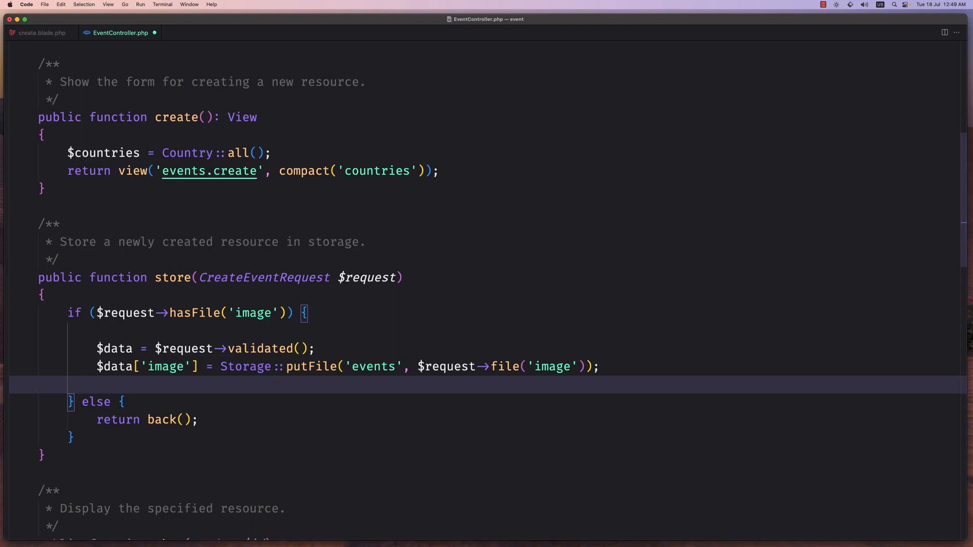
text($data[')
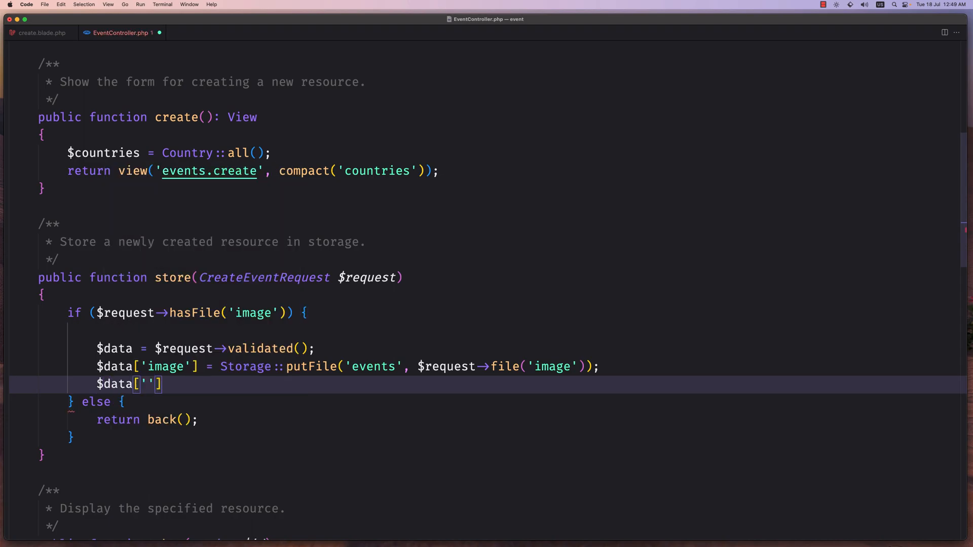
text(user_id)
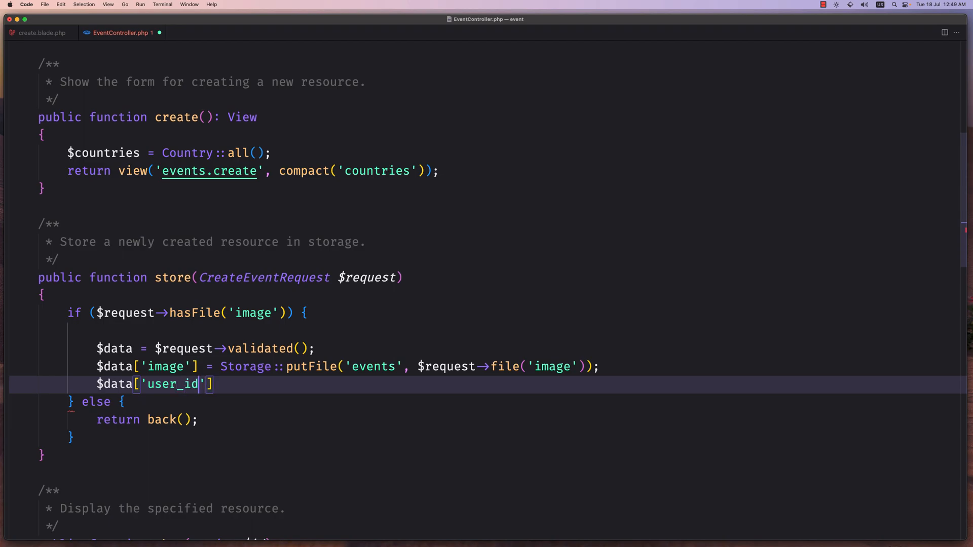
text(=)
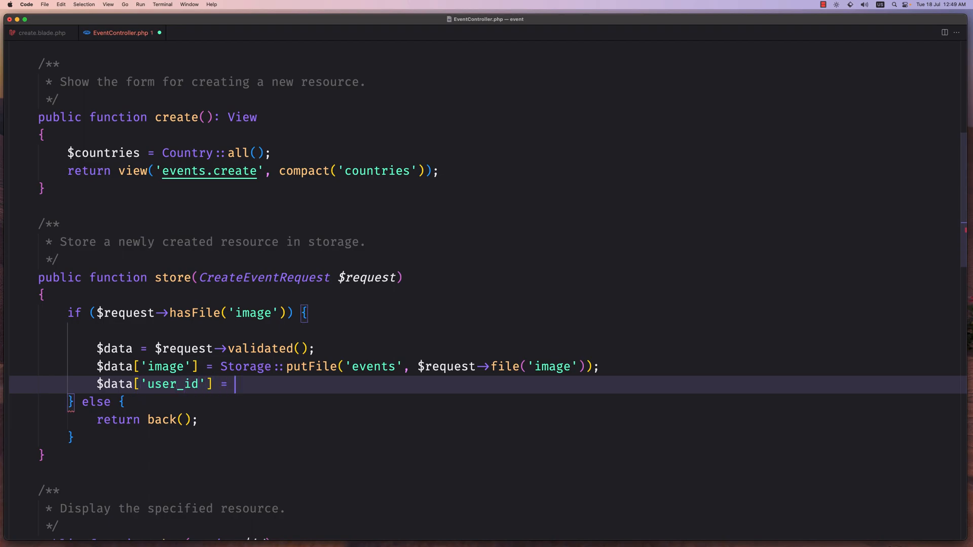
text(auth())
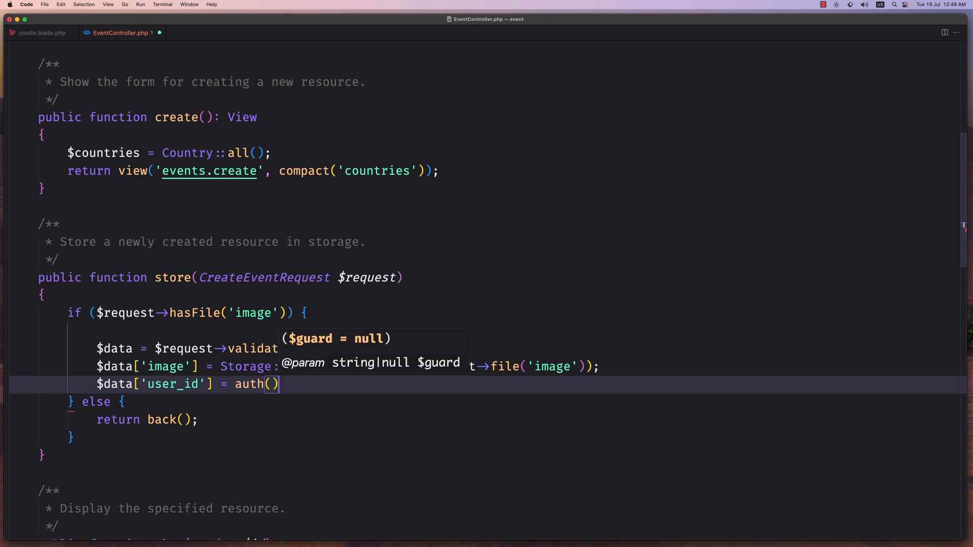
text(->id();)
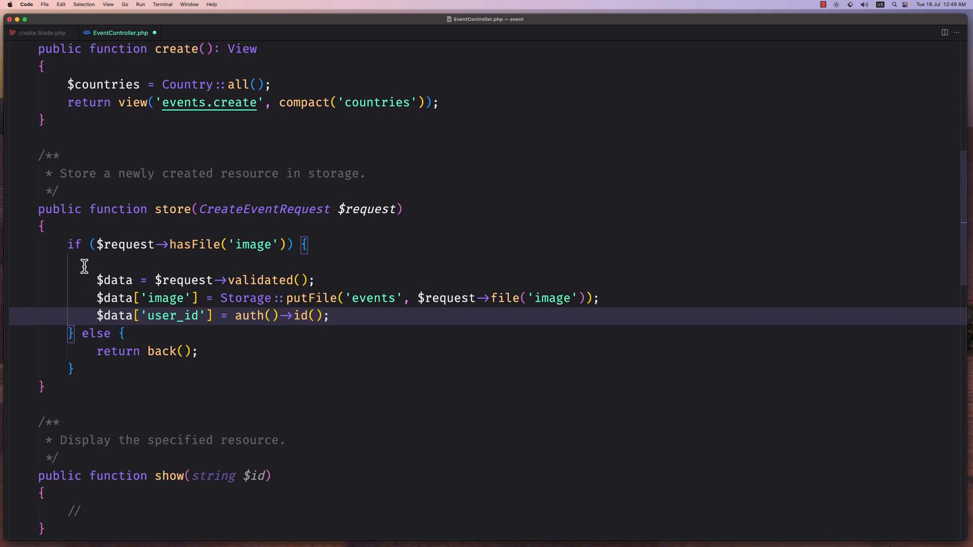
mouse_move(104, 265)
text($data[')
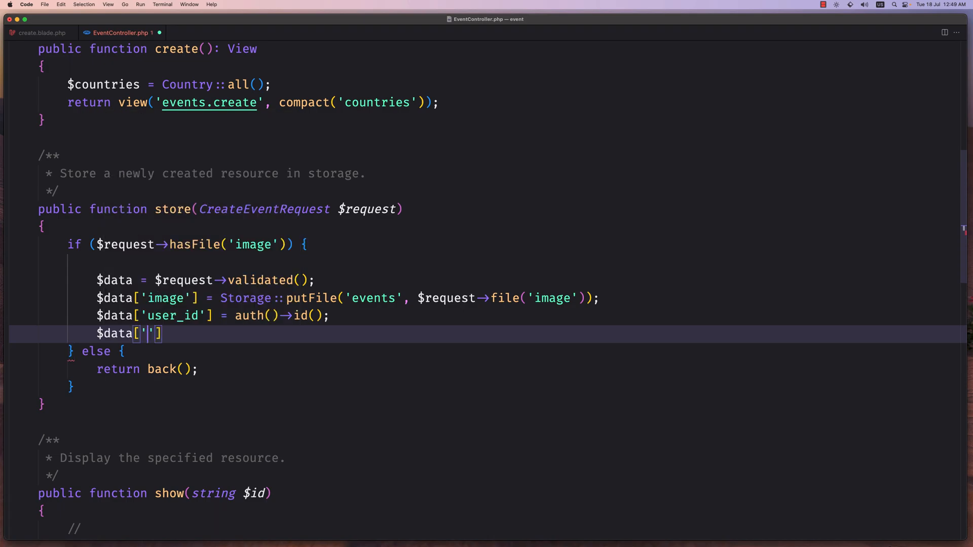
Set $data['slug'] = Str::slug($request->title) with the Str import accepted
text(slug)
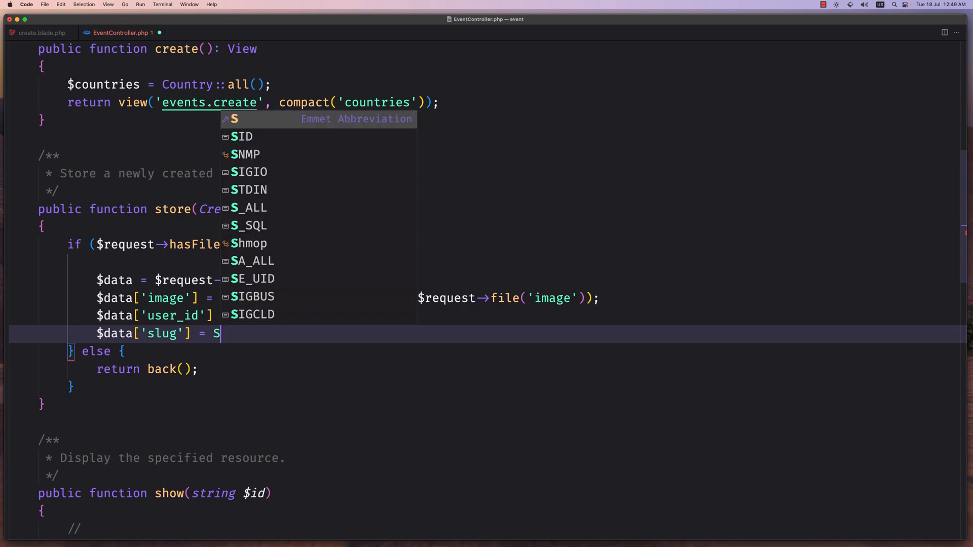
text(tr)
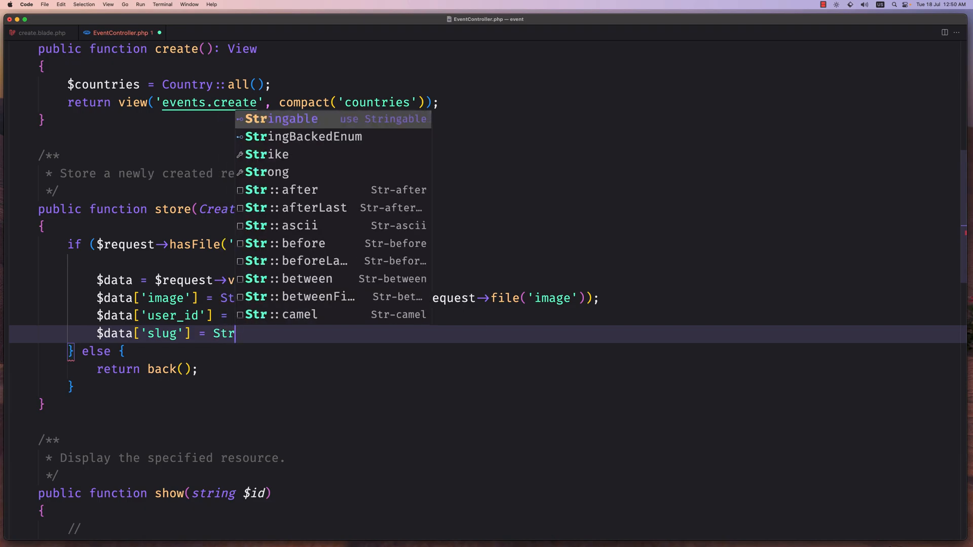
text(::)
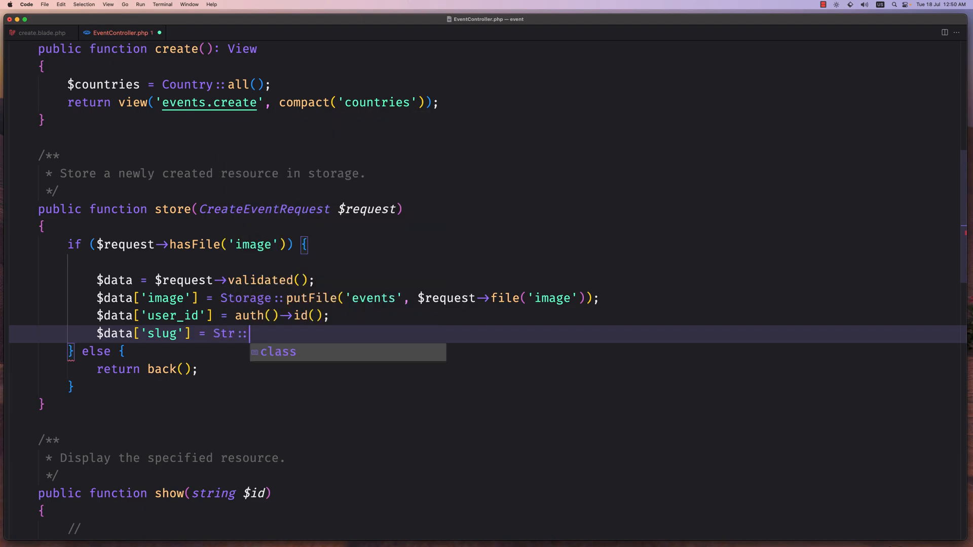
text(slug($requesttitle)
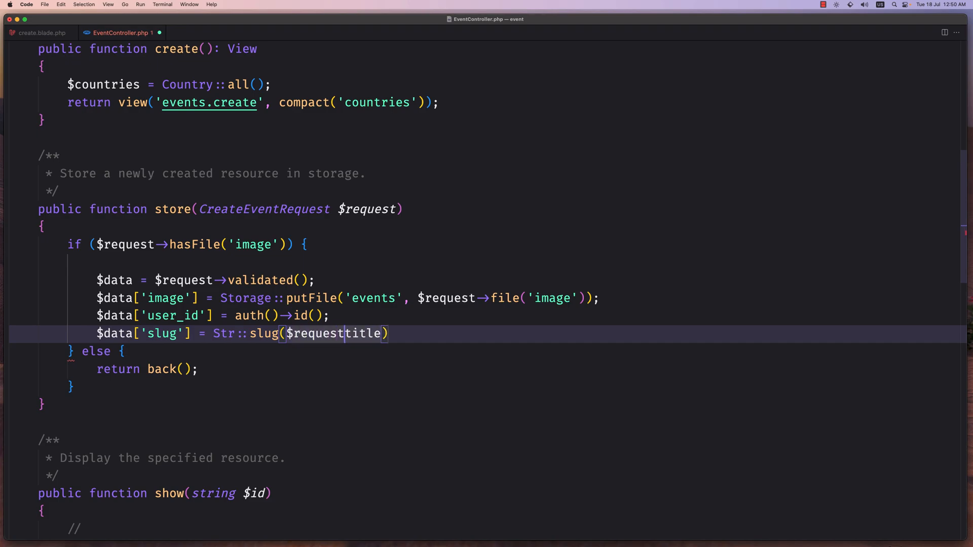
text(->)
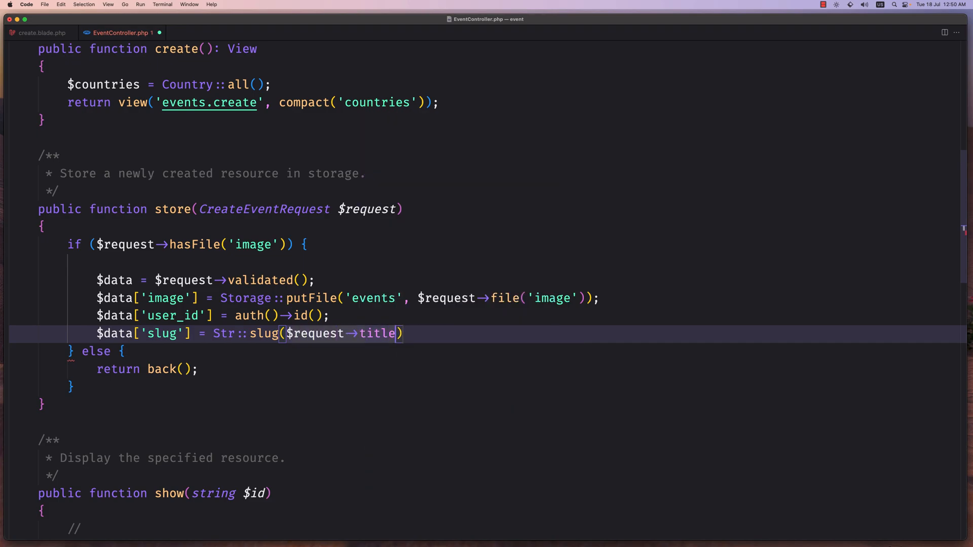
text(;)
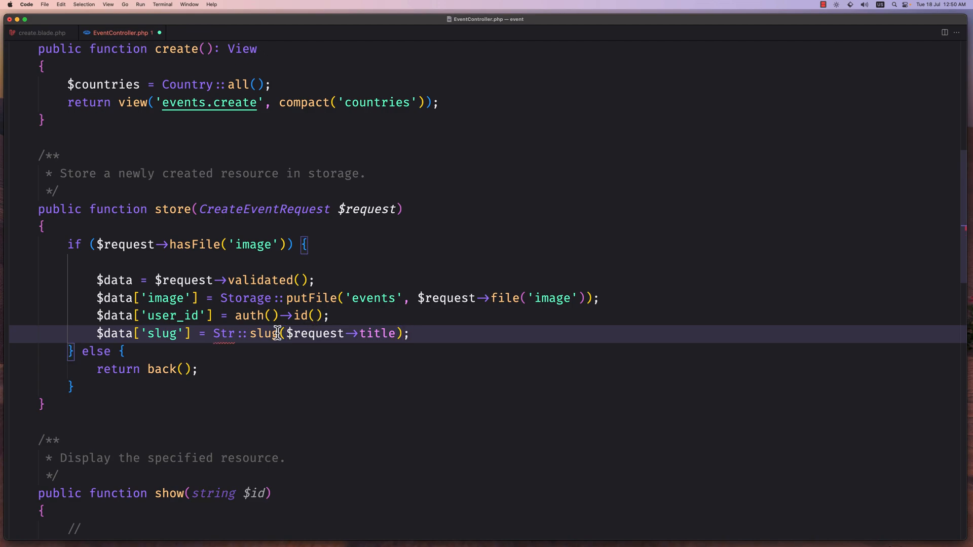
mouse_move(229, 334)
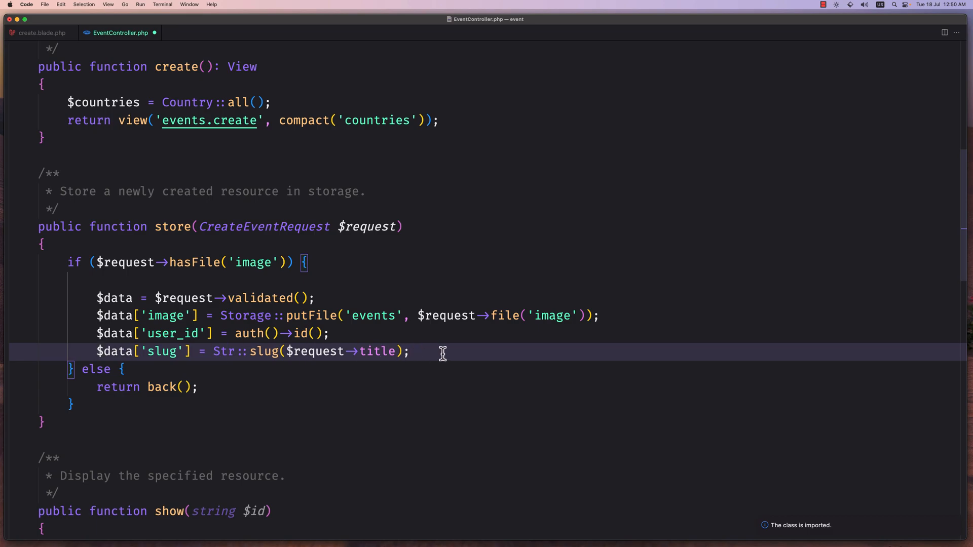
key(Enter)
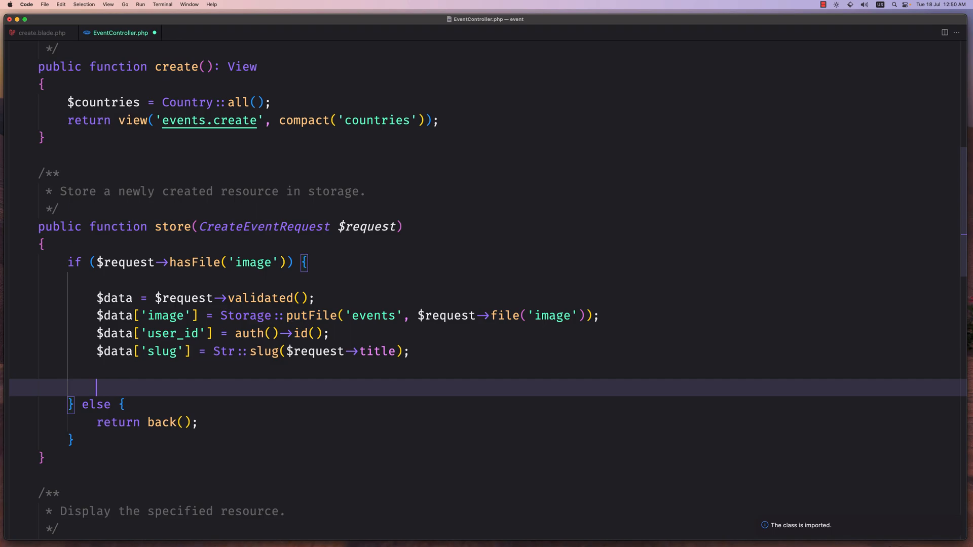
Add Event::create($data); and return to_route('events') inside the image branch
text(Event)
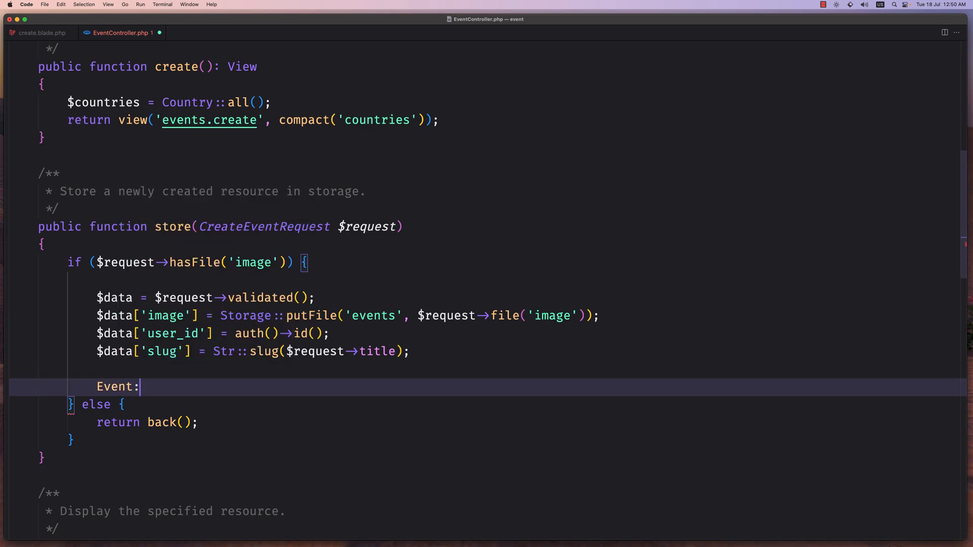
text(:create($)
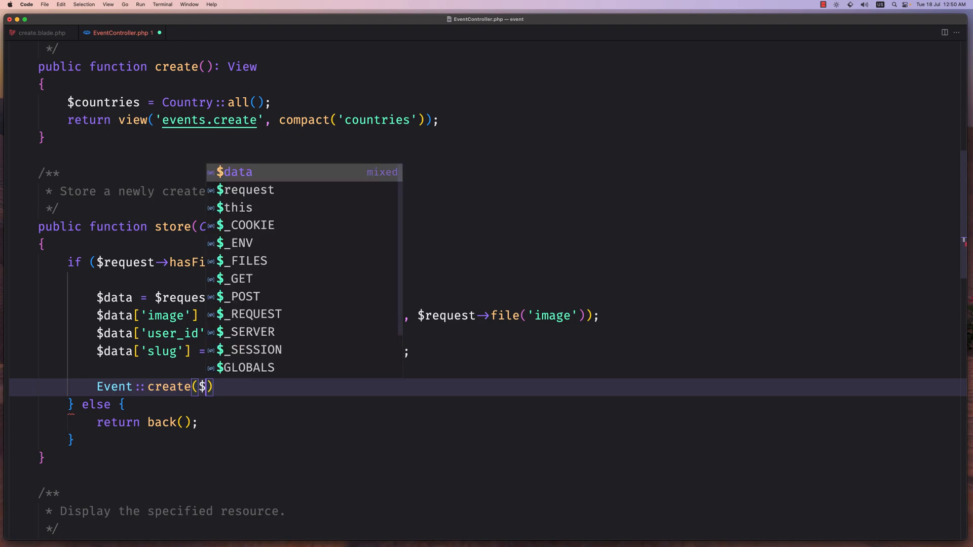
key(Tab)
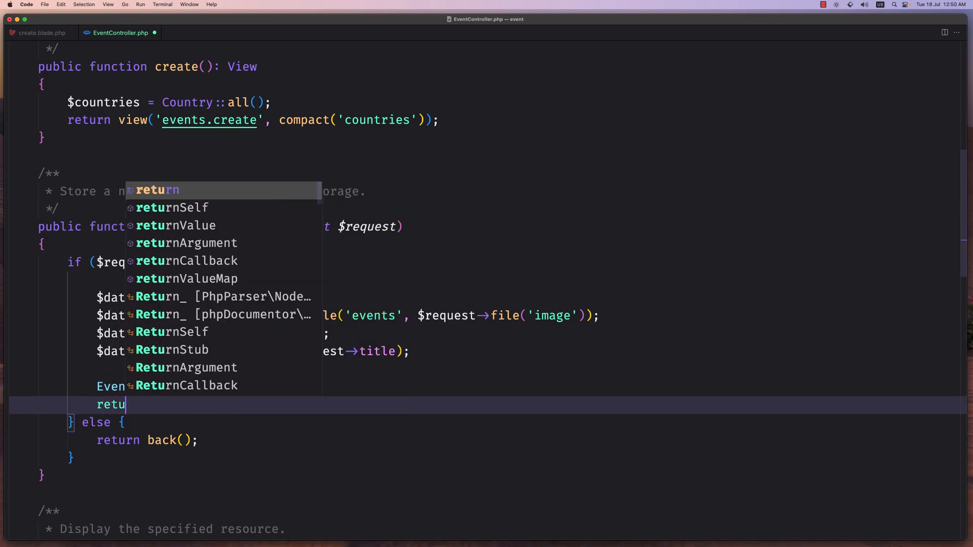
text(rn to_route()
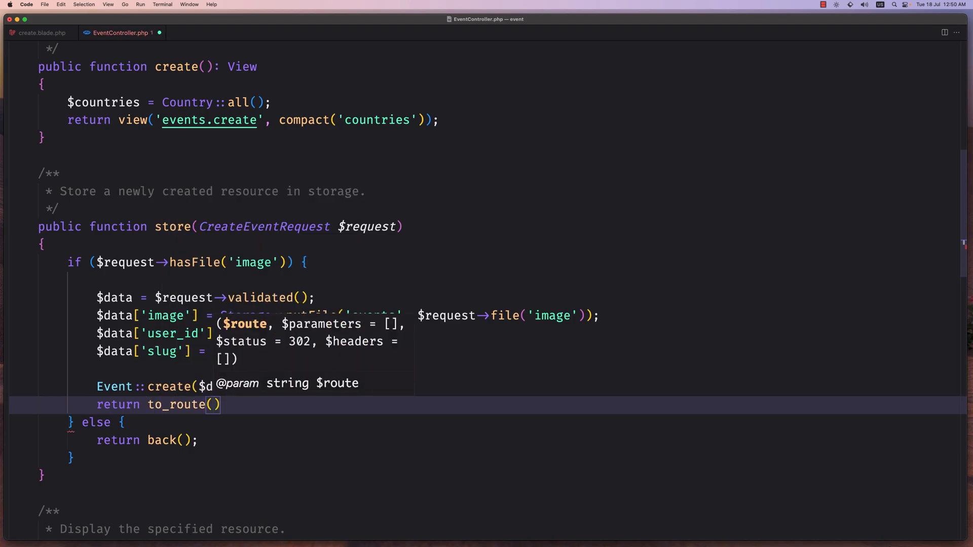
text('events')
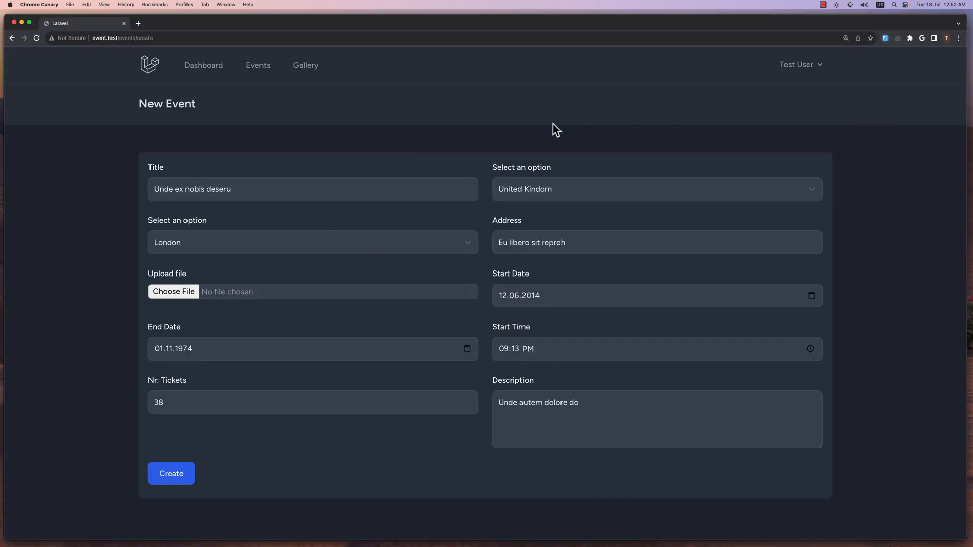
mouse_move(159, 273)
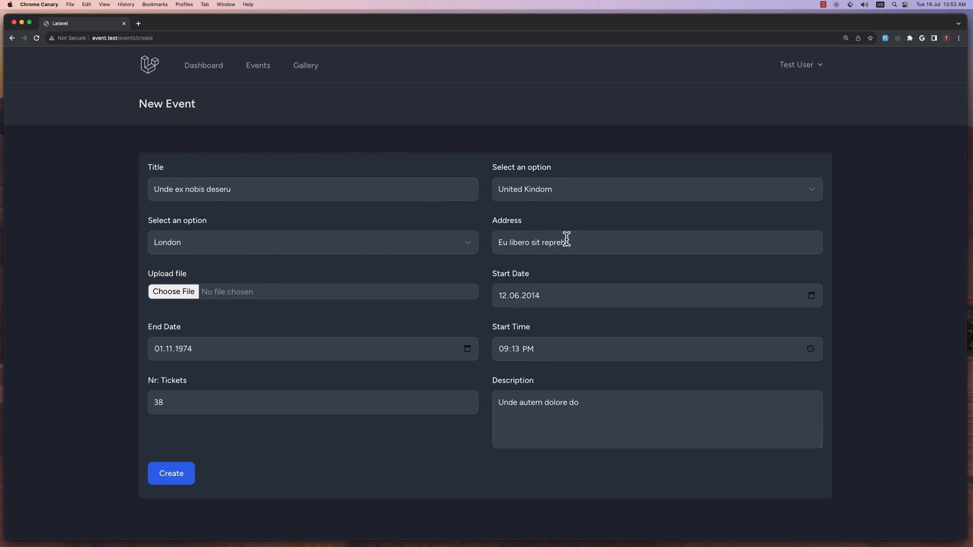
Attach Laravel (2).png to the New Event form and submit it with Create
click(173, 292)
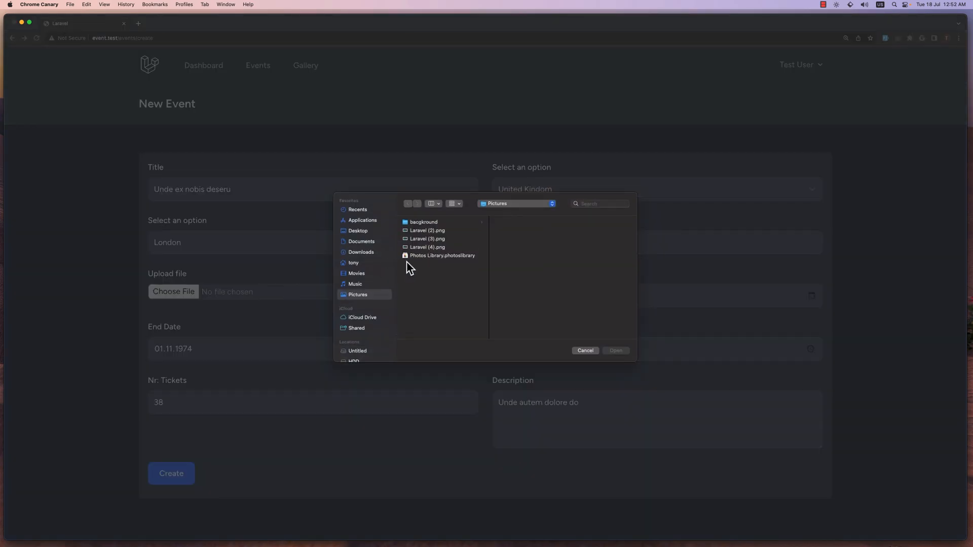
click(427, 229)
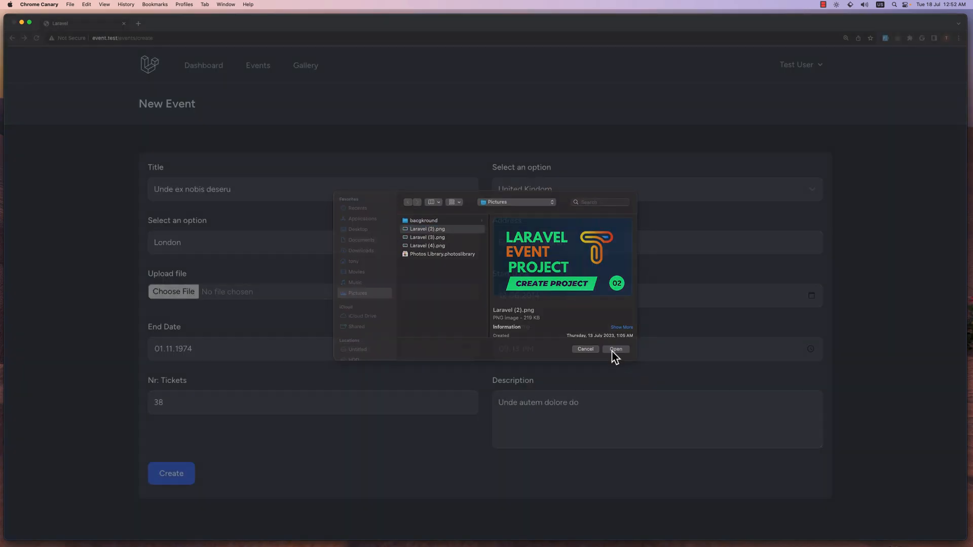
click(616, 349)
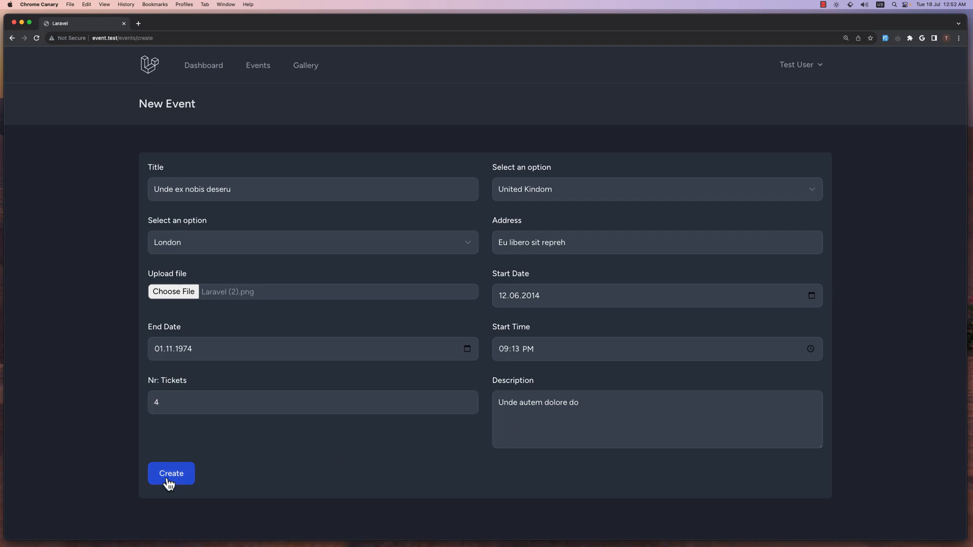
click(170, 473)
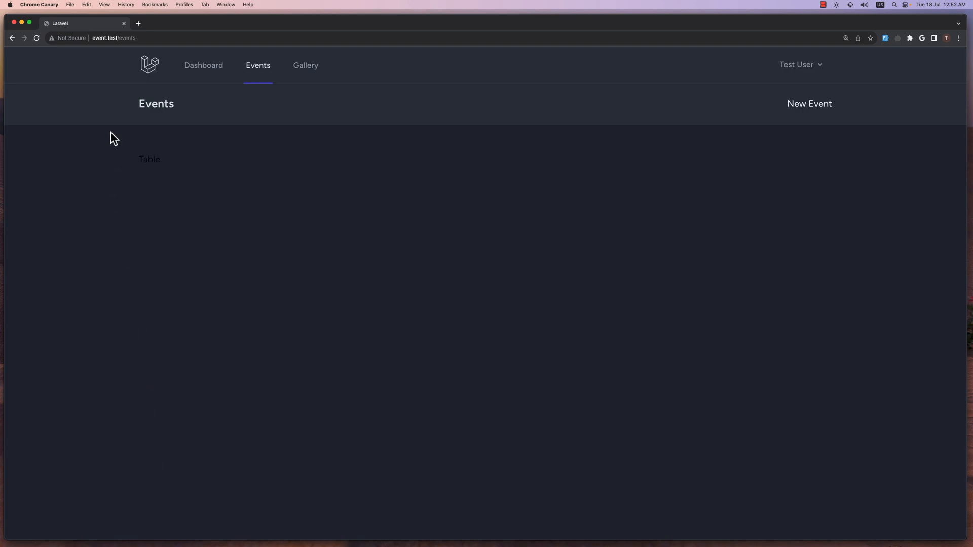
Reopen a blank New Event form from the Events page
click(112, 38)
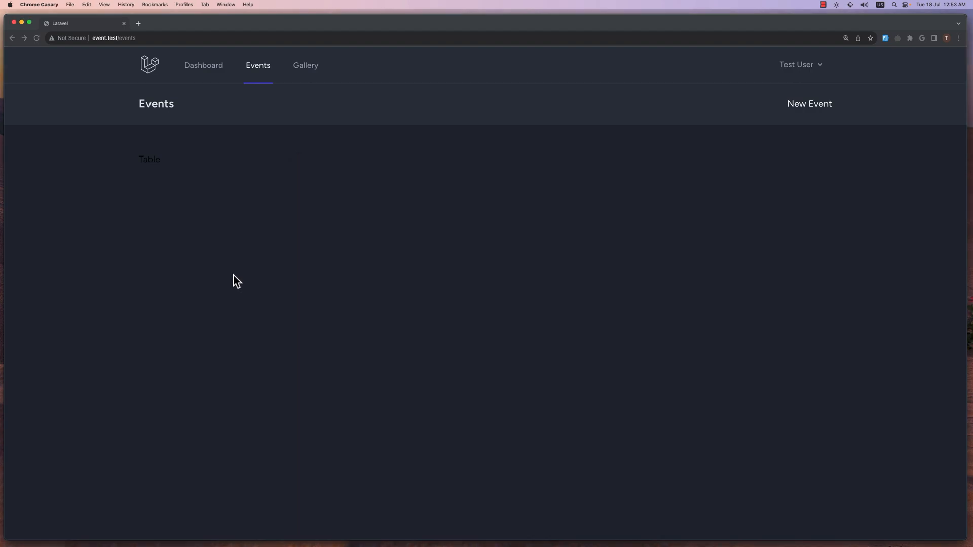
click(809, 104)
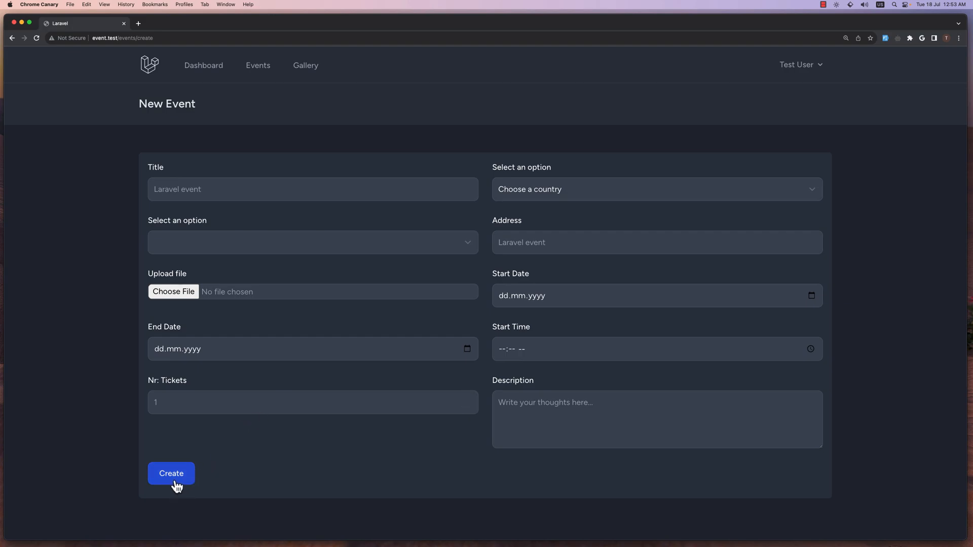
Submit the form without an image to trigger the image-required validation error
click(172, 473)
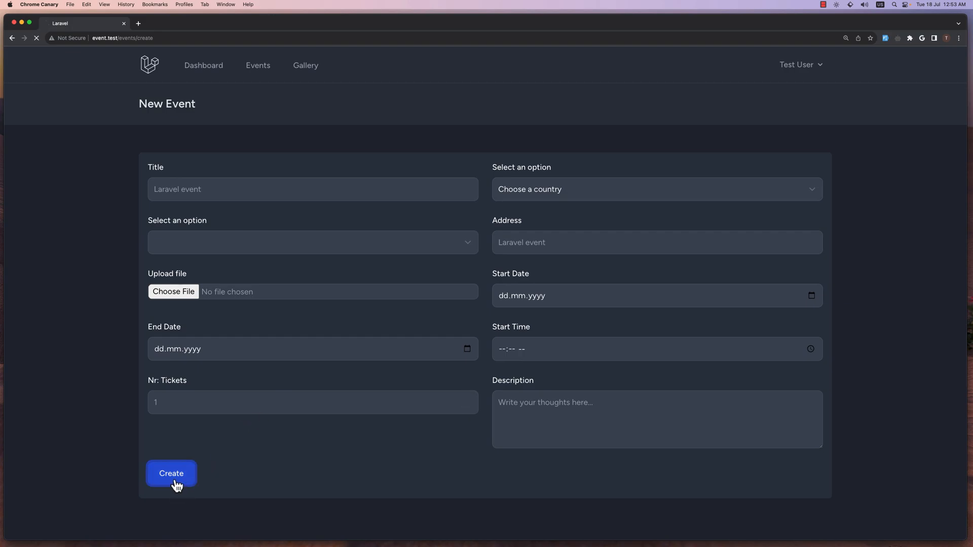
click(171, 473)
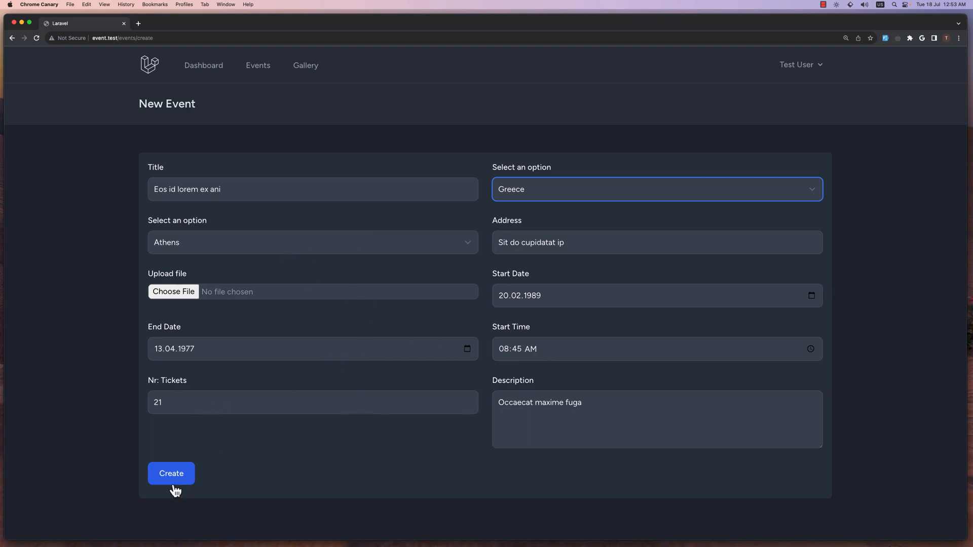
click(171, 473)
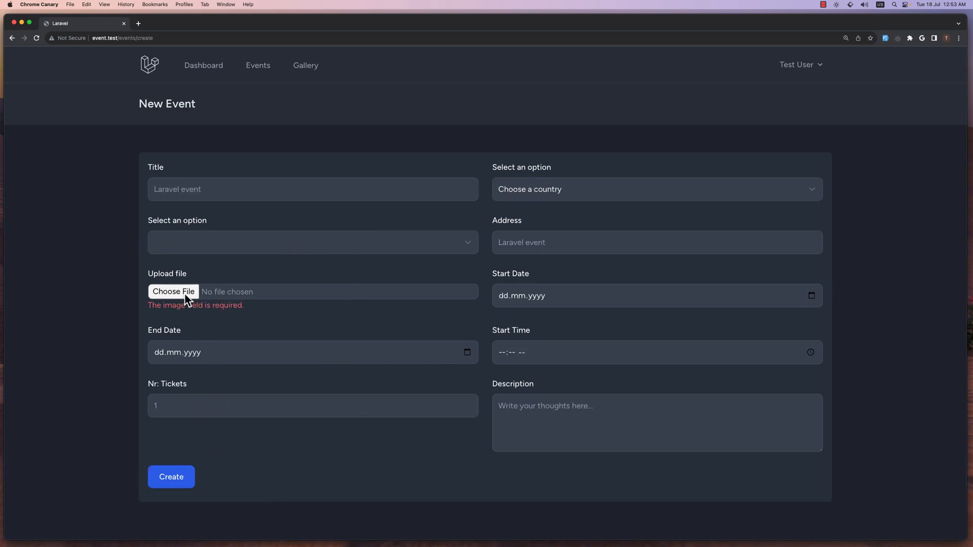
Attach Laravel (3).png, fill sample data with Greece/Athens and 85 tickets, and create the event
click(173, 291)
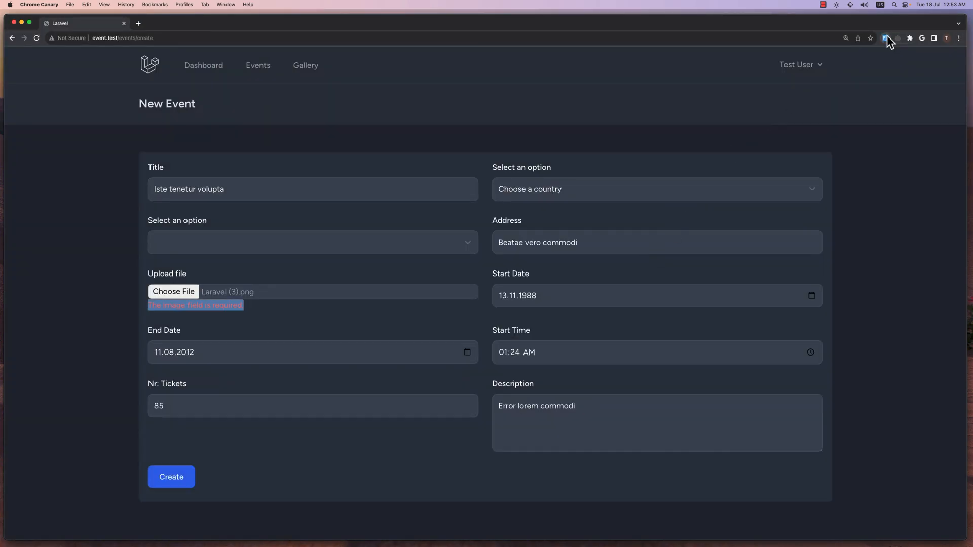
click(656, 188)
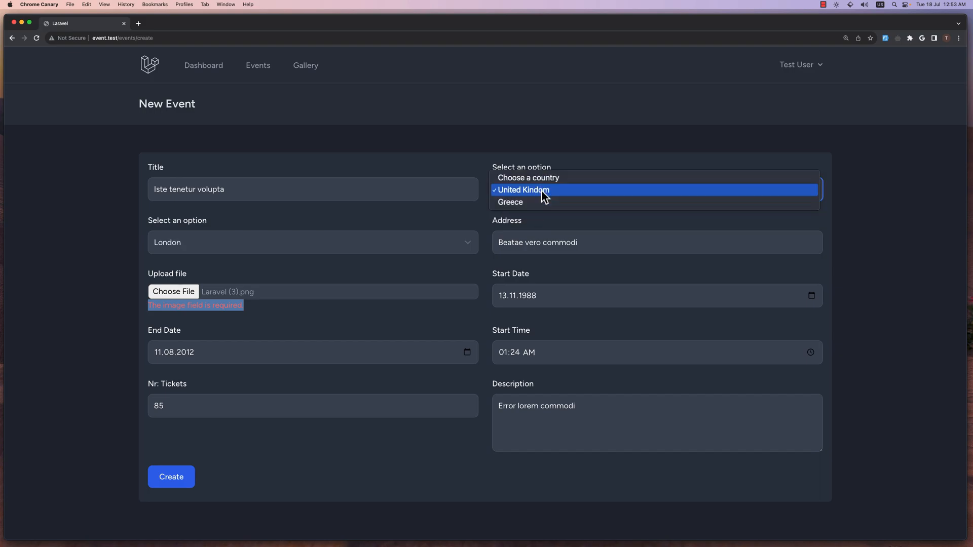
click(510, 201)
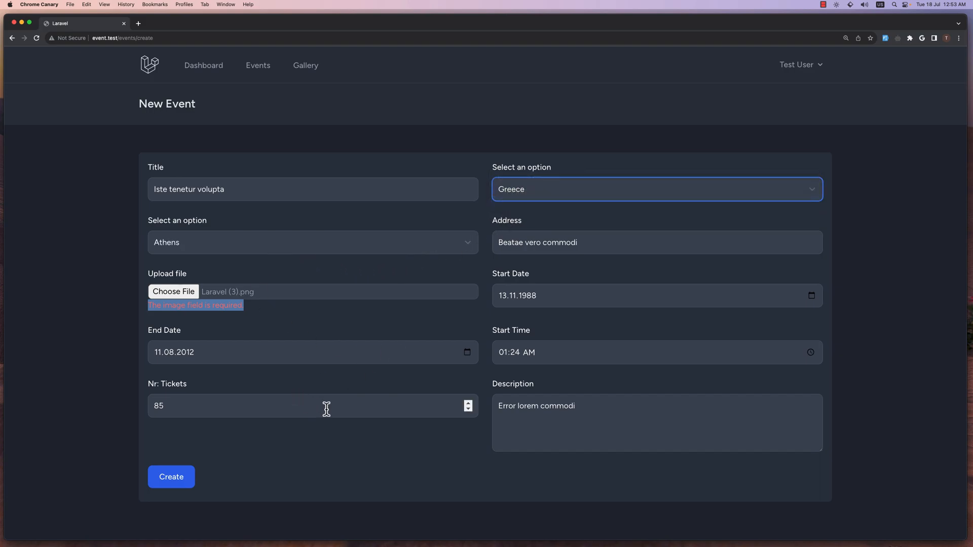
mouse_move(219, 486)
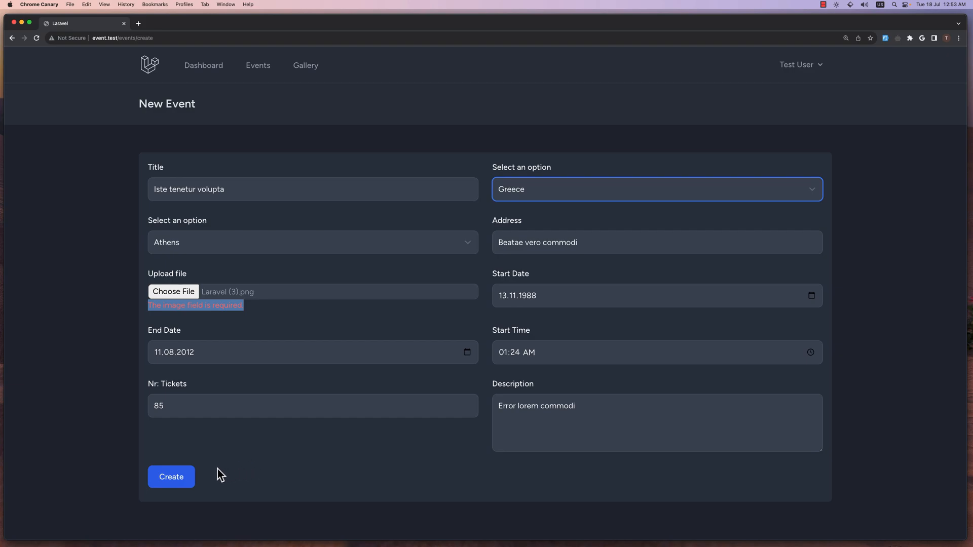
click(171, 476)
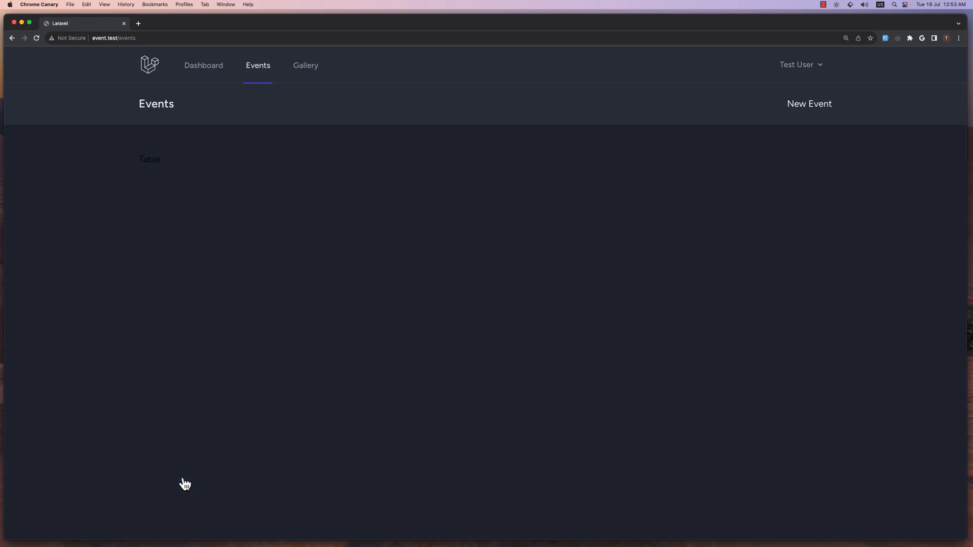
mouse_move(299, 197)
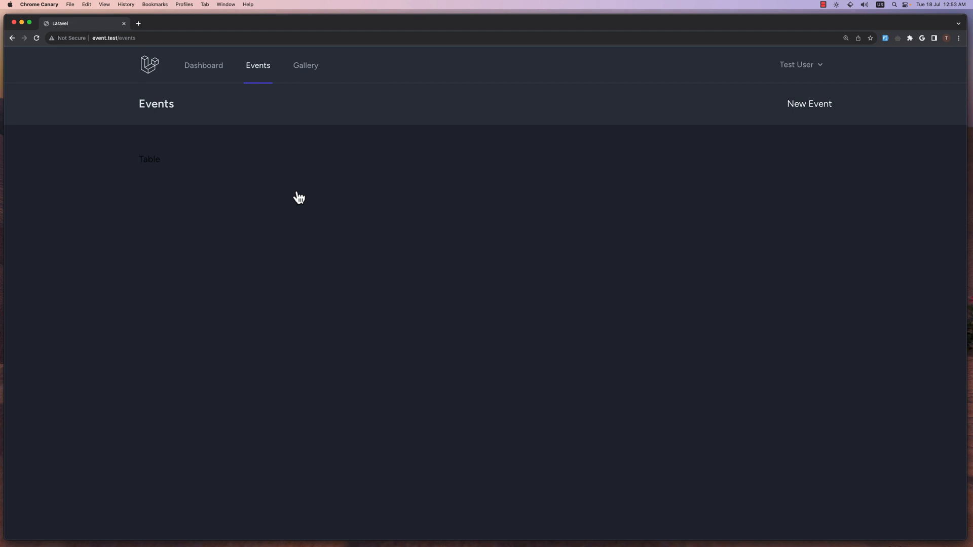
mouse_move(294, 193)
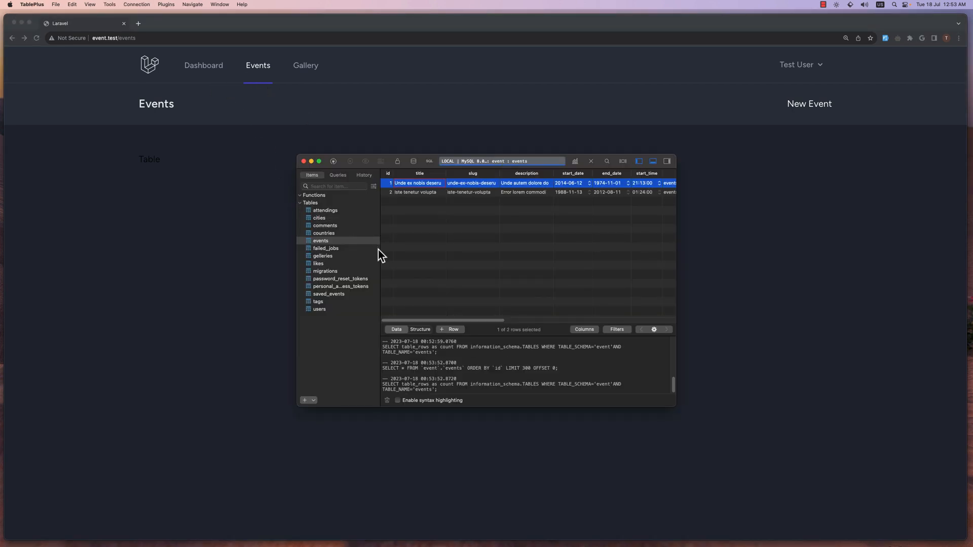
mouse_move(352, 357)
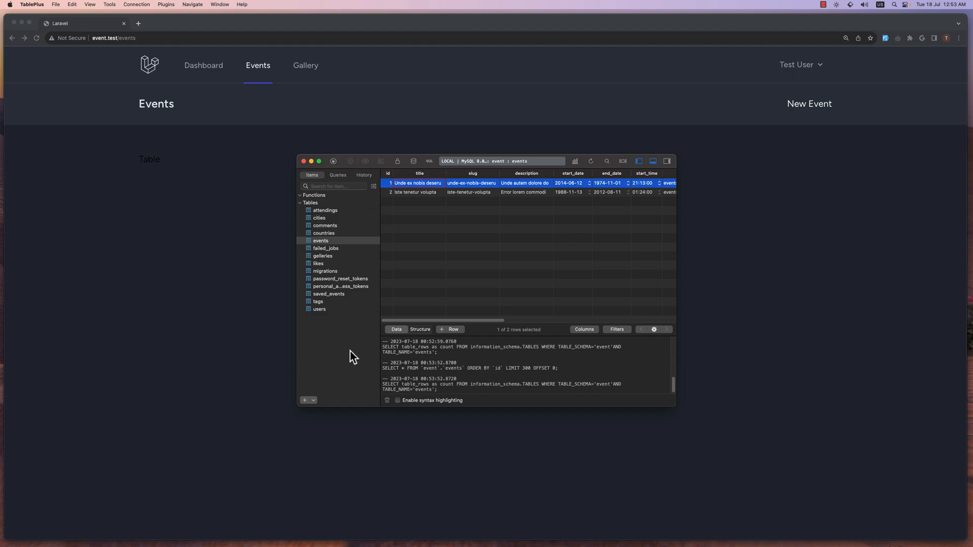